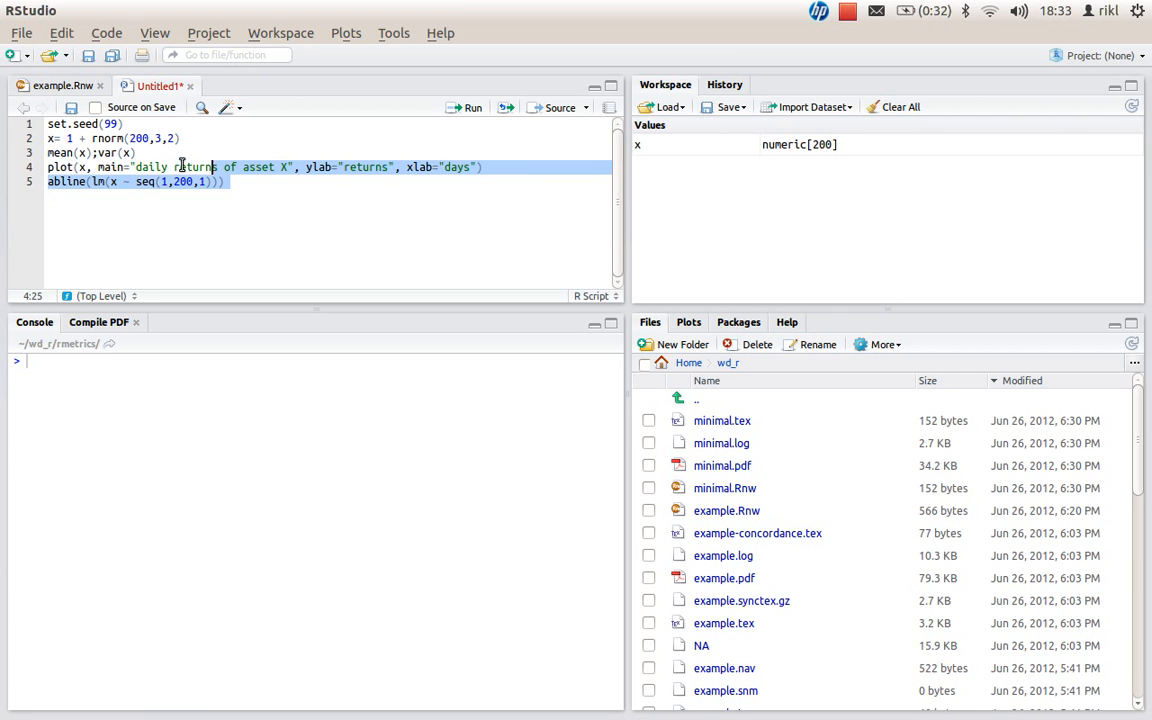
Run the entire Untitled1 script to print mean, variance and the daily returns plot
left_click(467, 107)
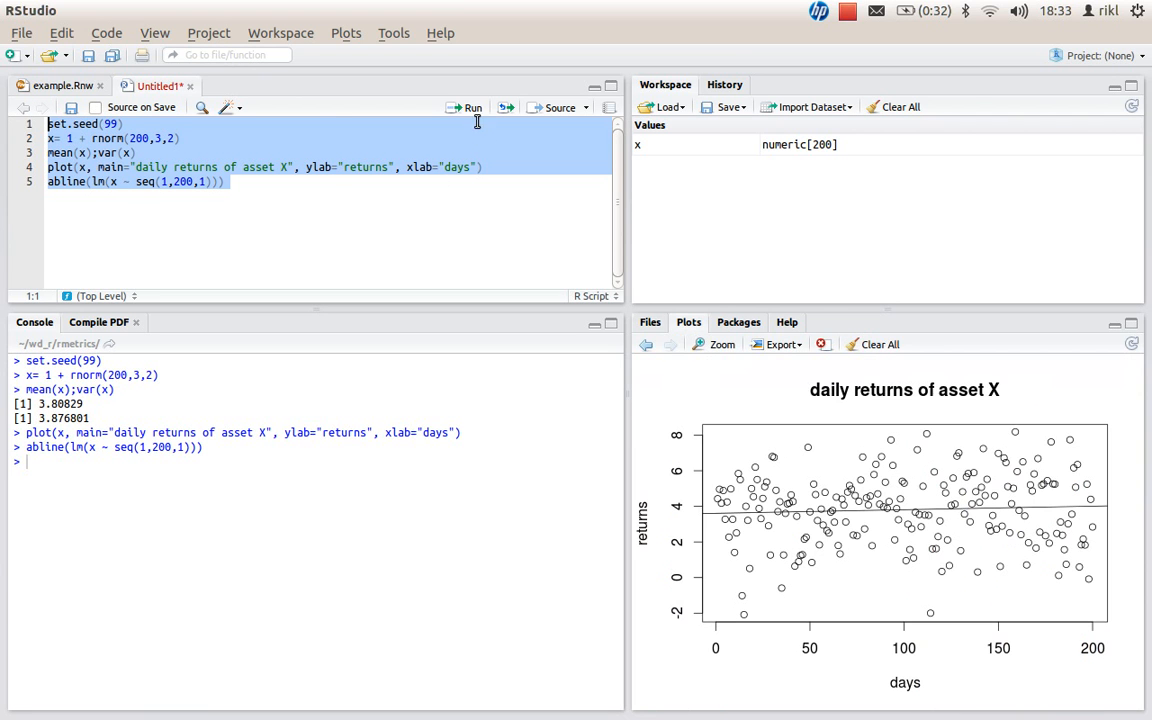
mouse_move(820, 495)
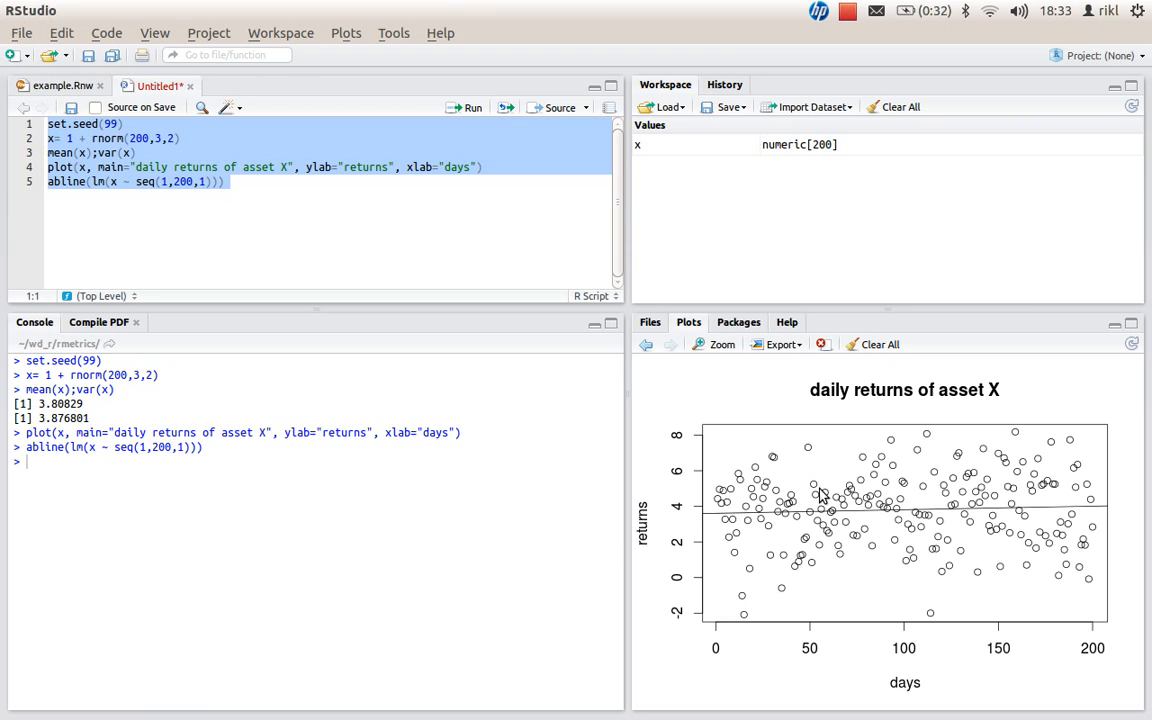
mouse_move(77, 499)
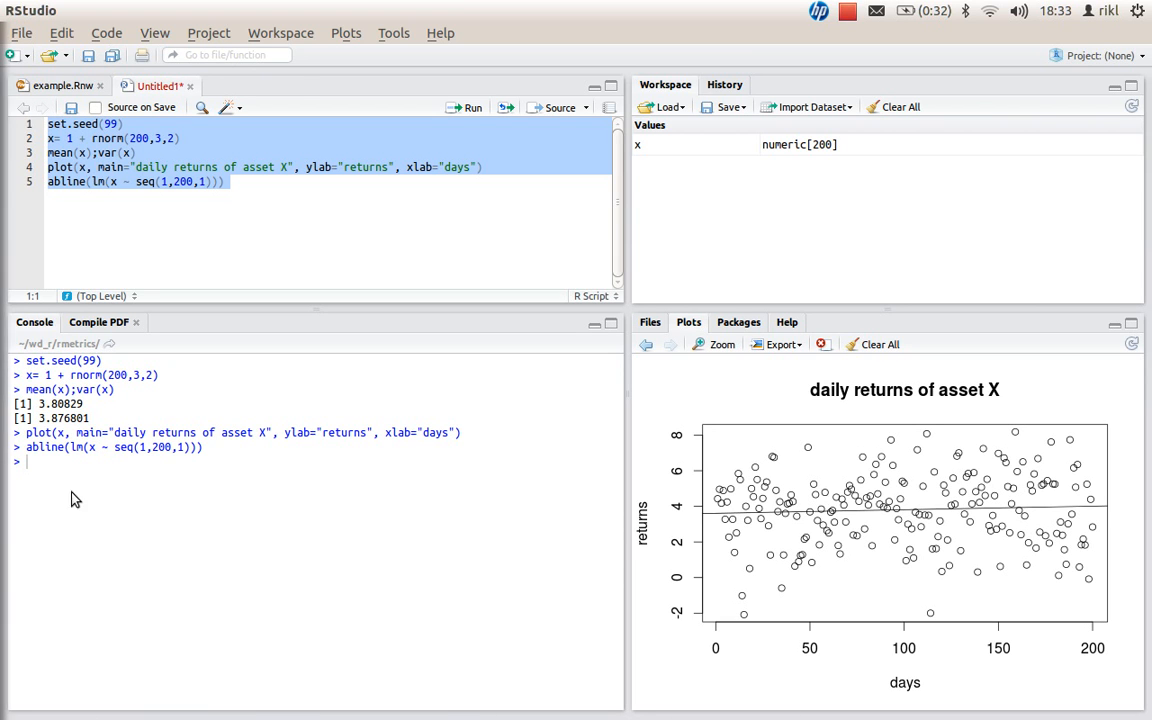
Install the knitr package with install.packages("knitr")
type("instal")
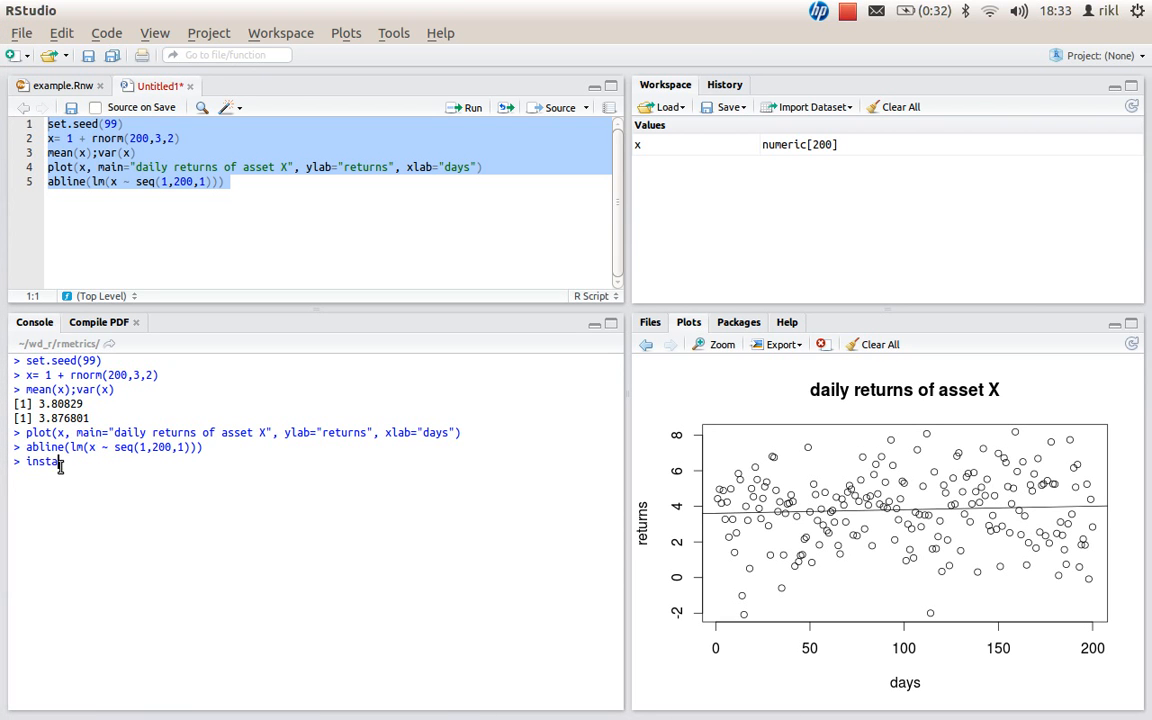
type("l.packla")
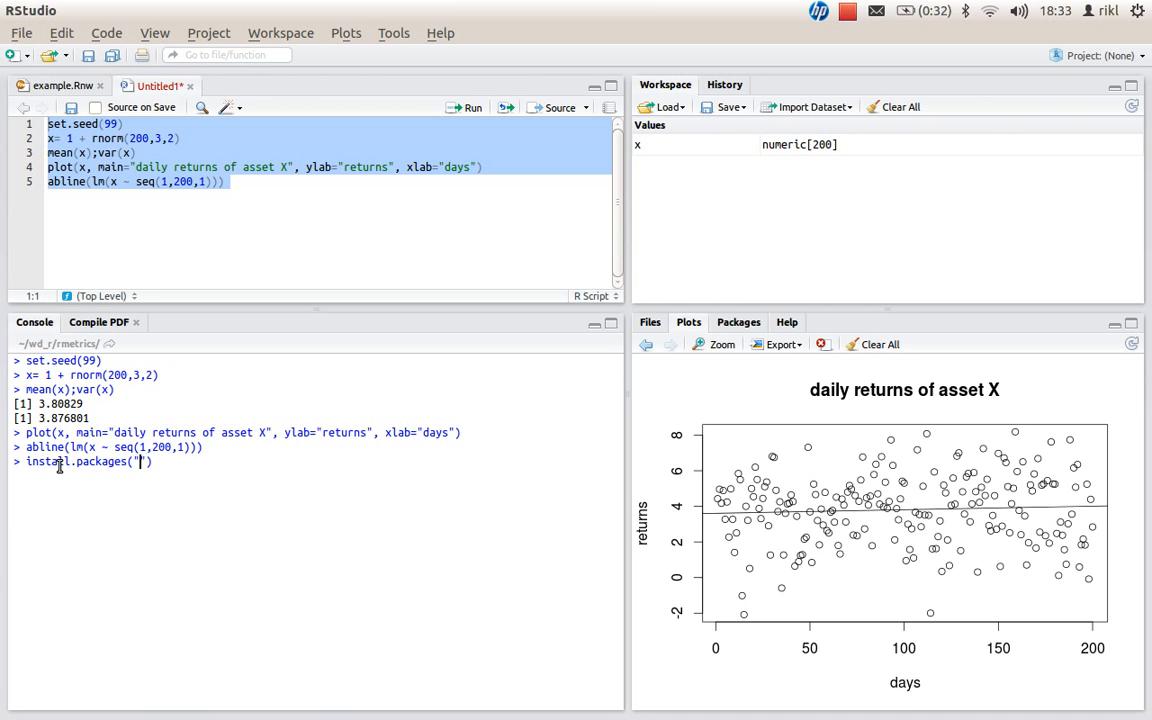
type("knr")
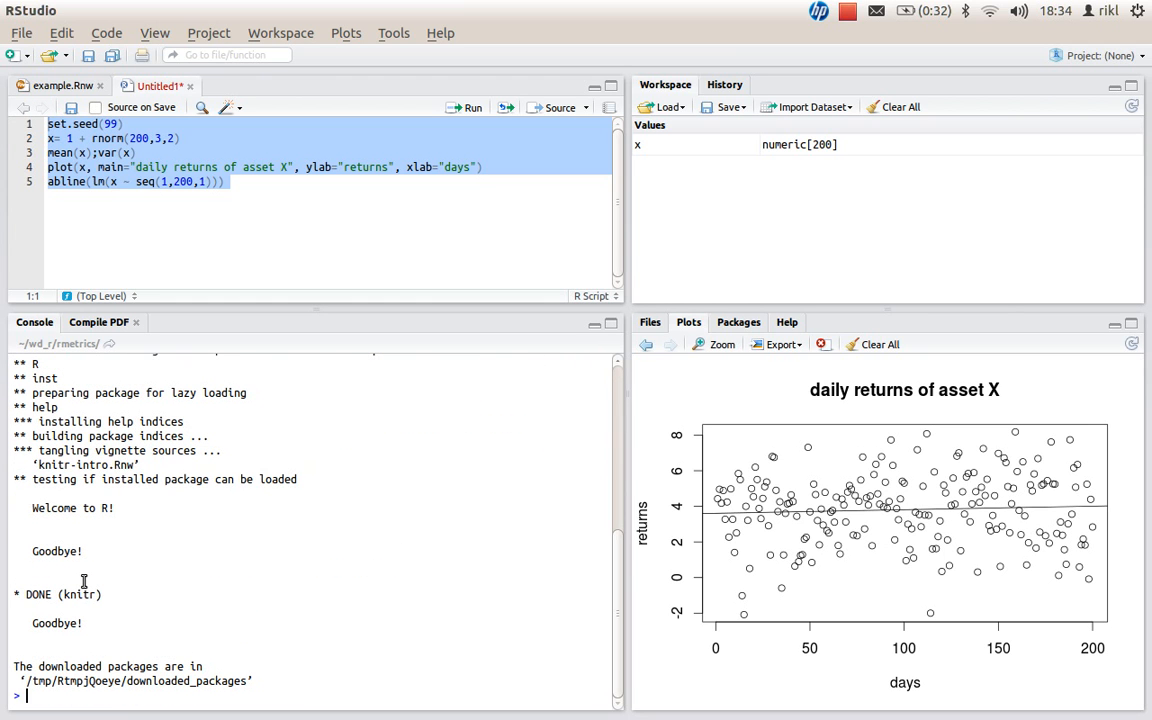
Load knitr with library("knitr") and check the working directory with getwd()
type("li")
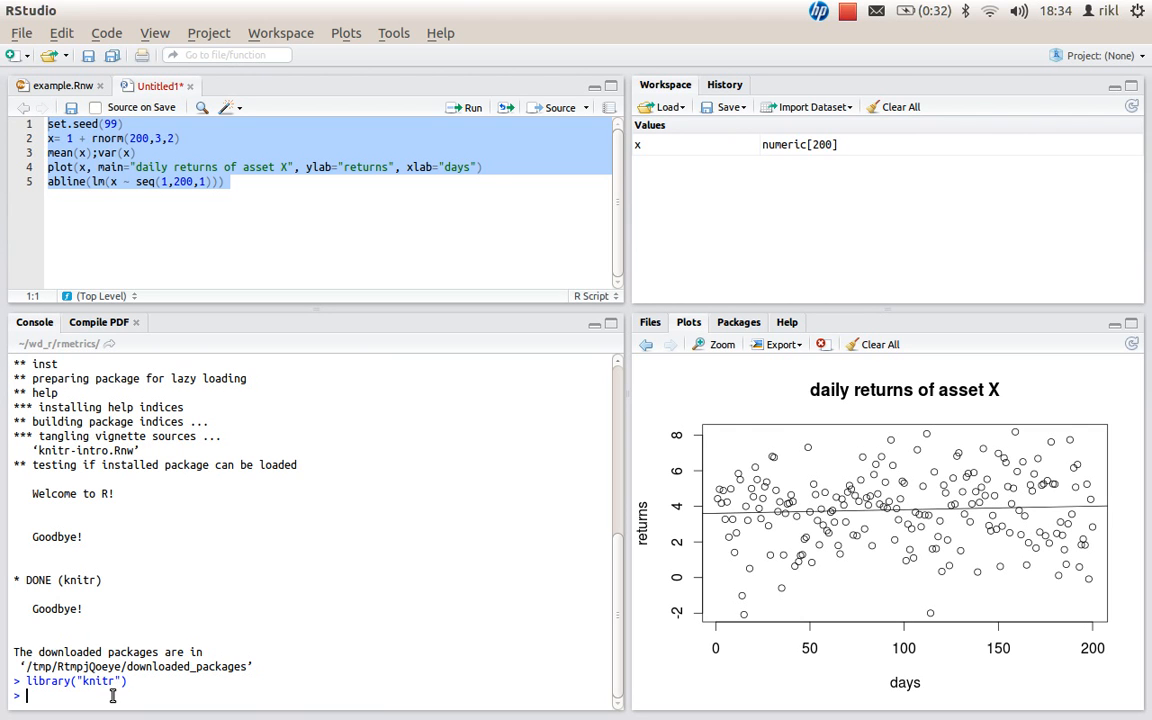
mouse_move(249, 257)
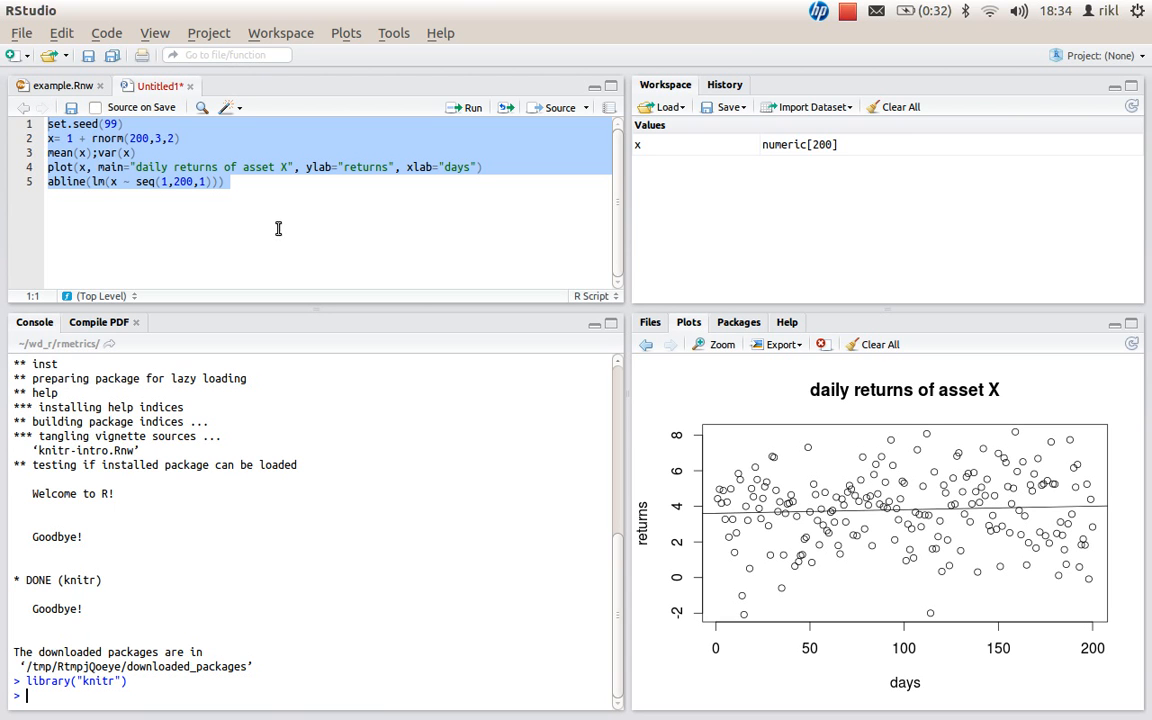
mouse_move(283, 207)
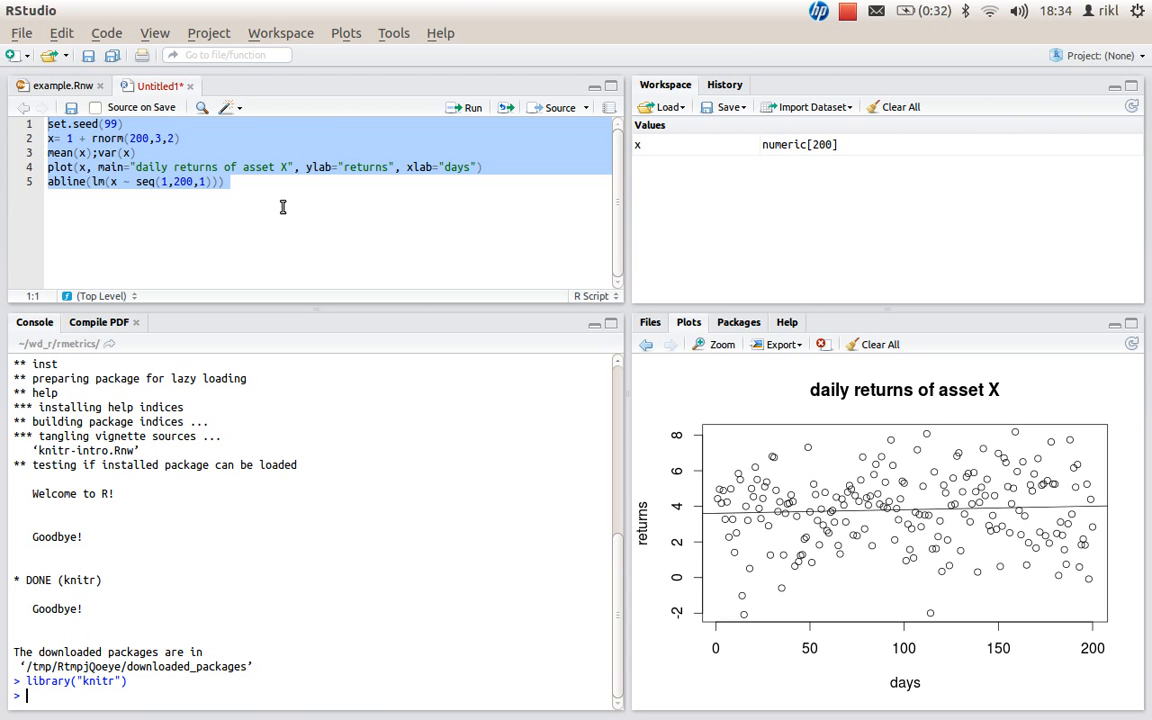
mouse_move(393, 33)
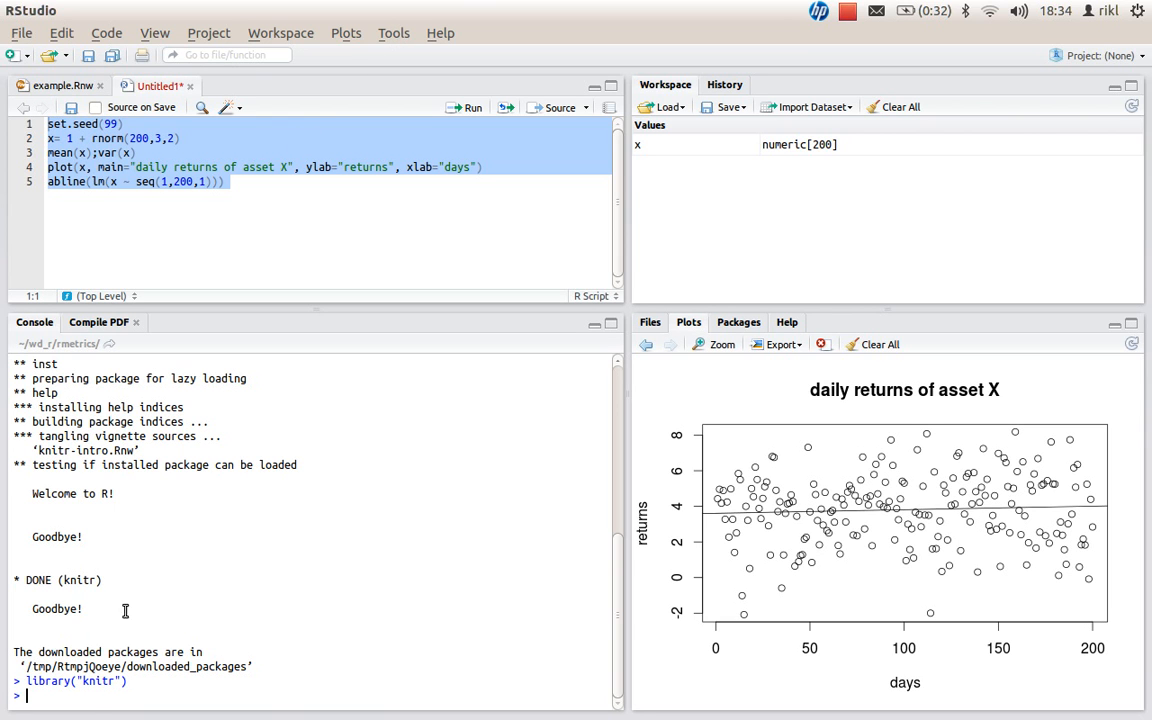
type("ge")
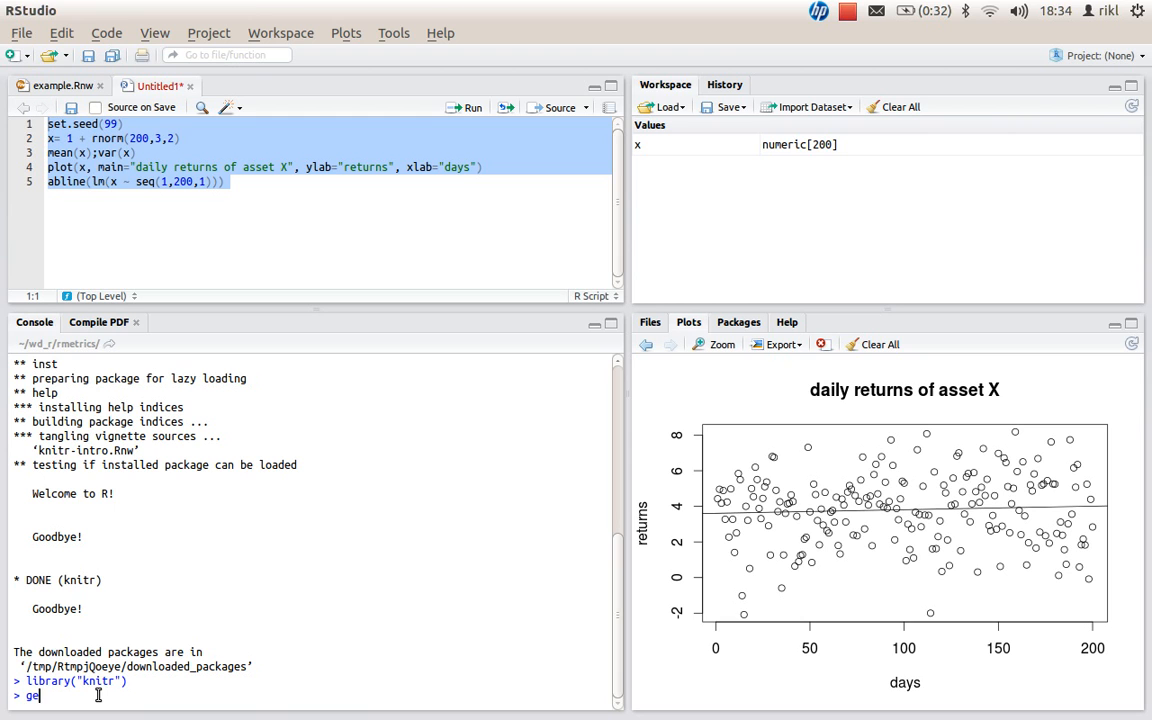
type("set")
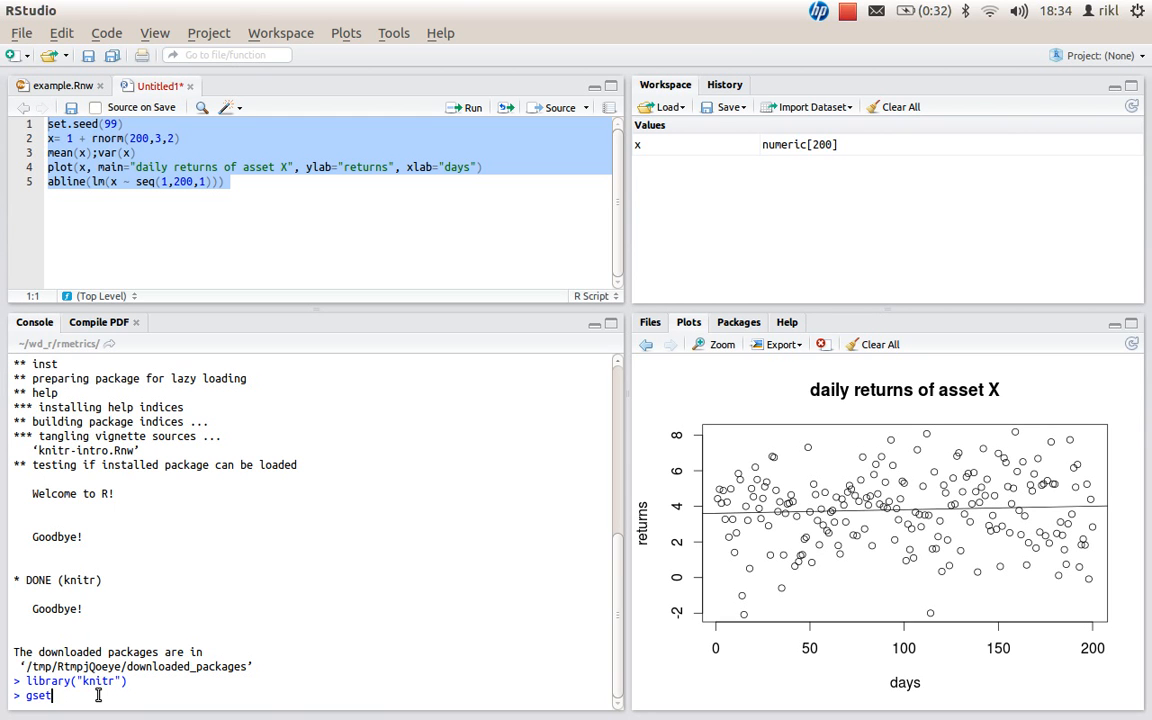
type("etwd()")
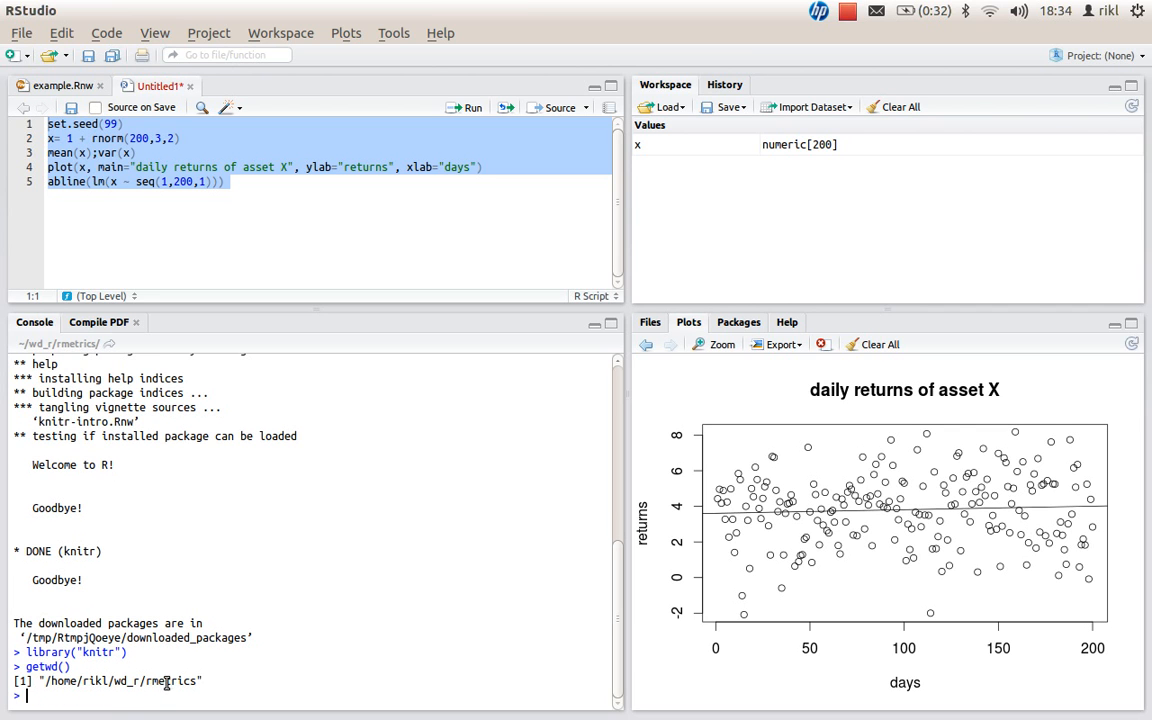
mouse_move(95, 697)
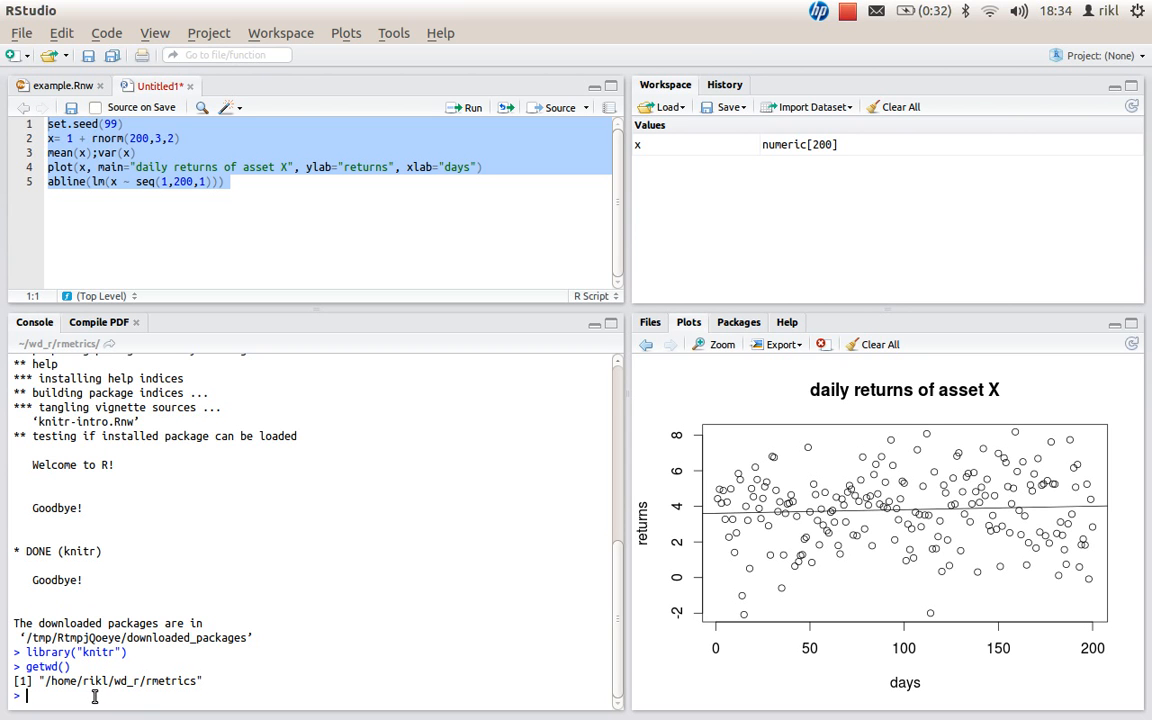
left_click(393, 33)
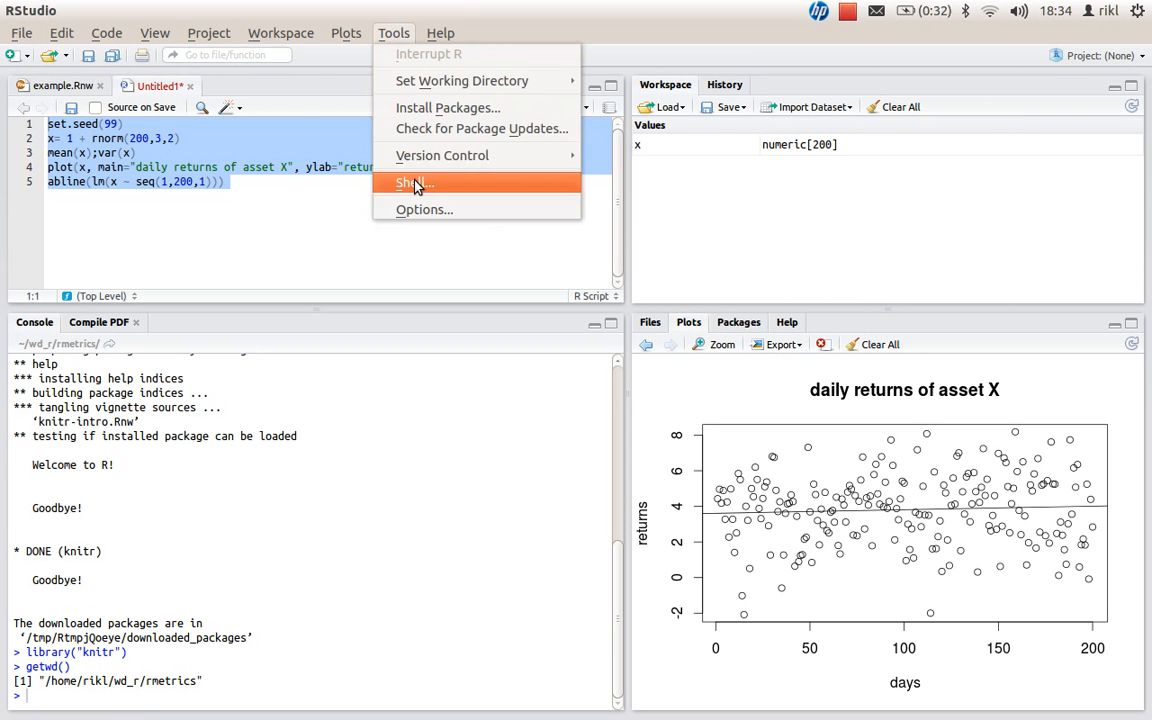
mouse_move(424, 209)
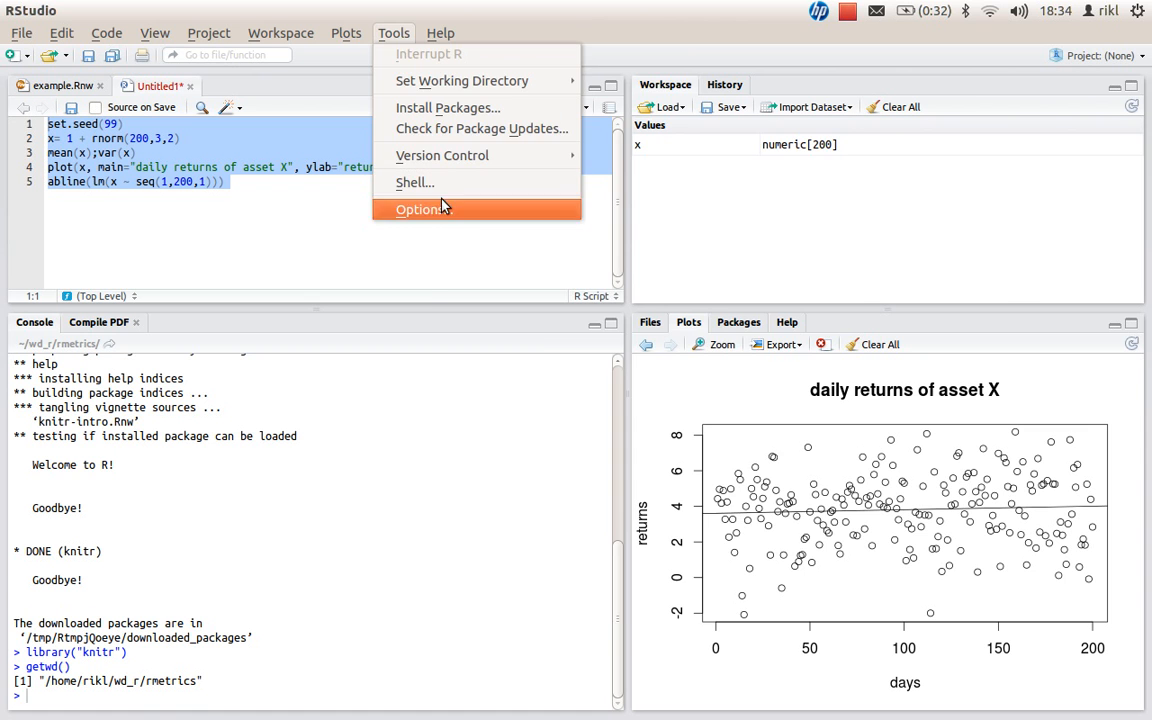
left_click(420, 209)
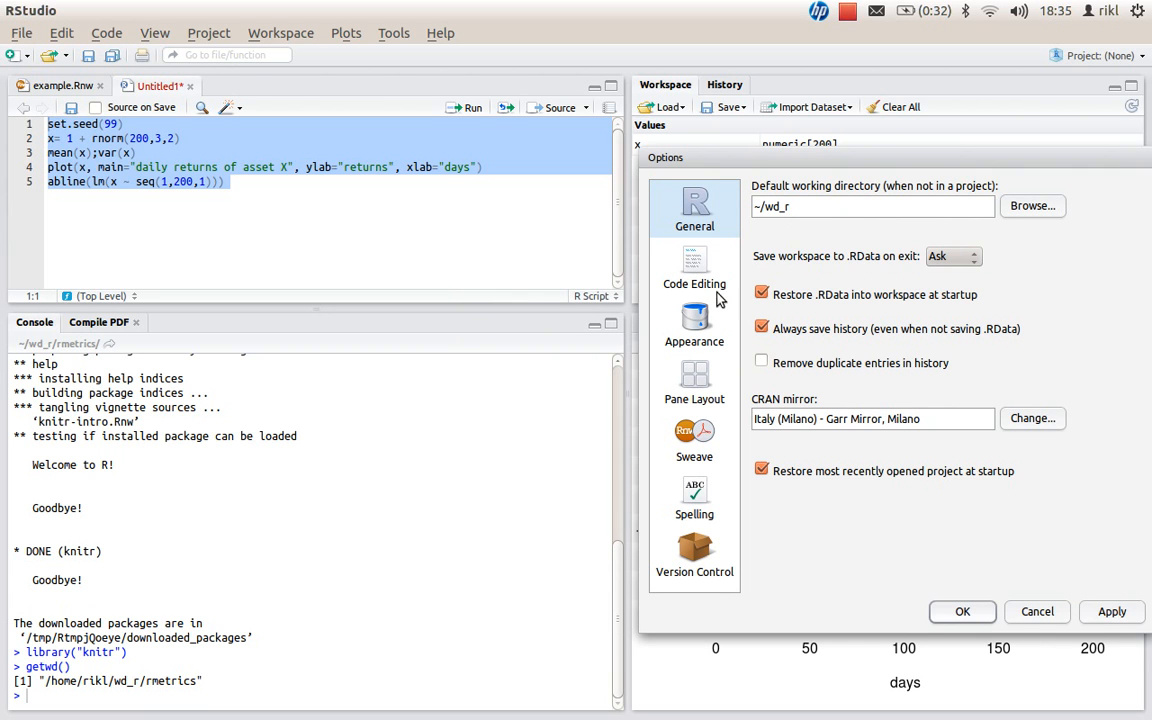
mouse_move(170, 688)
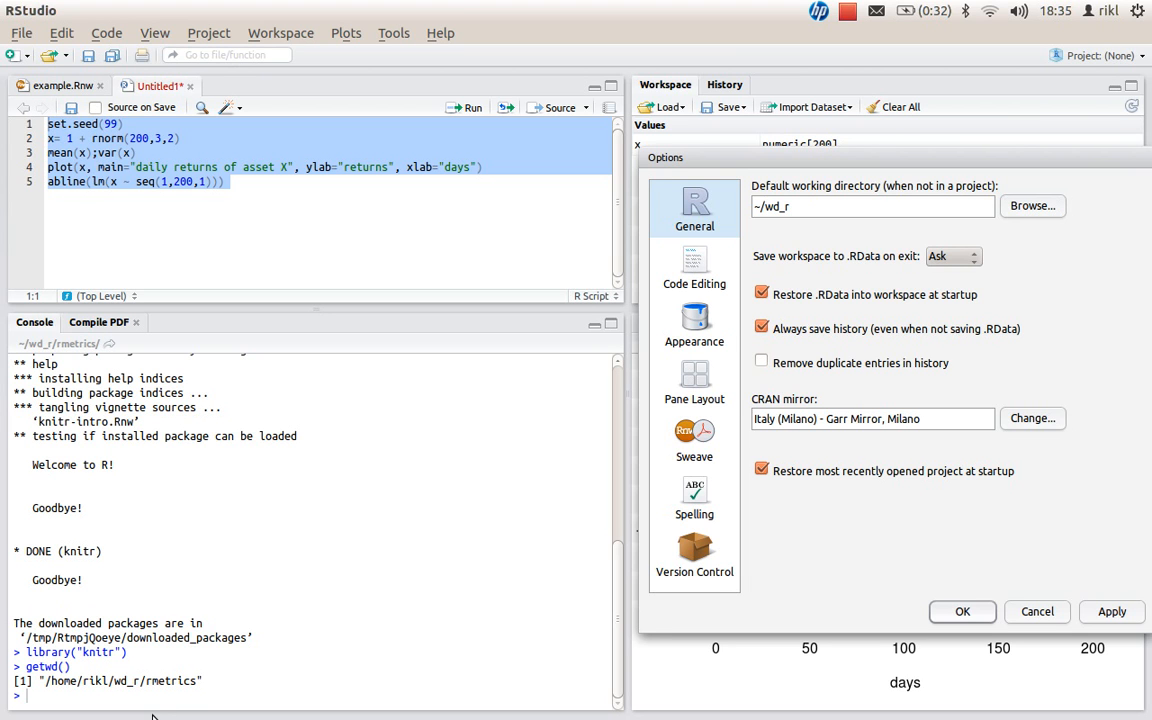
mouse_move(147, 705)
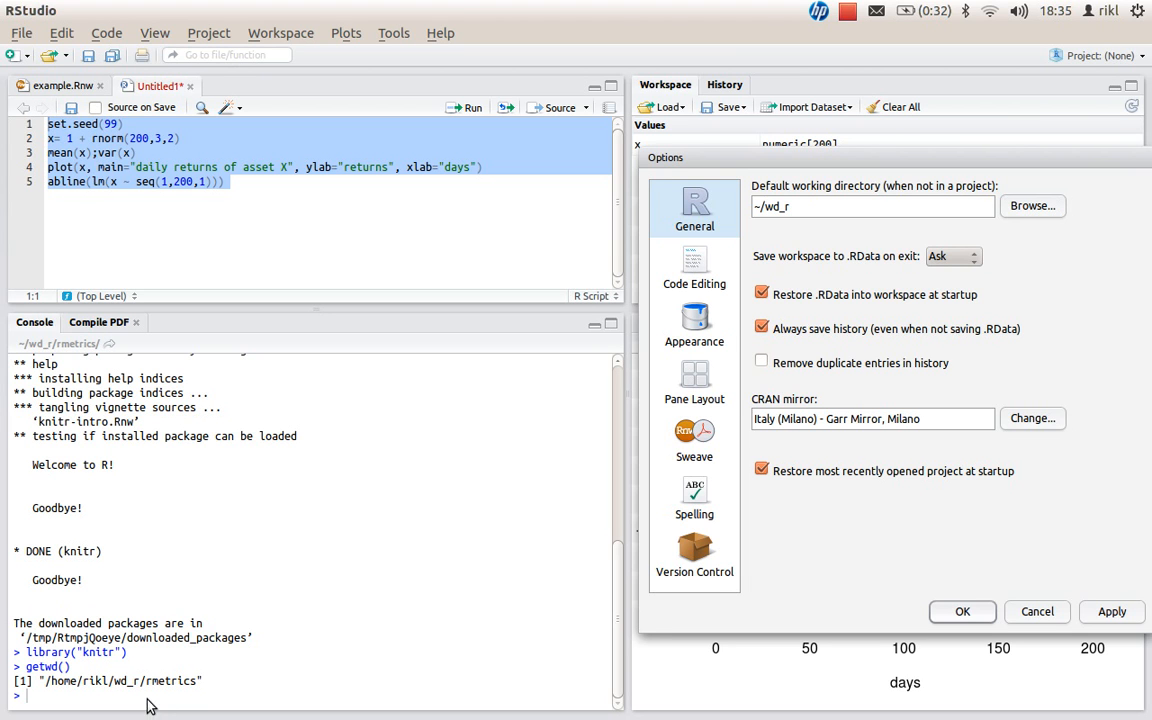
mouse_move(1069, 607)
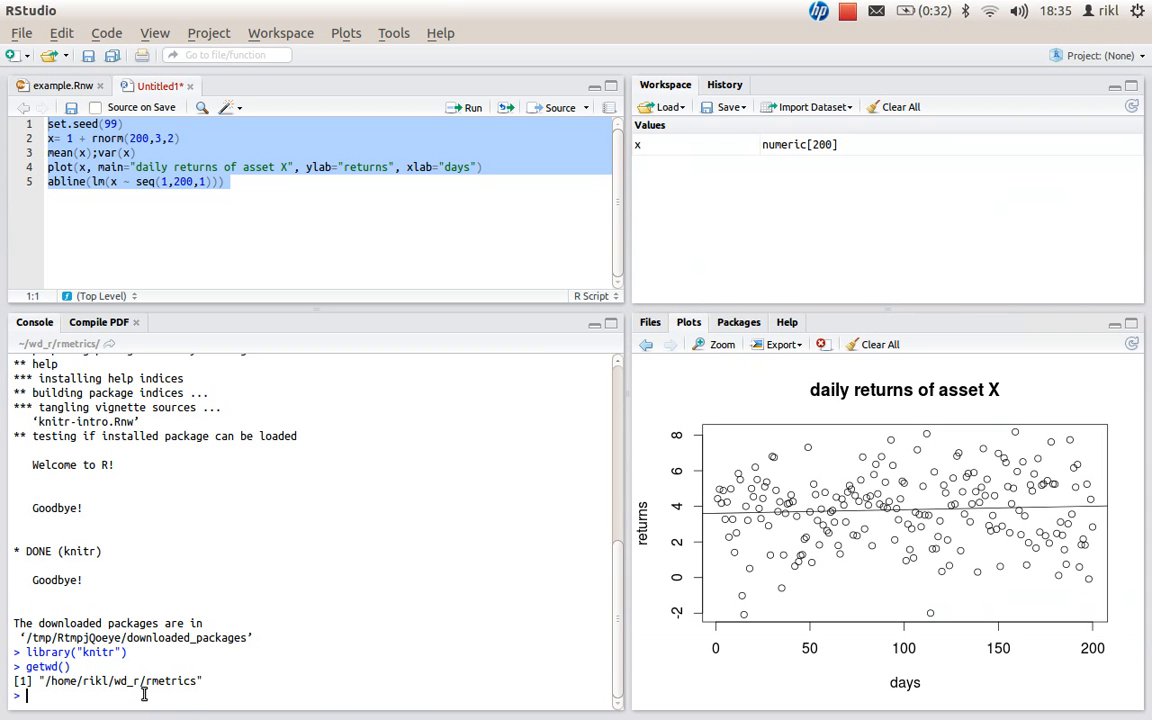
Set the working directory to ~/wd_r and verify getwd() reports /home/rikl/wd_r
type("setwd(\"~/wd_r")
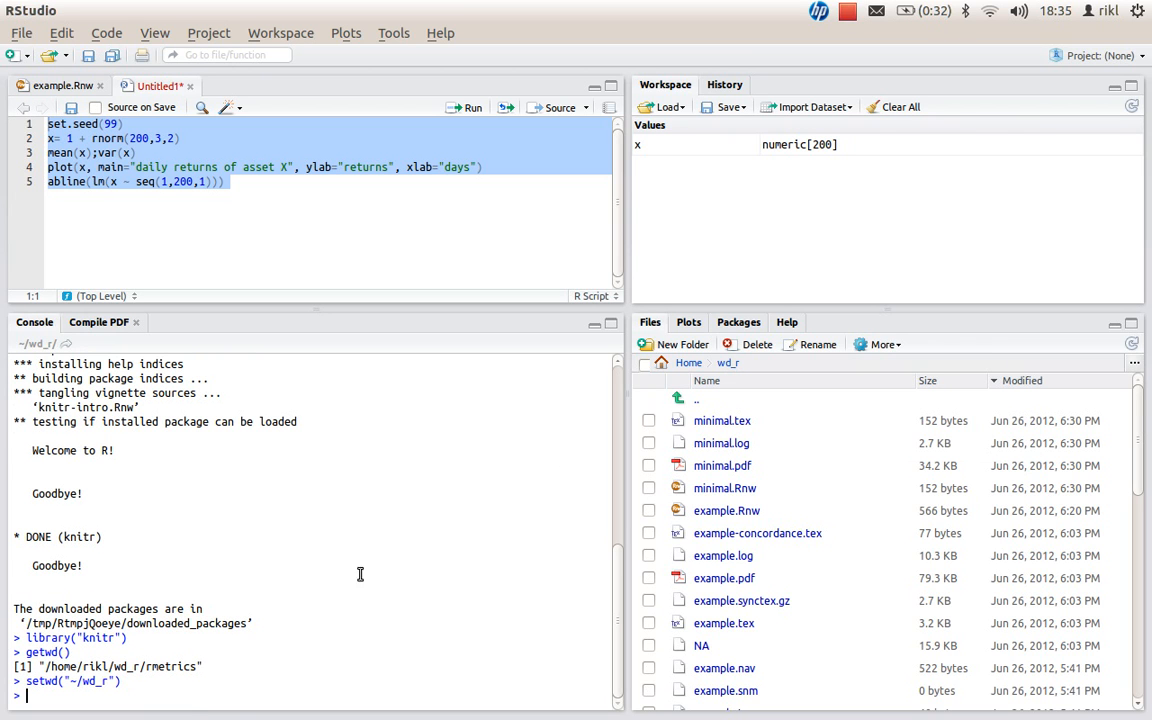
type("get")
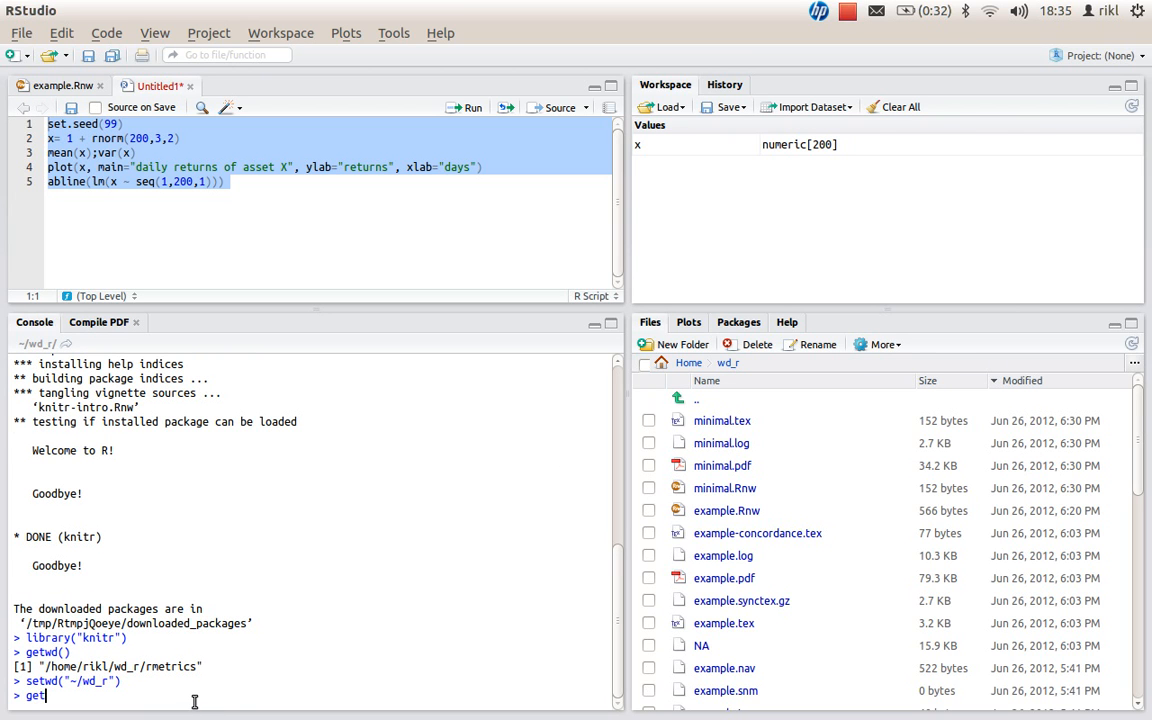
type("wd(")
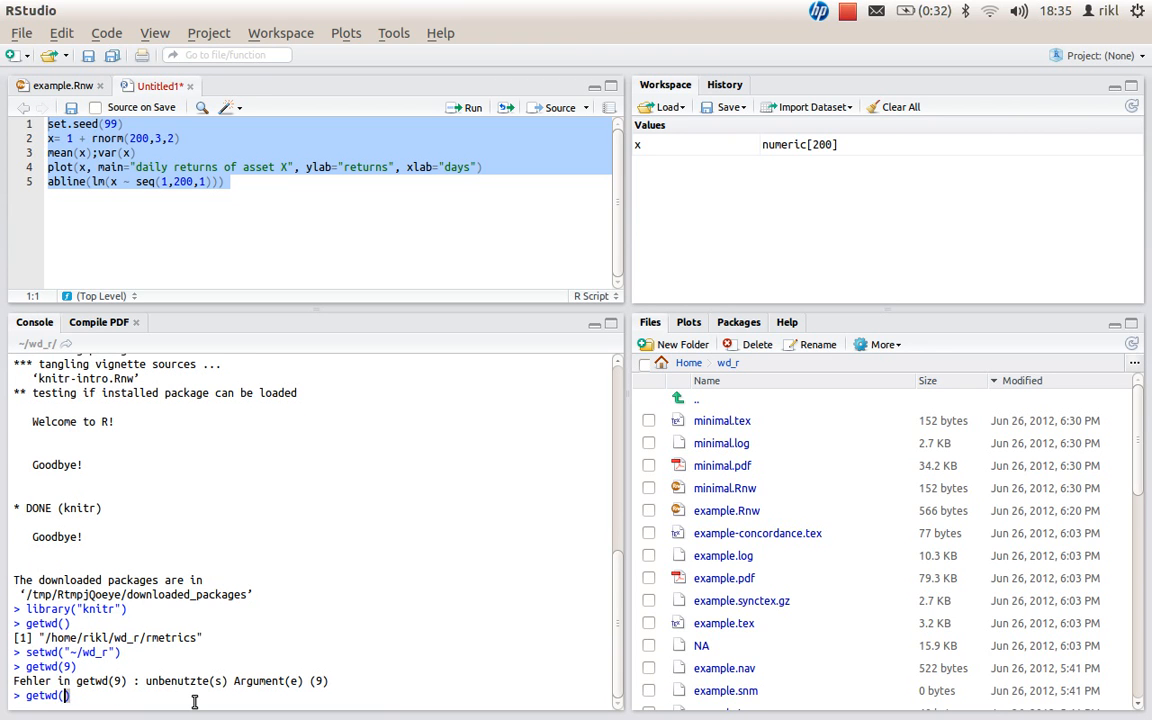
key("Return")
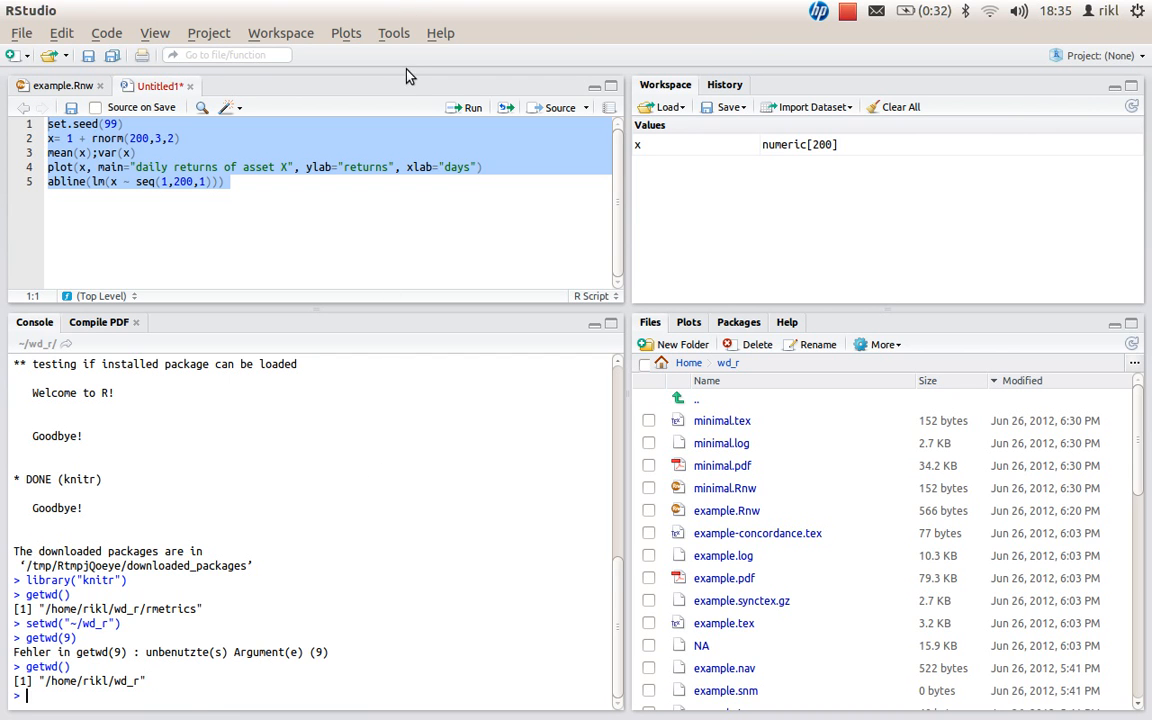
mouse_move(435, 213)
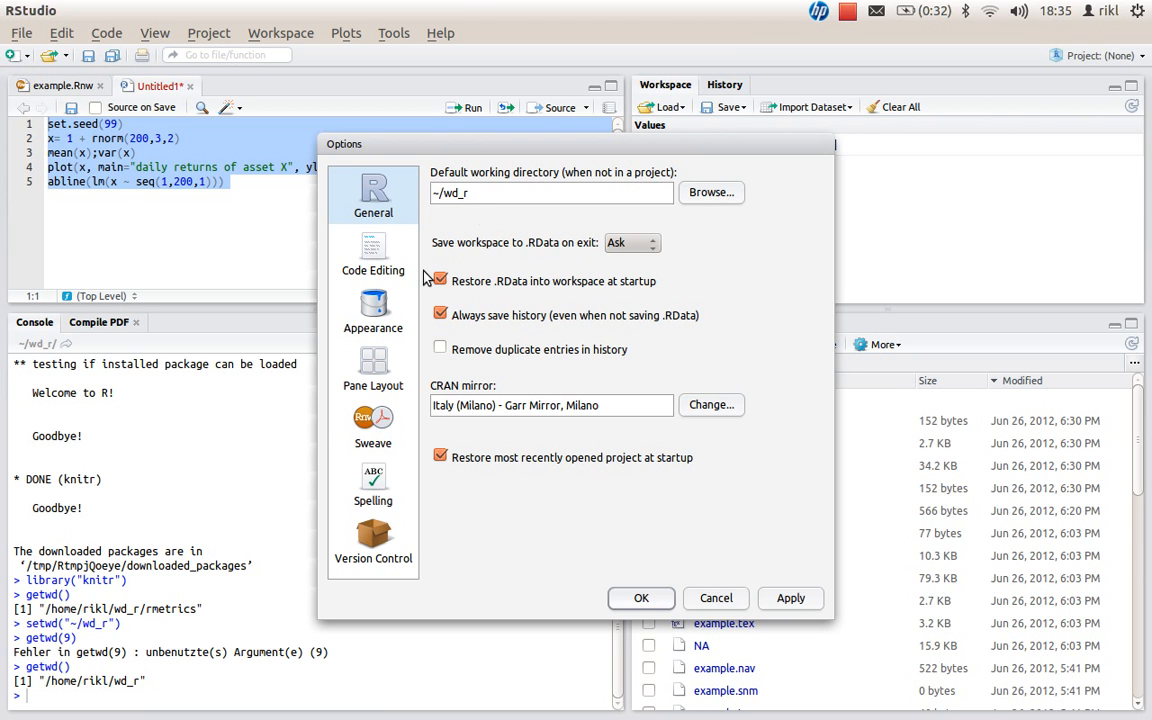
mouse_move(375, 418)
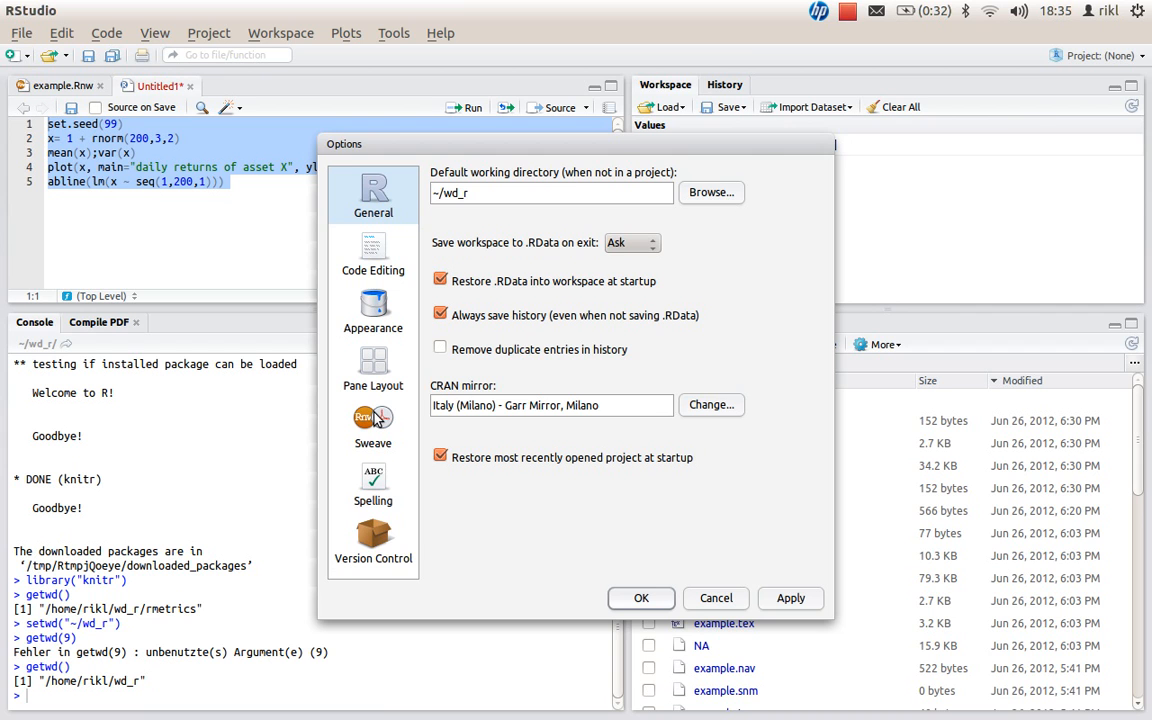
mouse_move(376, 420)
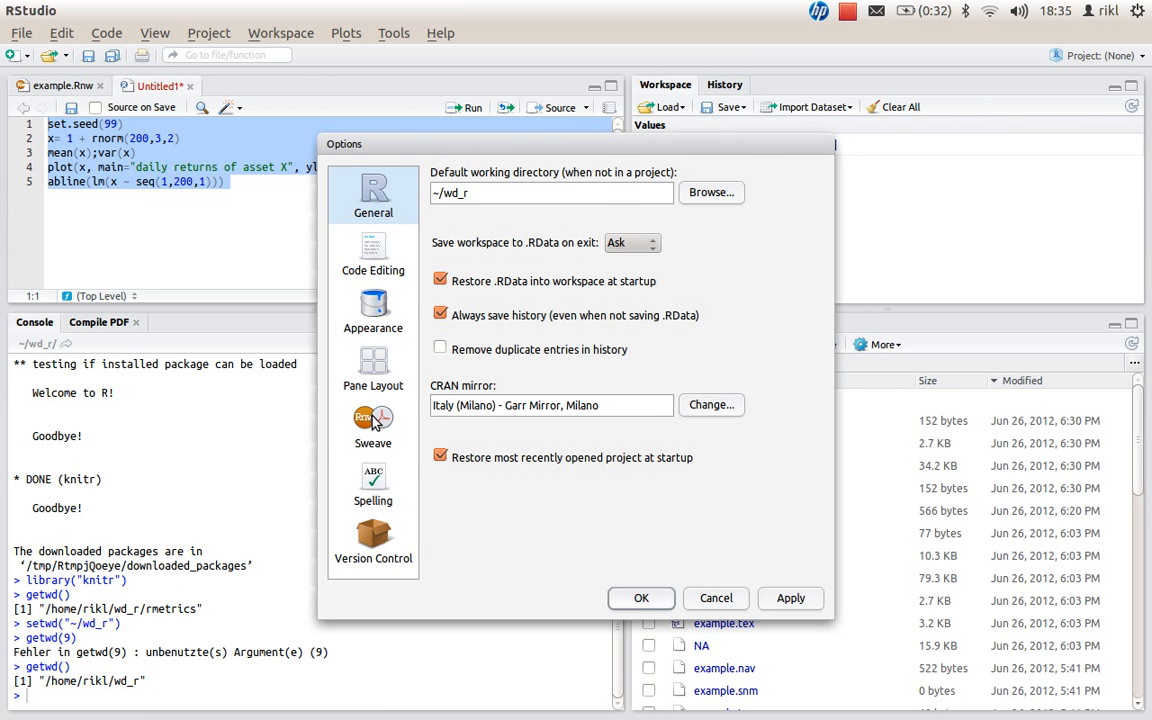
Set the Sweave option 'Weave Rnw files using' to knitr and apply it
left_click(373, 420)
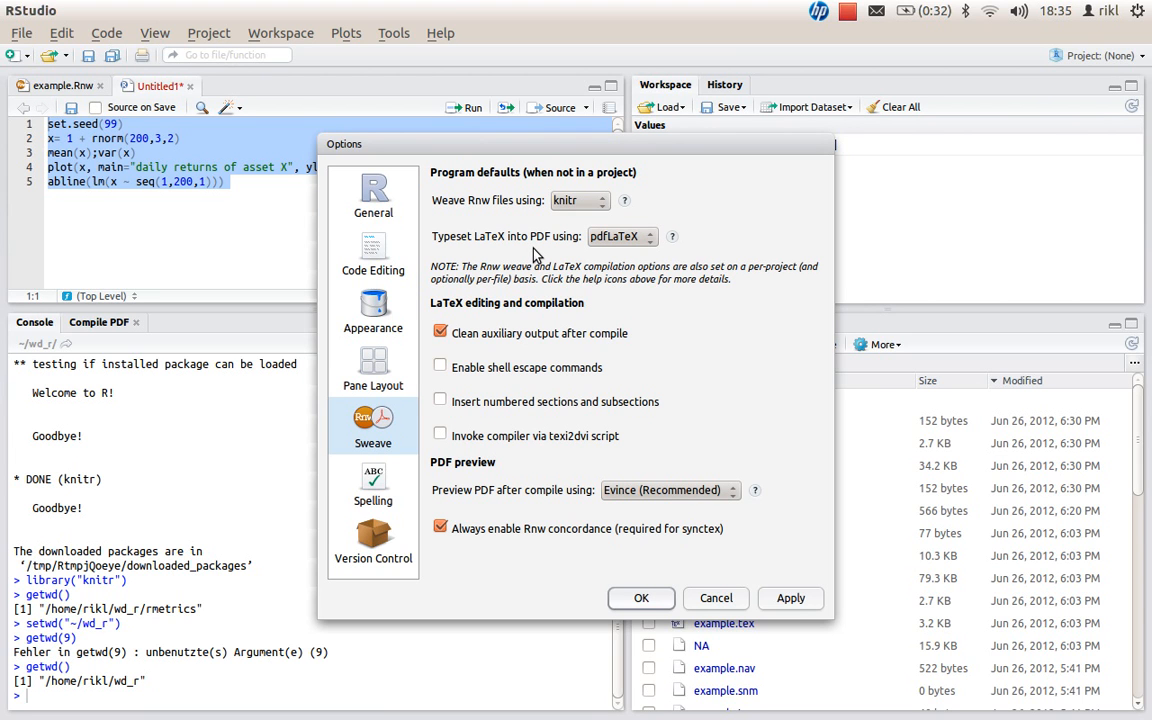
mouse_move(590, 207)
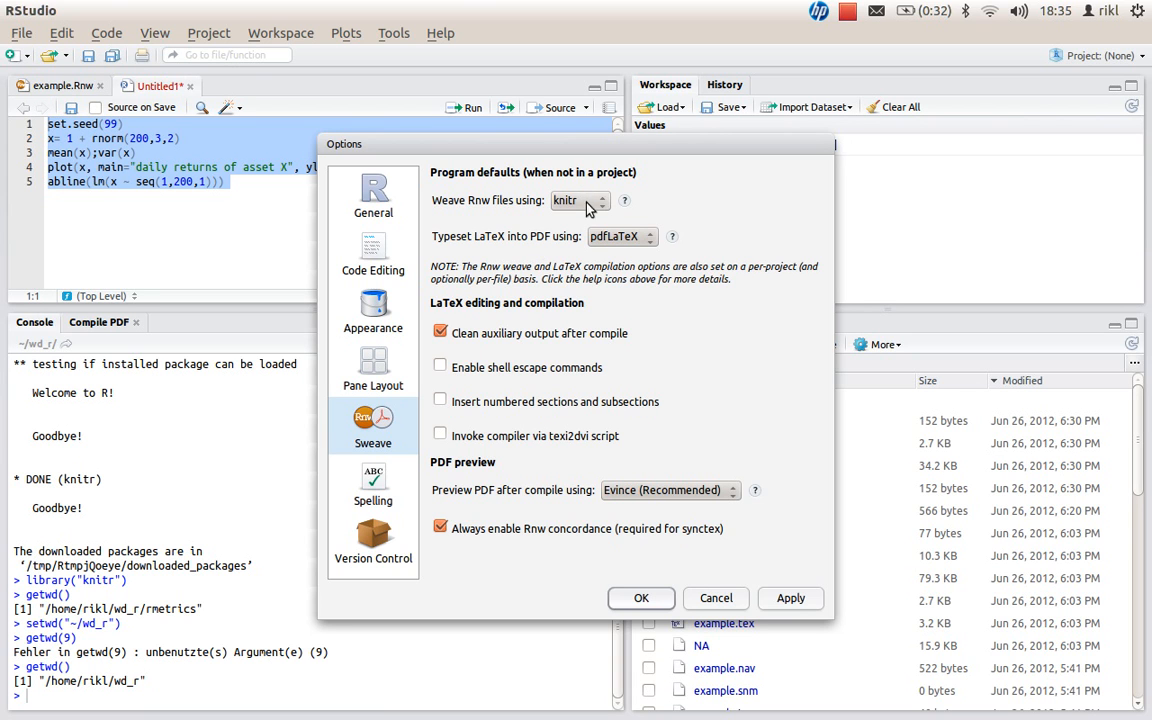
left_click(580, 200)
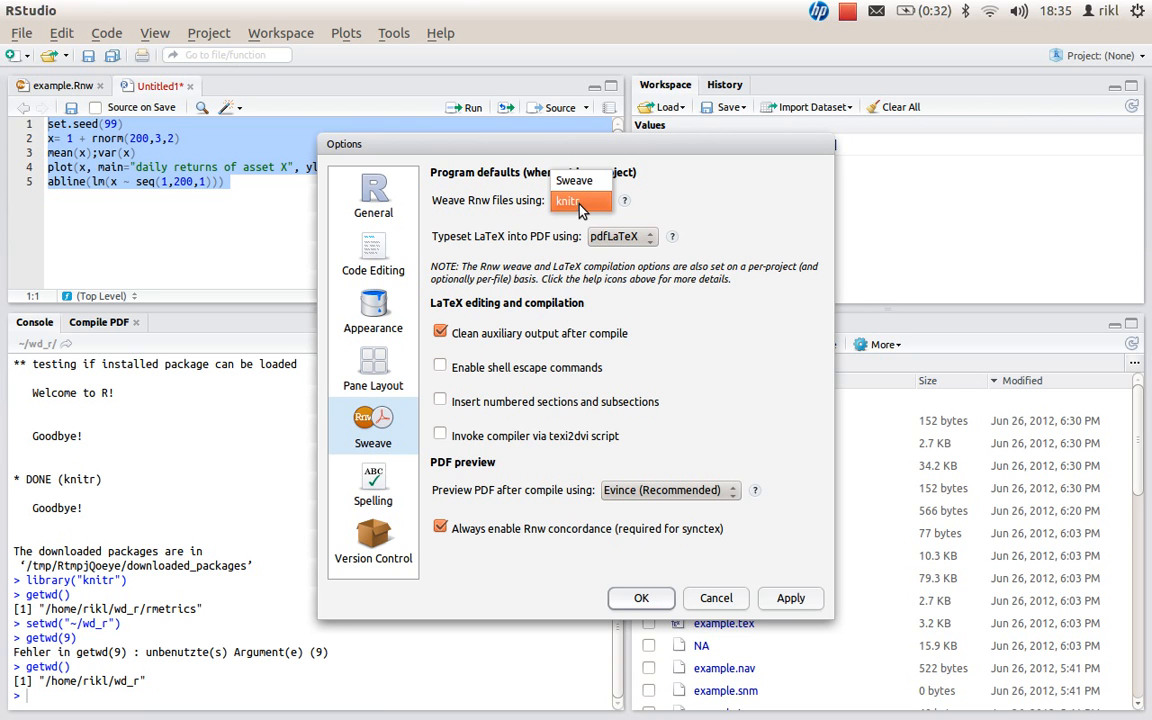
left_click(568, 200)
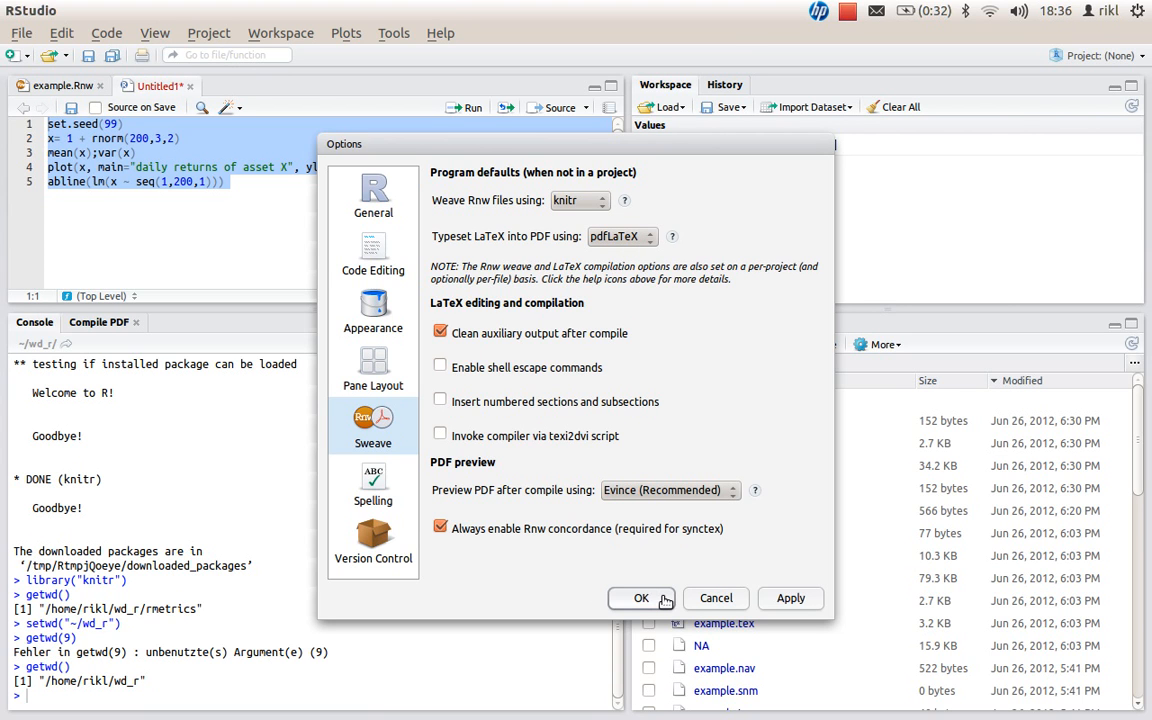
left_click(641, 598)
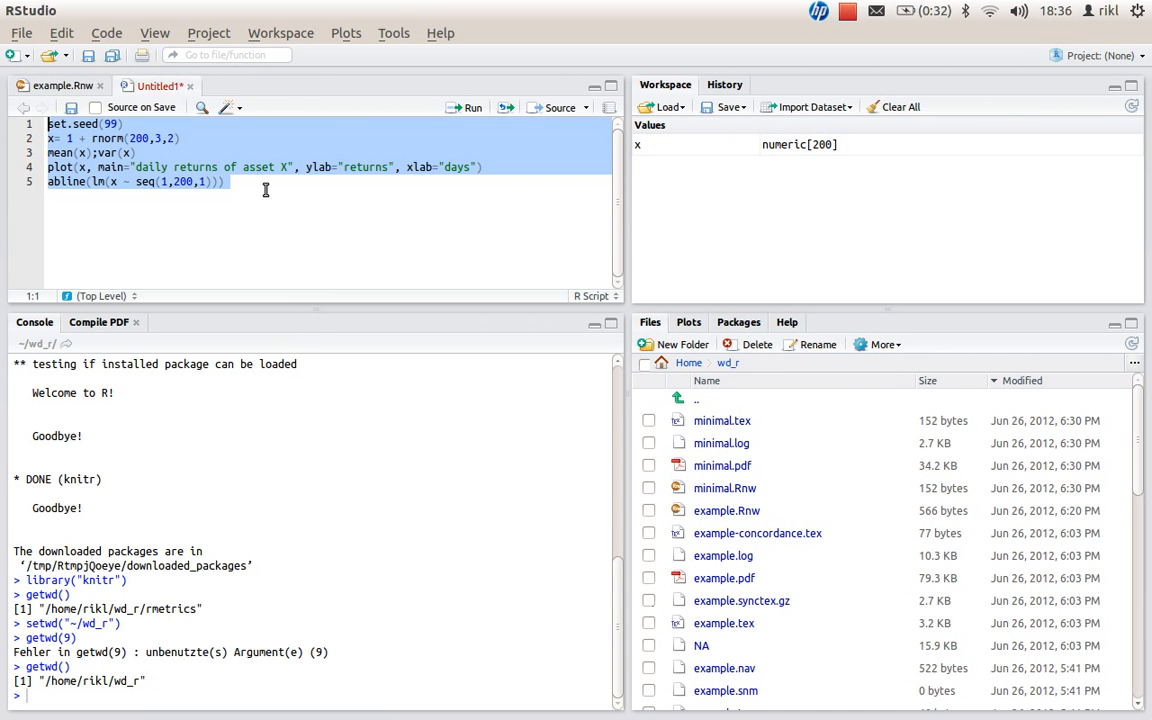
Create a new R Sweave document from the New File menu
left_click(232, 182)
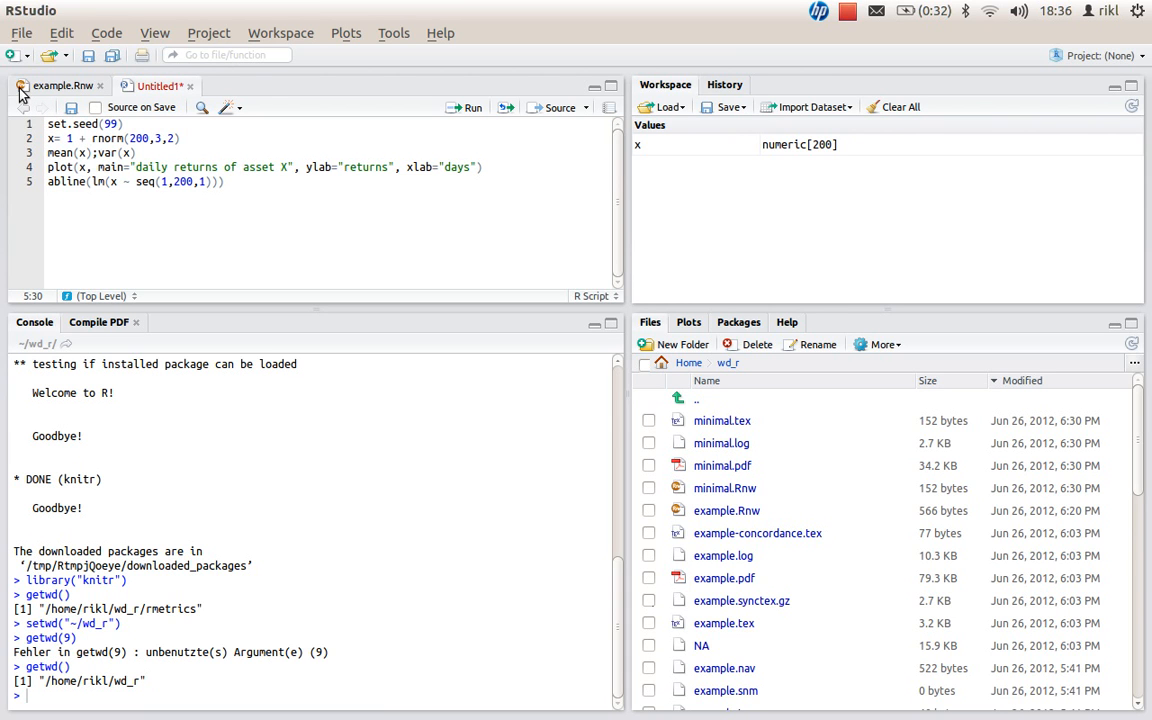
left_click(13, 54)
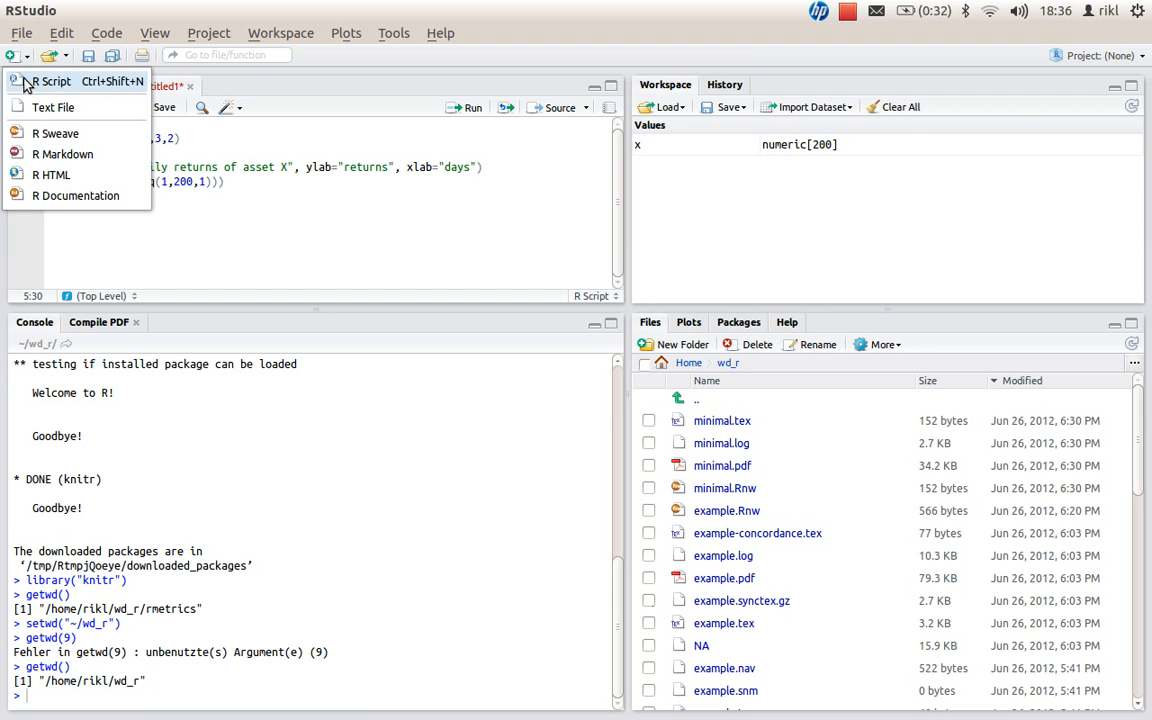
mouse_move(55, 133)
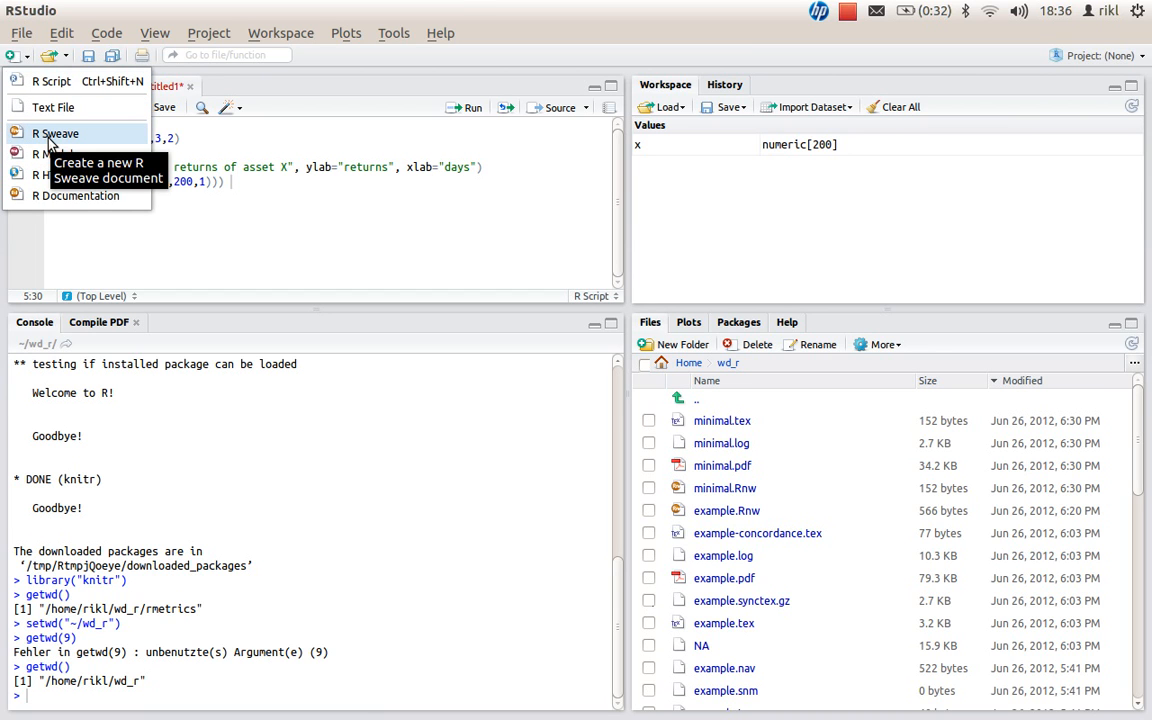
mouse_move(55, 133)
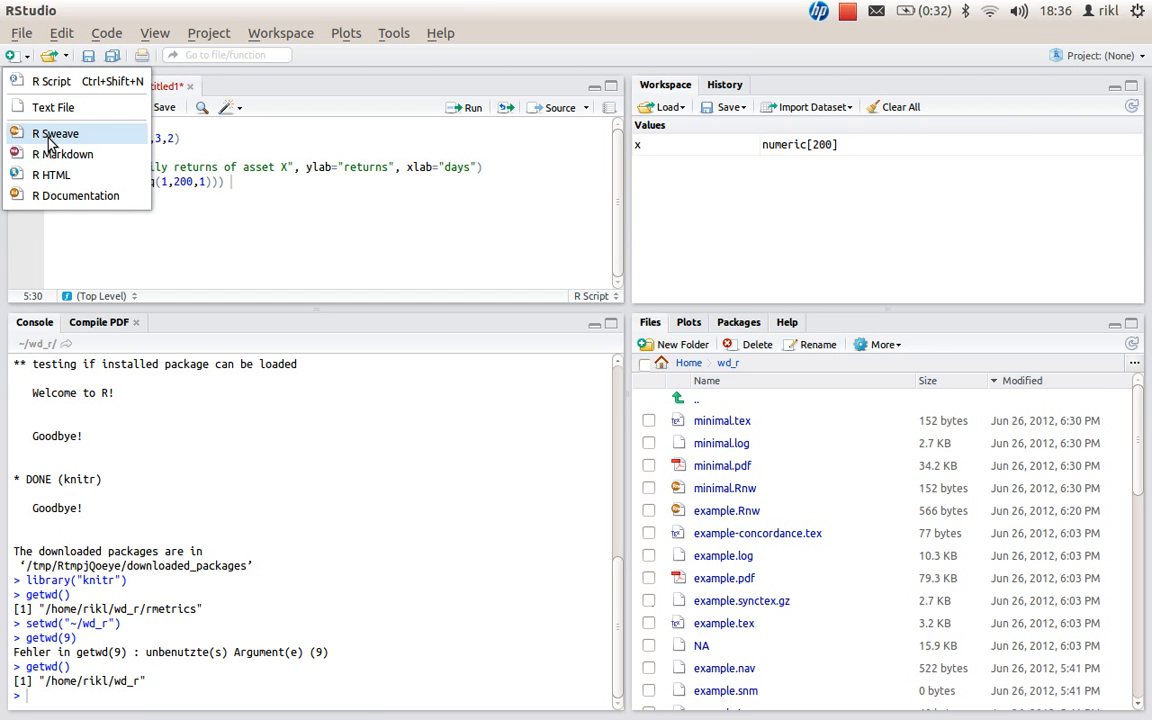
left_click(55, 133)
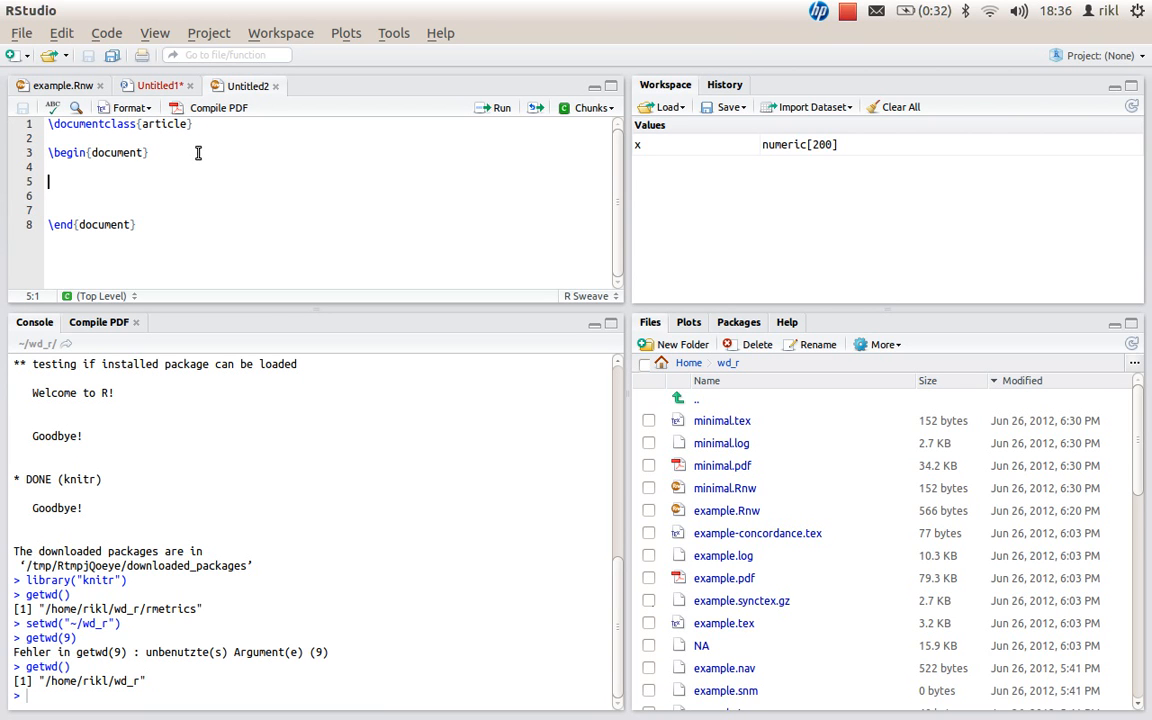
mouse_move(152, 152)
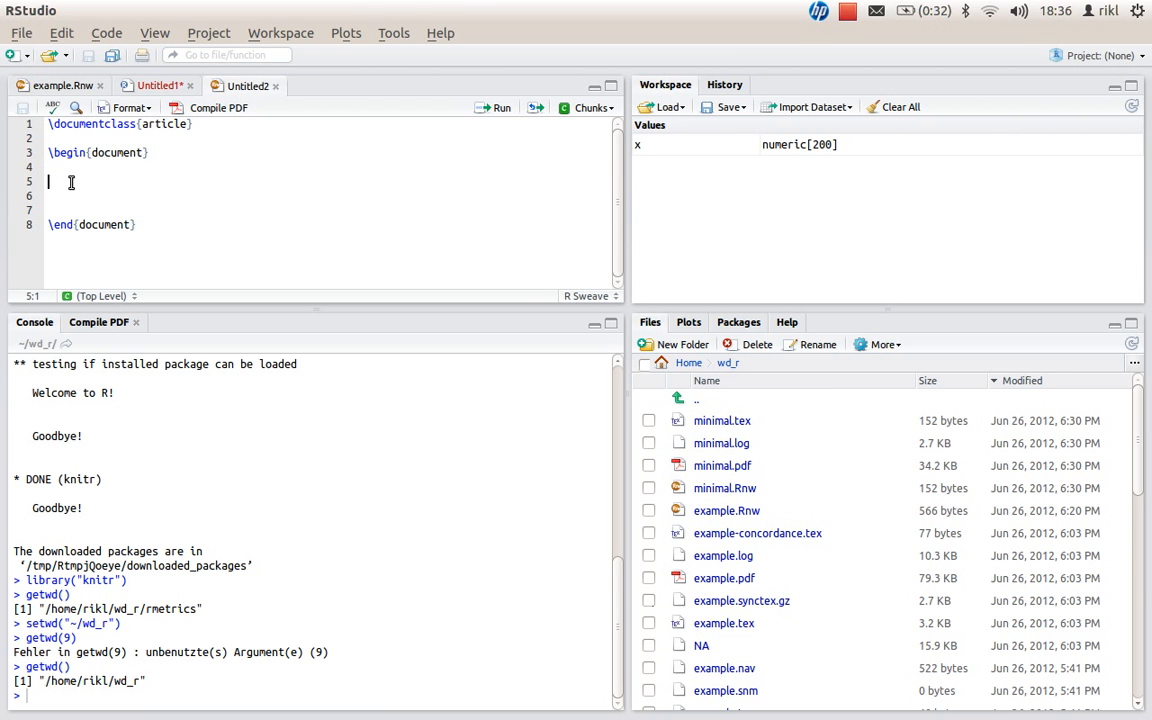
mouse_move(89, 200)
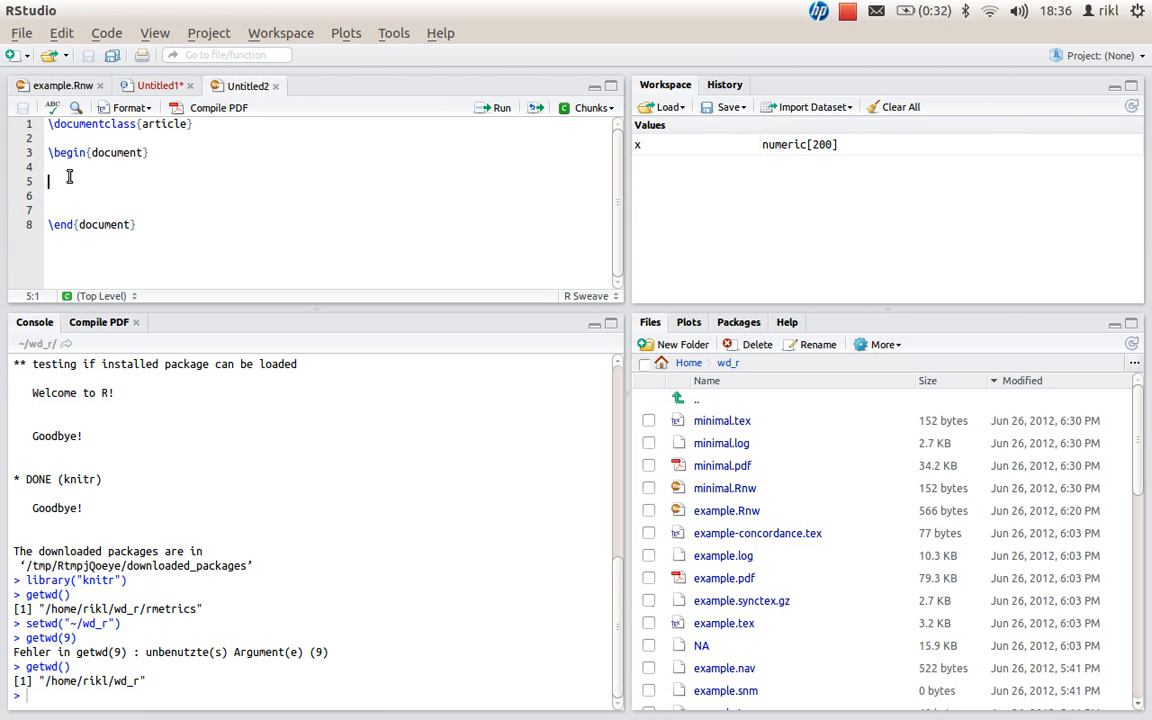
Add \title{minimal knitr example in R} and an \author line after \begin{document}
left_click(67, 169)
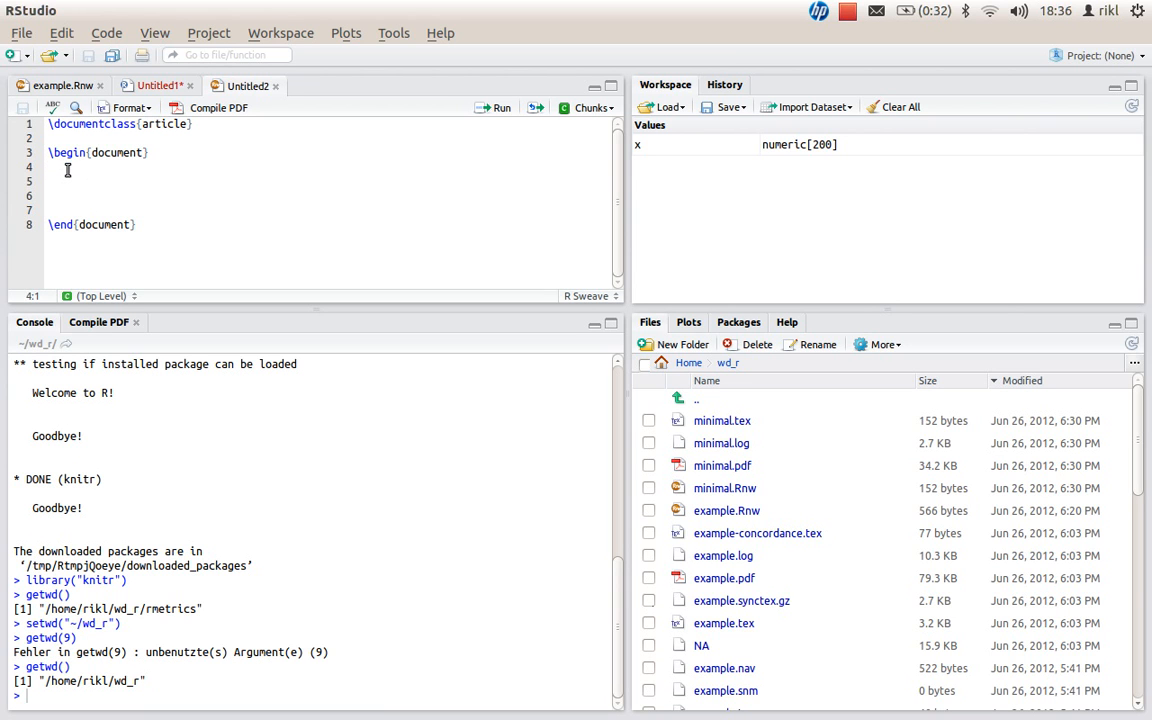
type("\\")
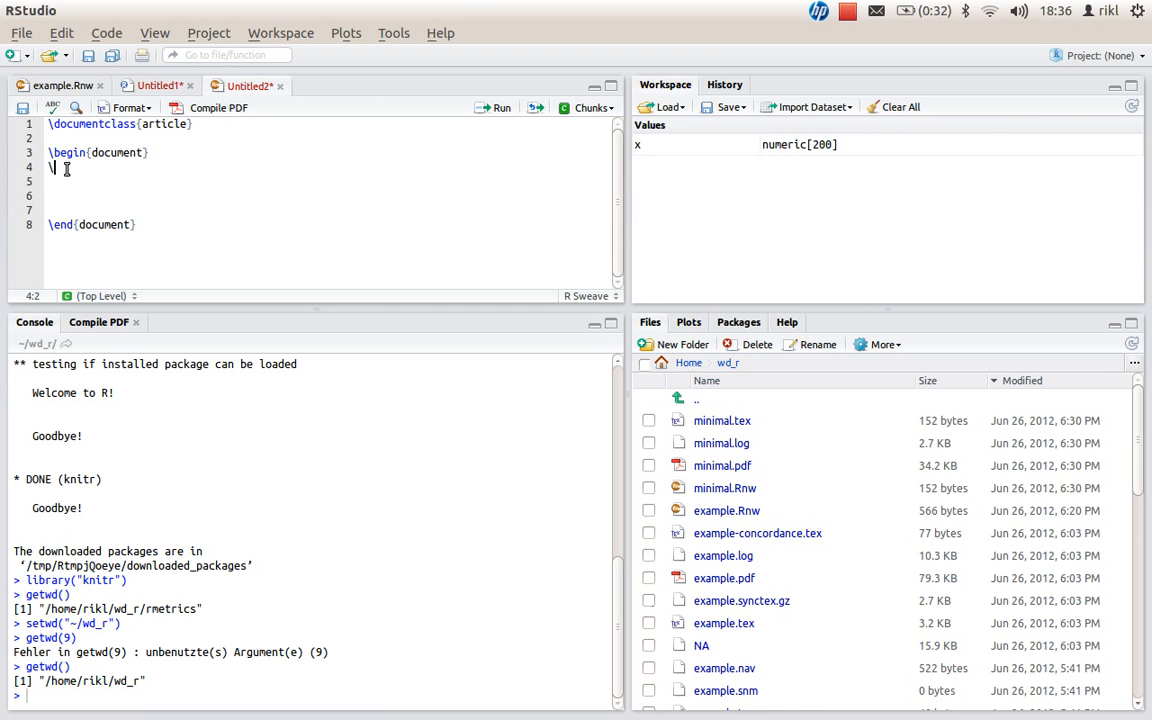
type("titl")
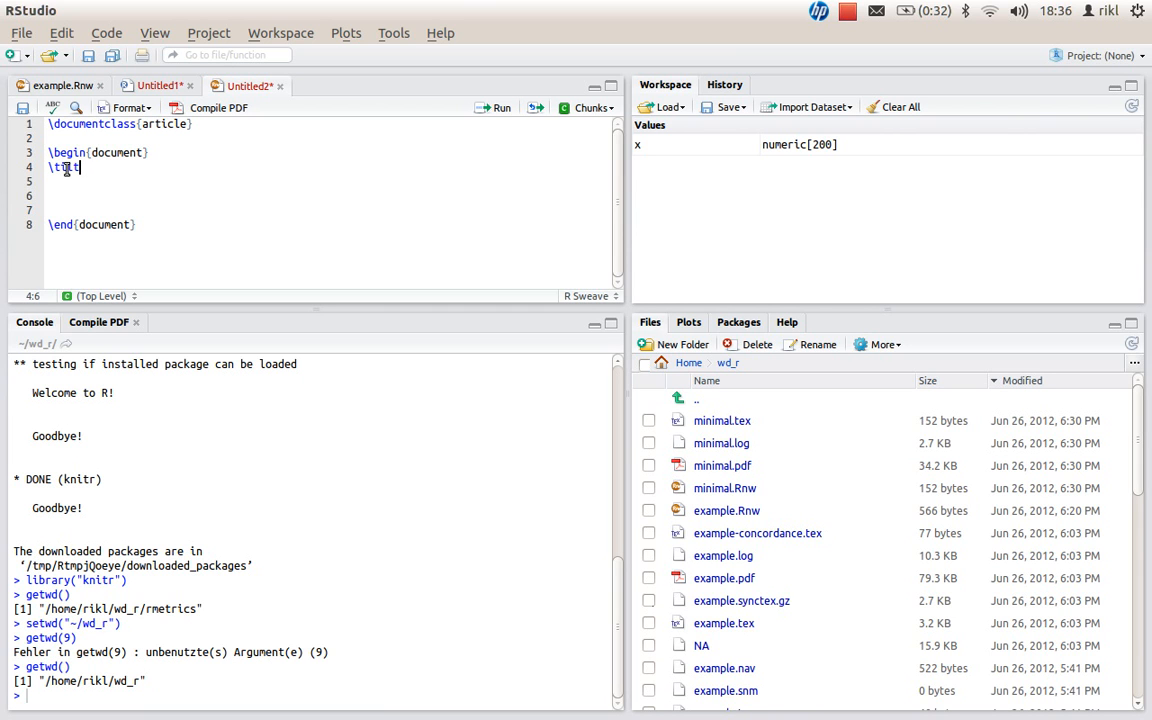
type("e")
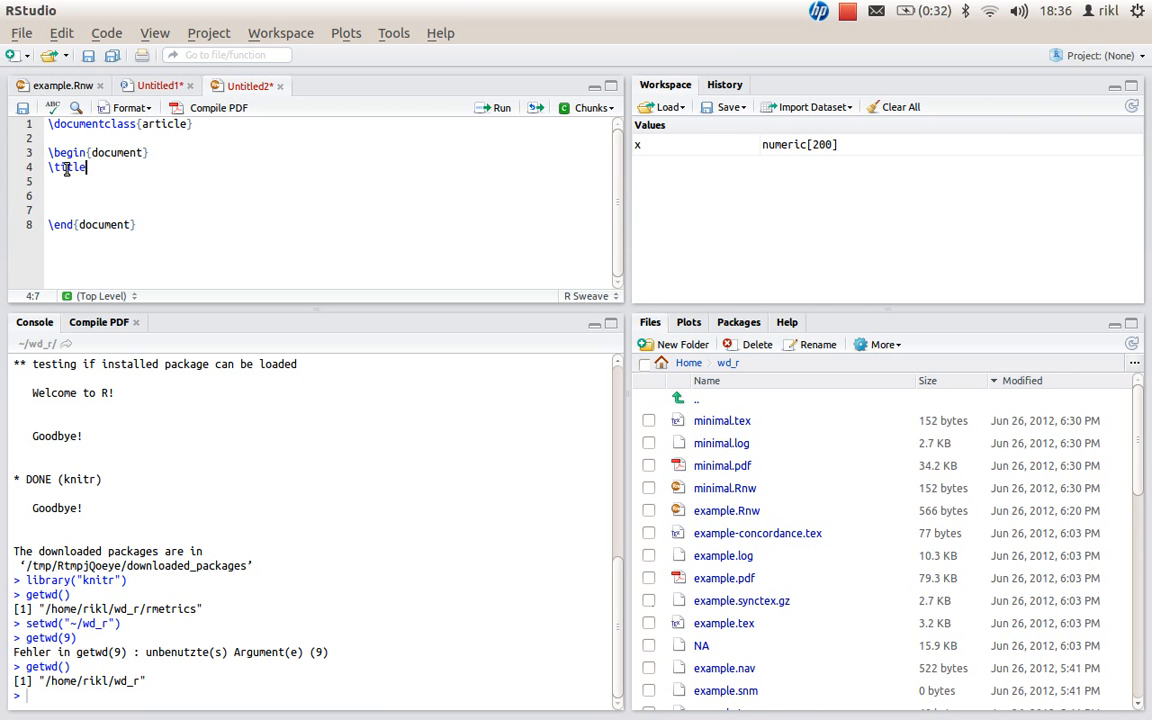
type("{mini}")
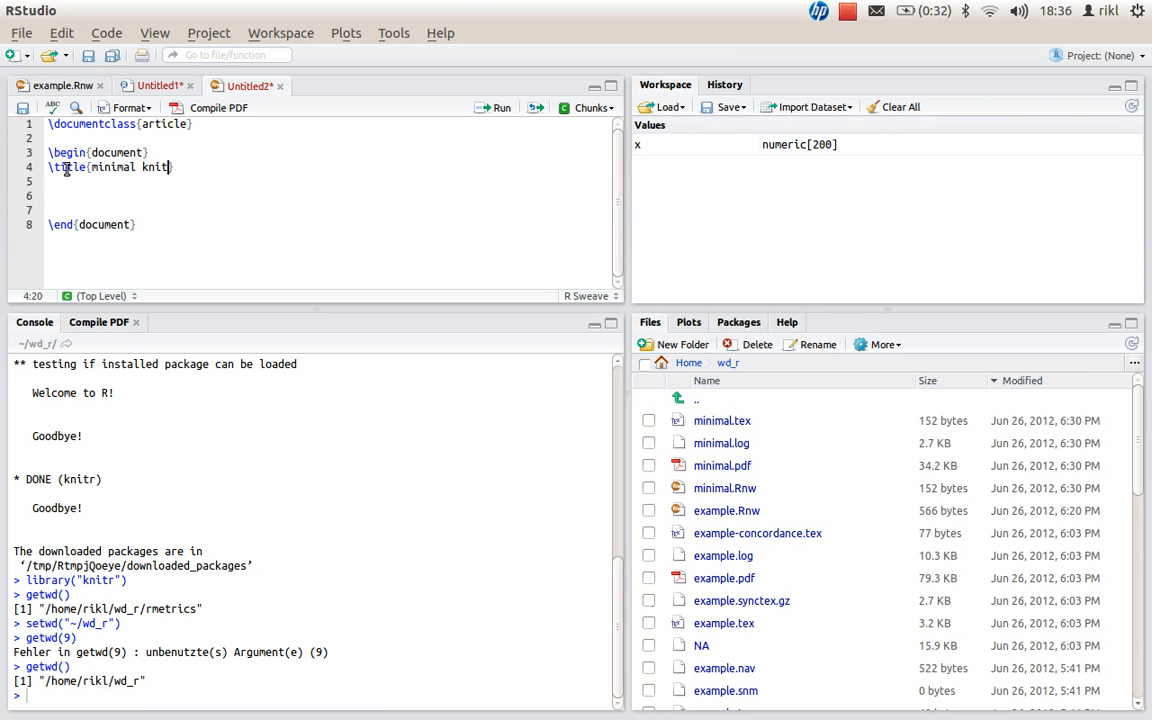
type("example in R")
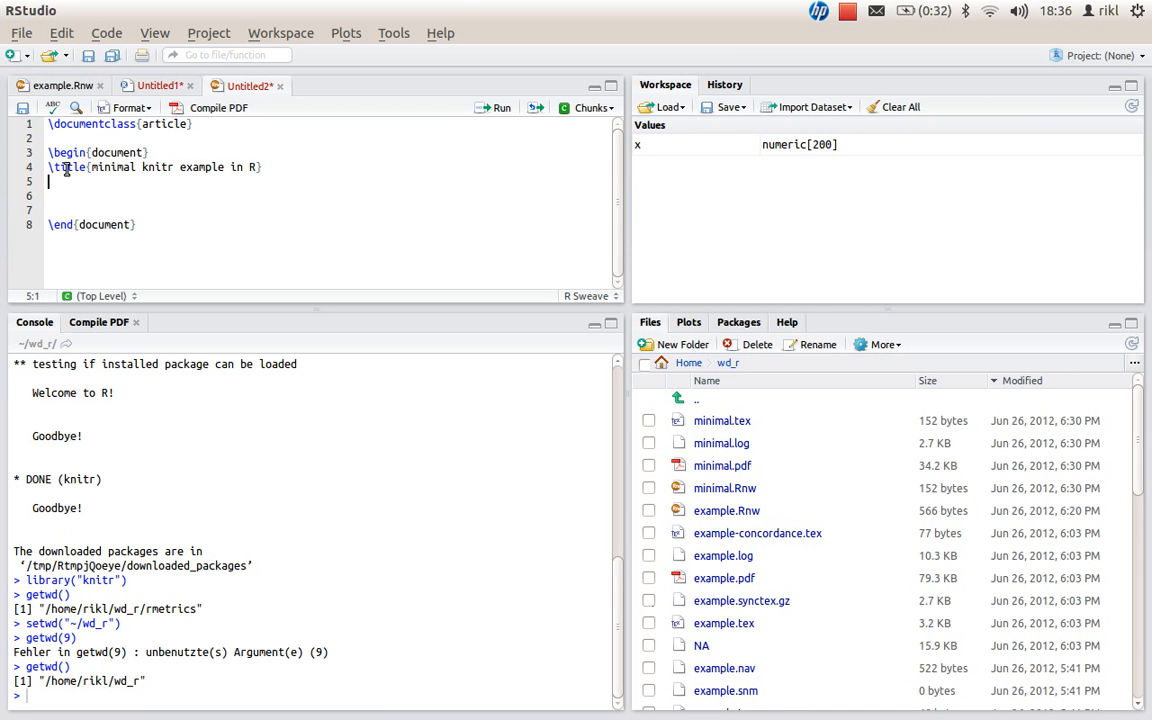
type("\\author{R")
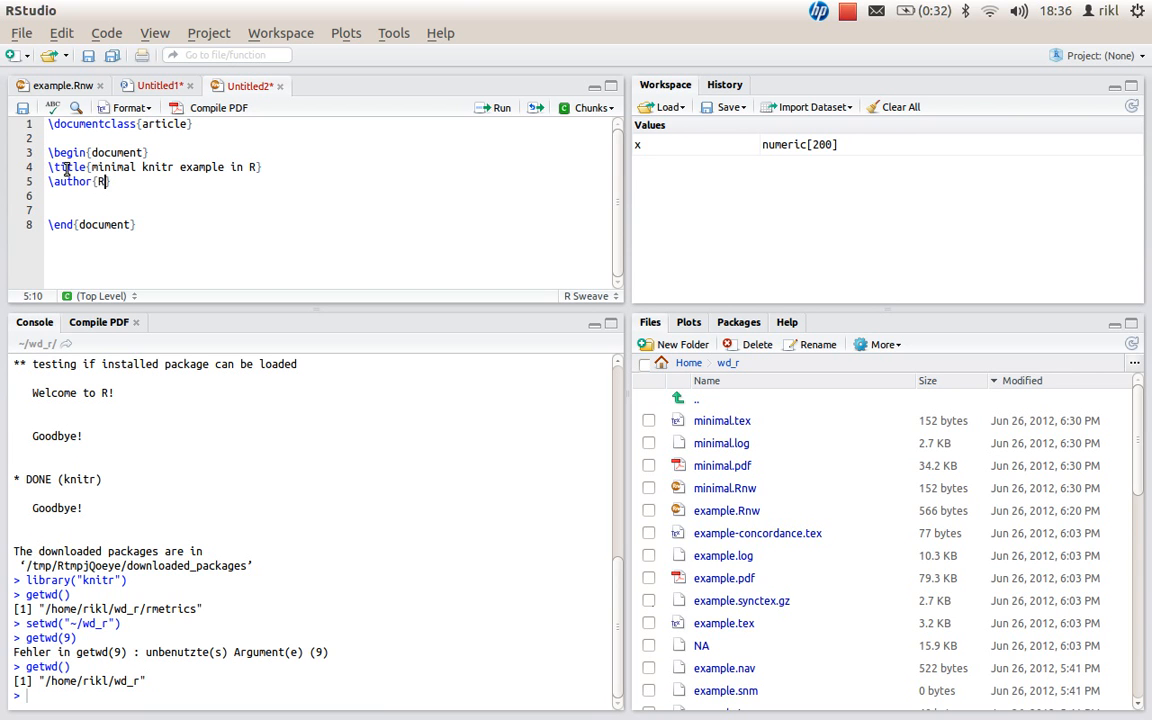
type(". Klinger")
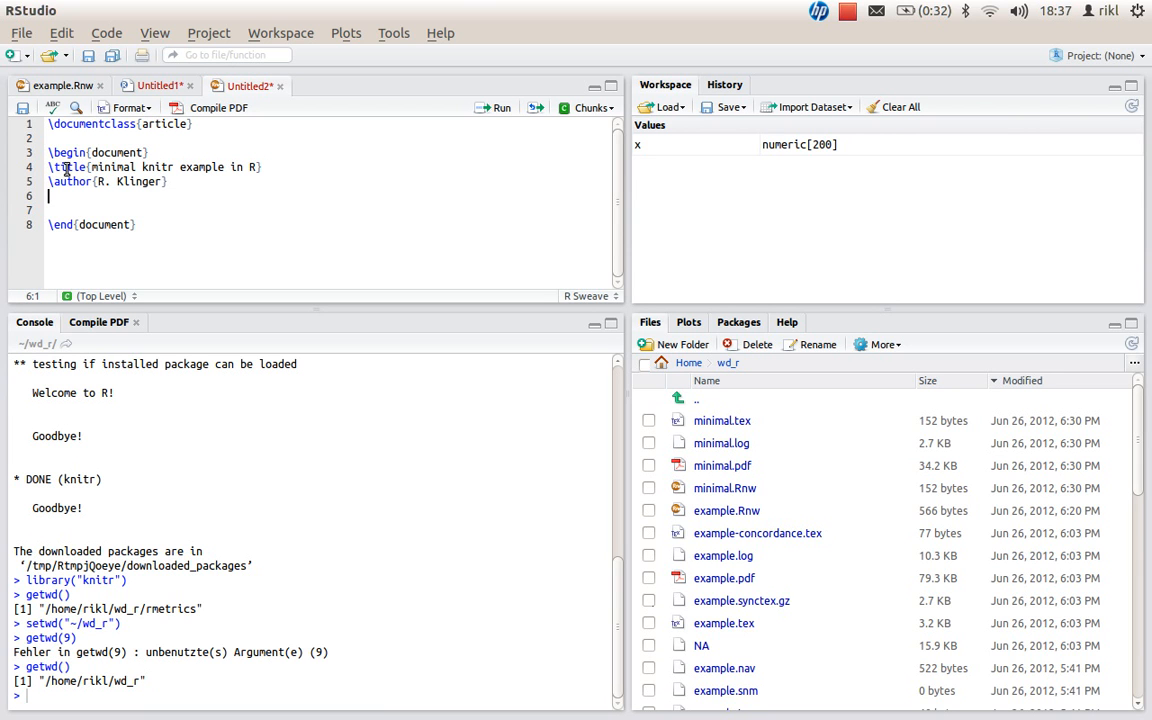
Add \maketitle and the sentence 'this is our workflow:'
type("\\maketitle")
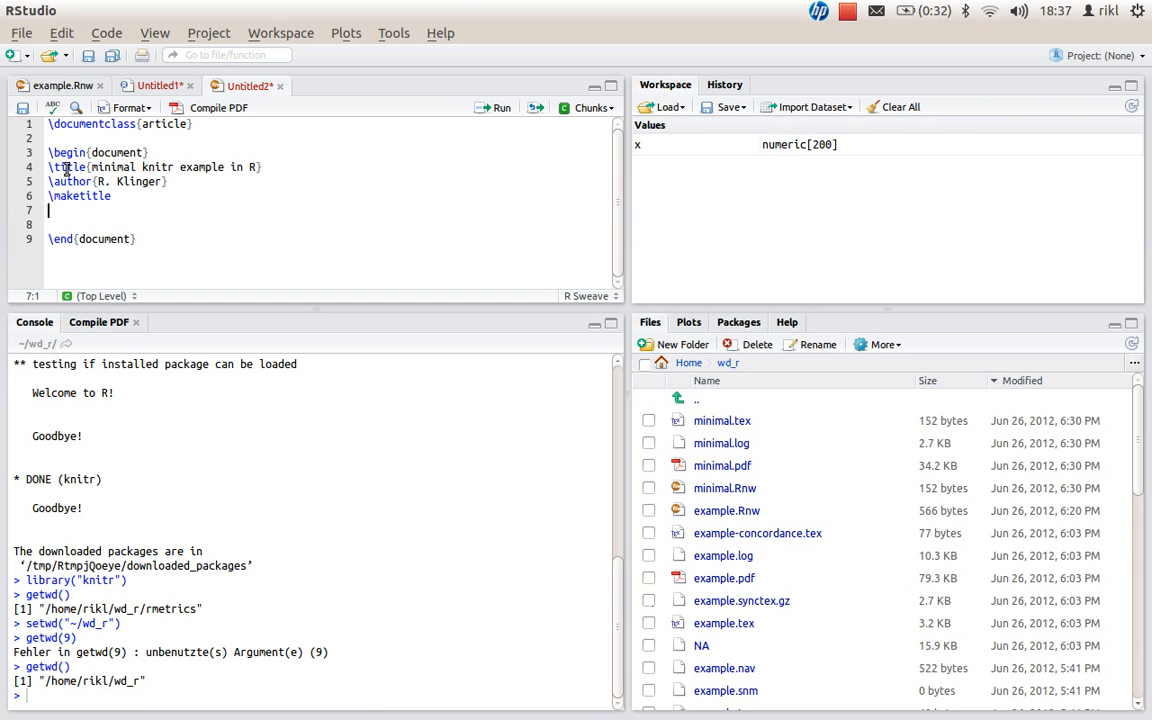
type("t")
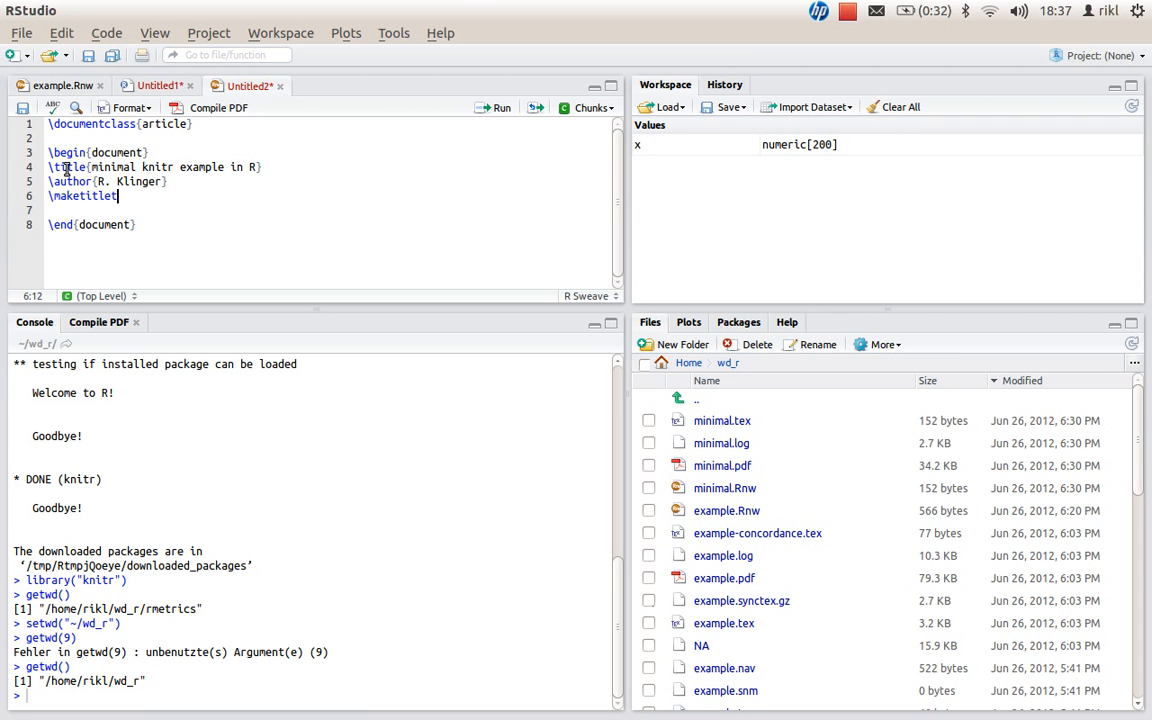
type("his is our")
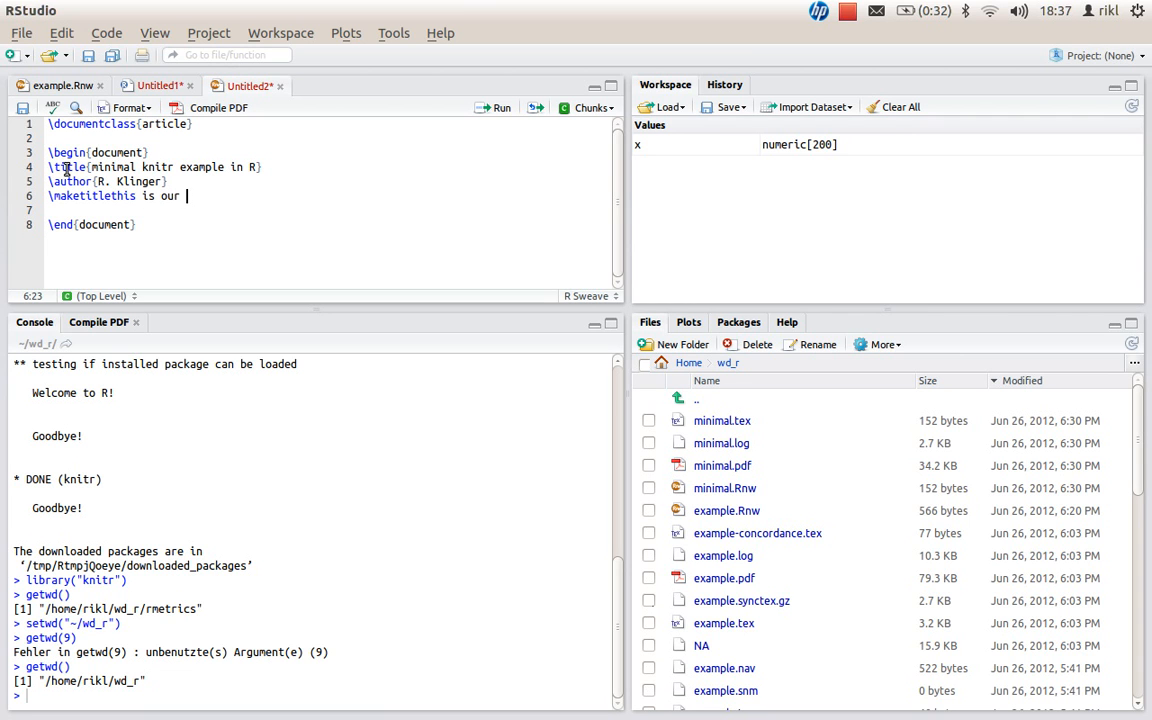
type("workfl")
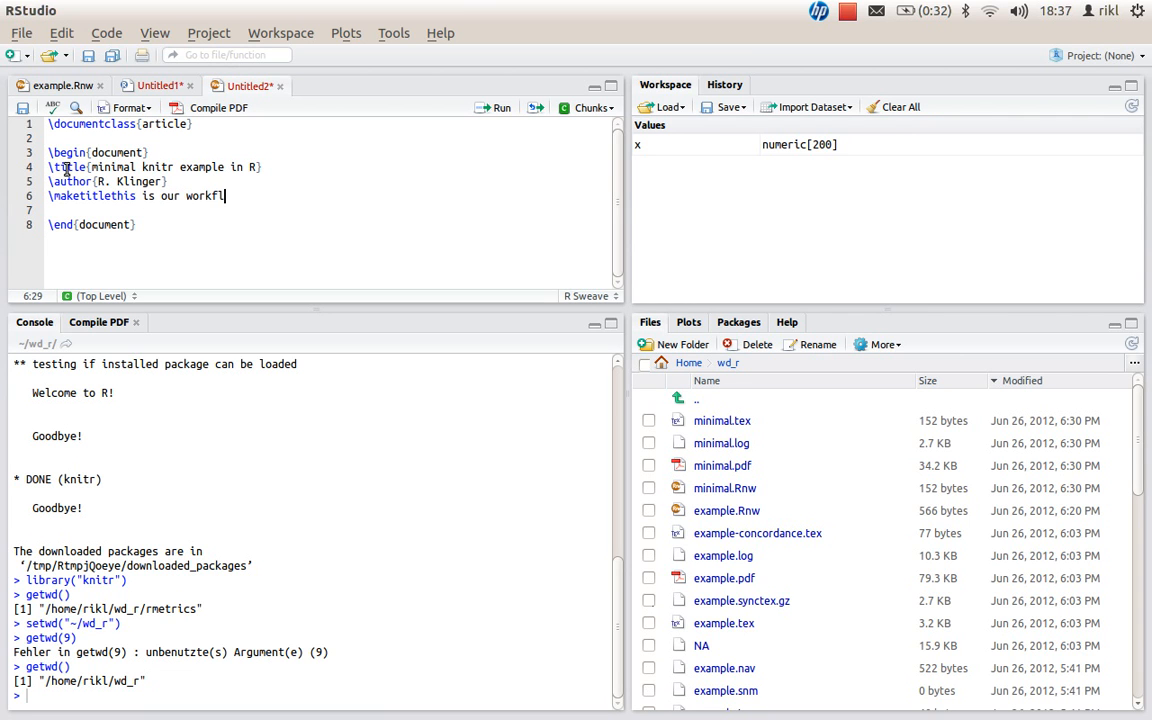
type("ow:")
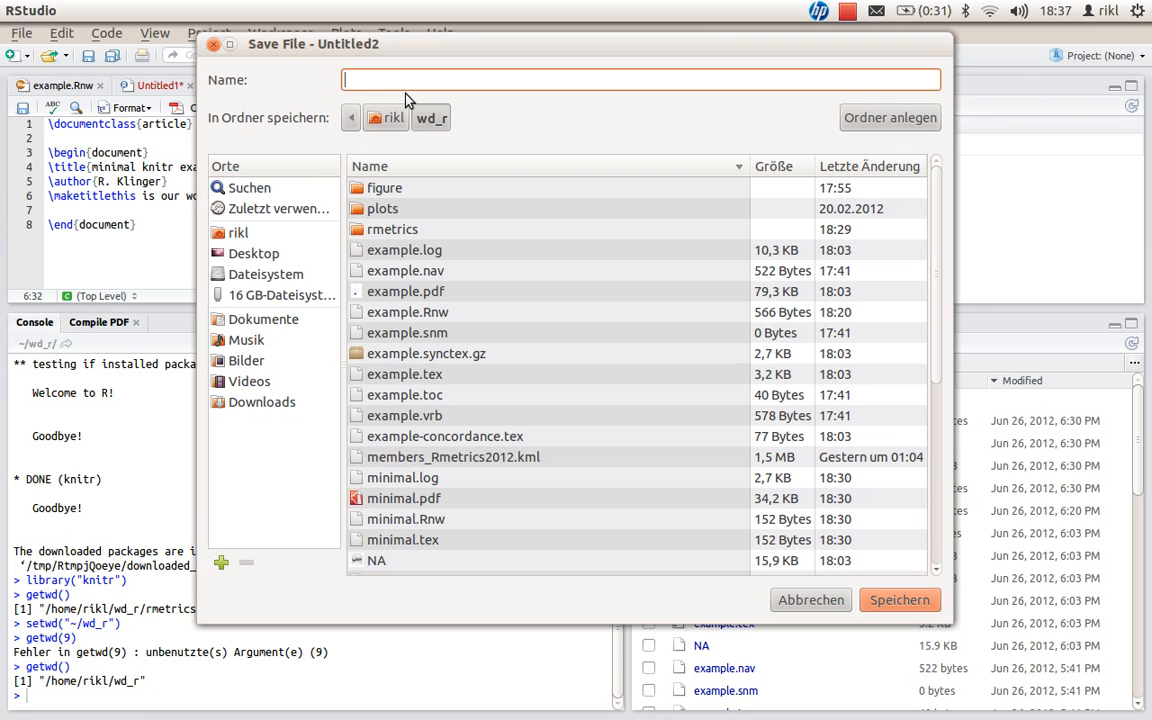
Save the document as minimal.Rnw in wd_r, replacing the existing file
type("minimal")
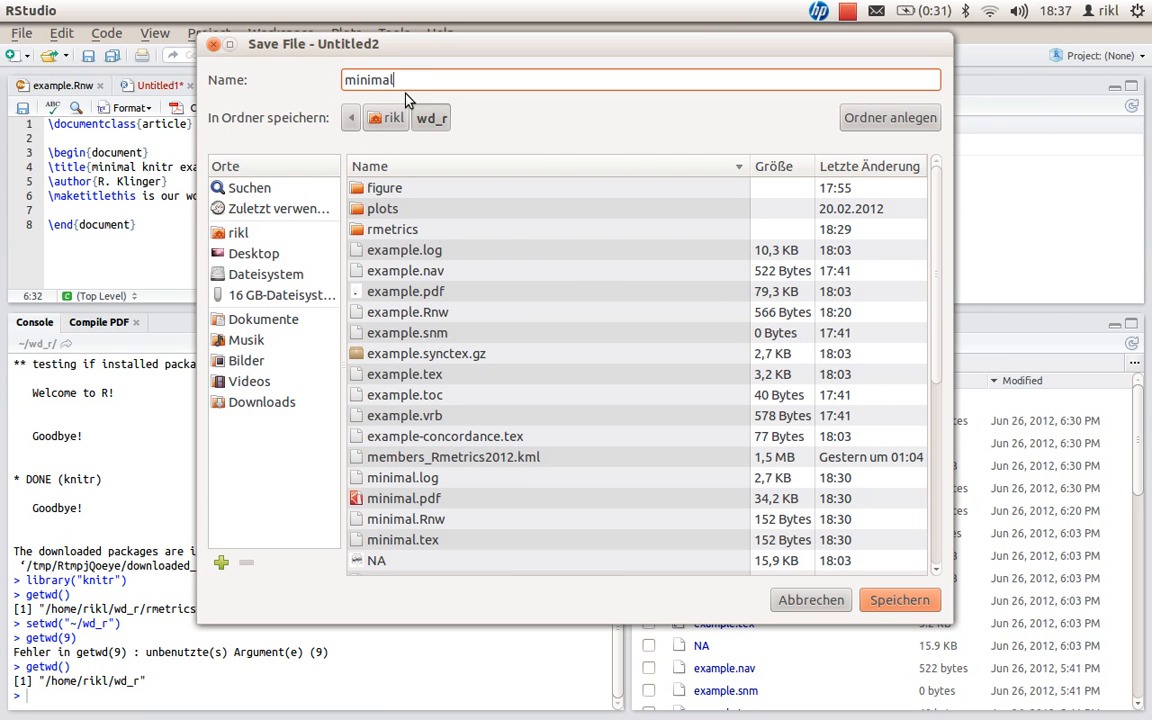
type(".Rnw")
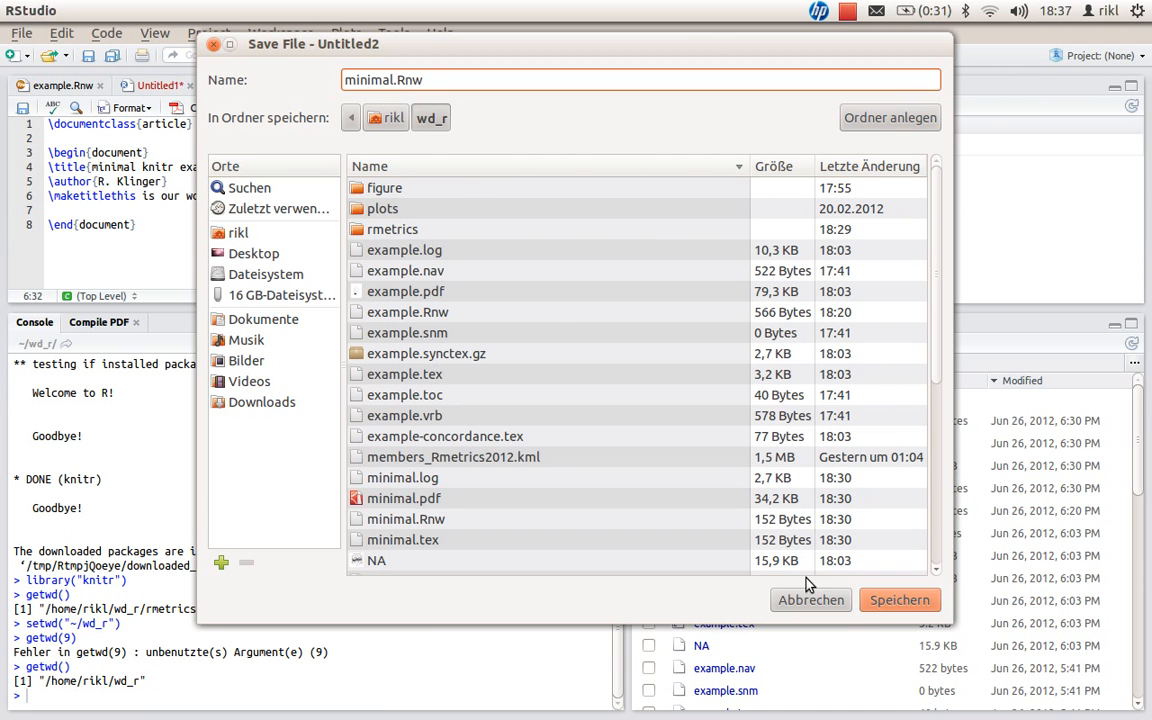
left_click(898, 599)
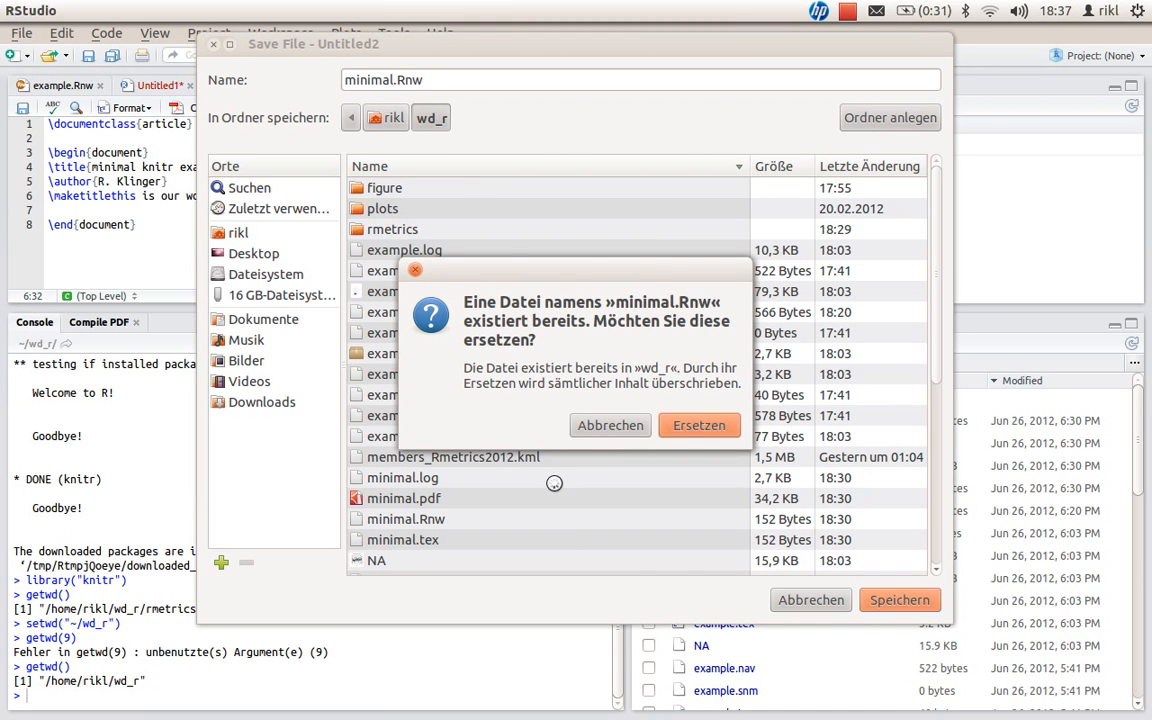
left_click(698, 425)
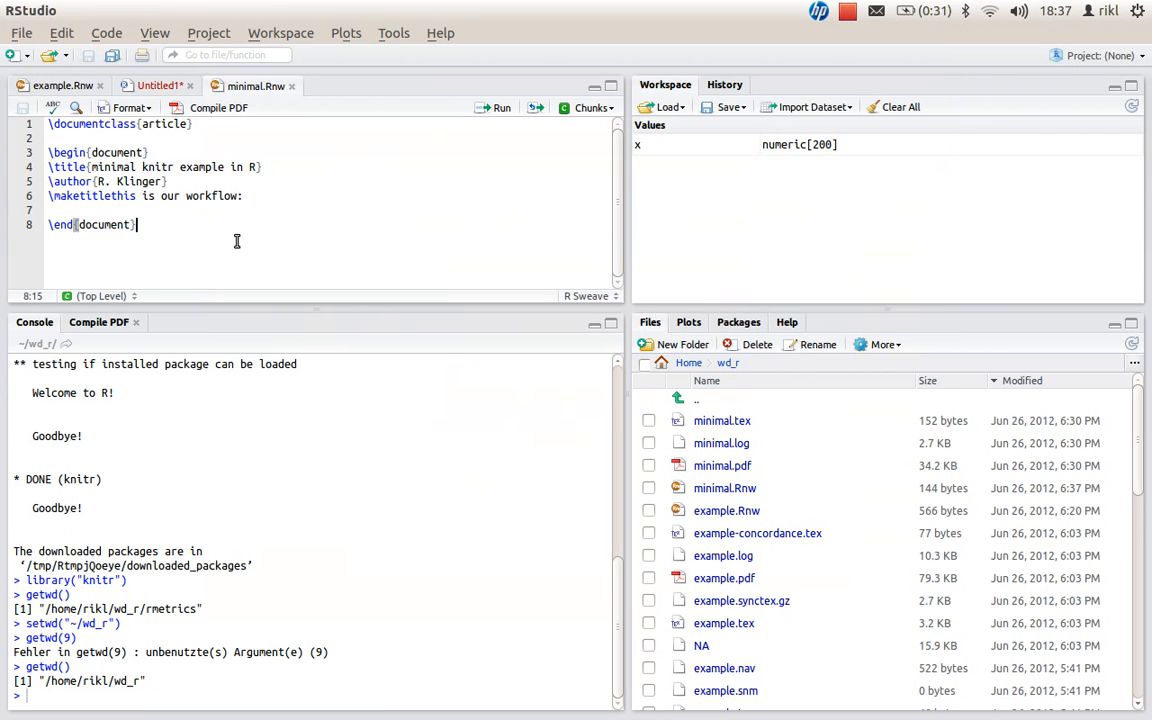
mouse_move(220, 190)
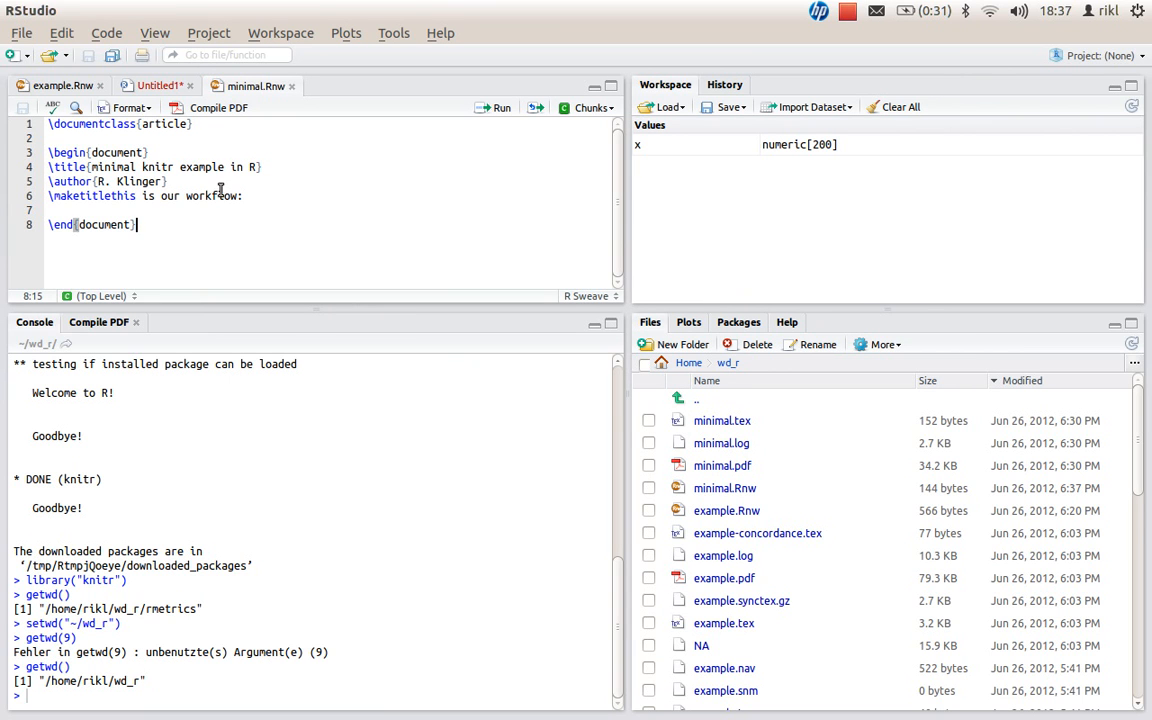
mouse_move(213, 110)
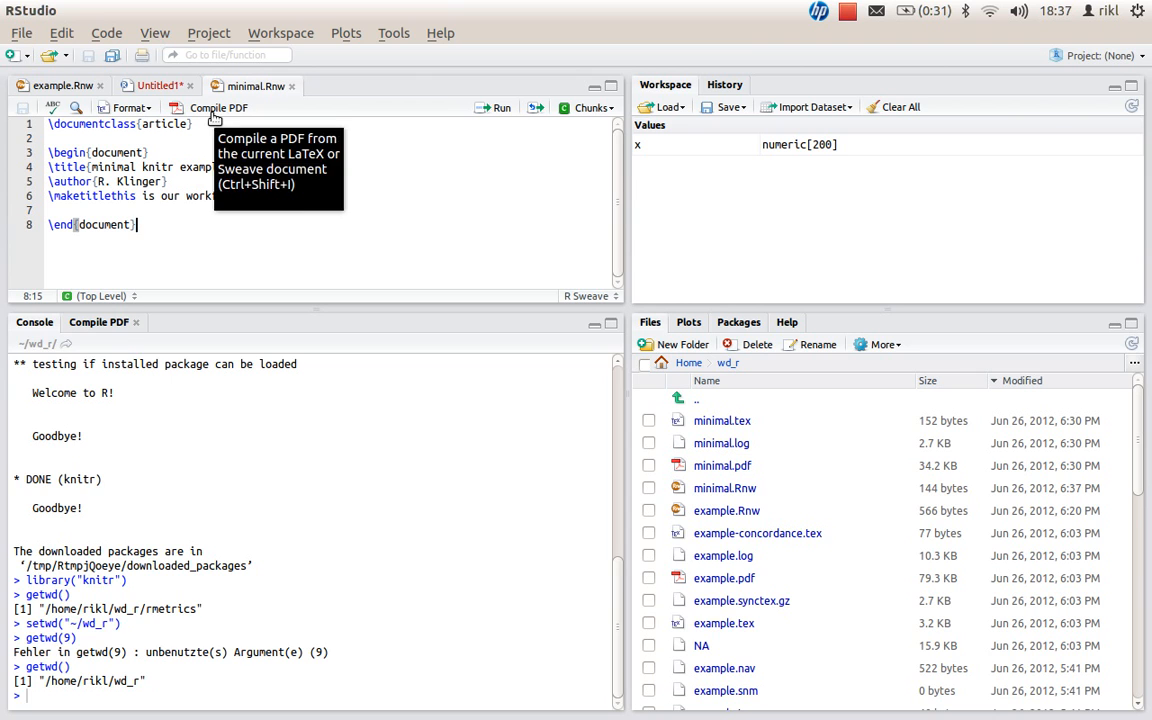
Compile minimal.pdf and move 'this is our workflow:' onto its own line after \maketitle
left_click(212, 107)
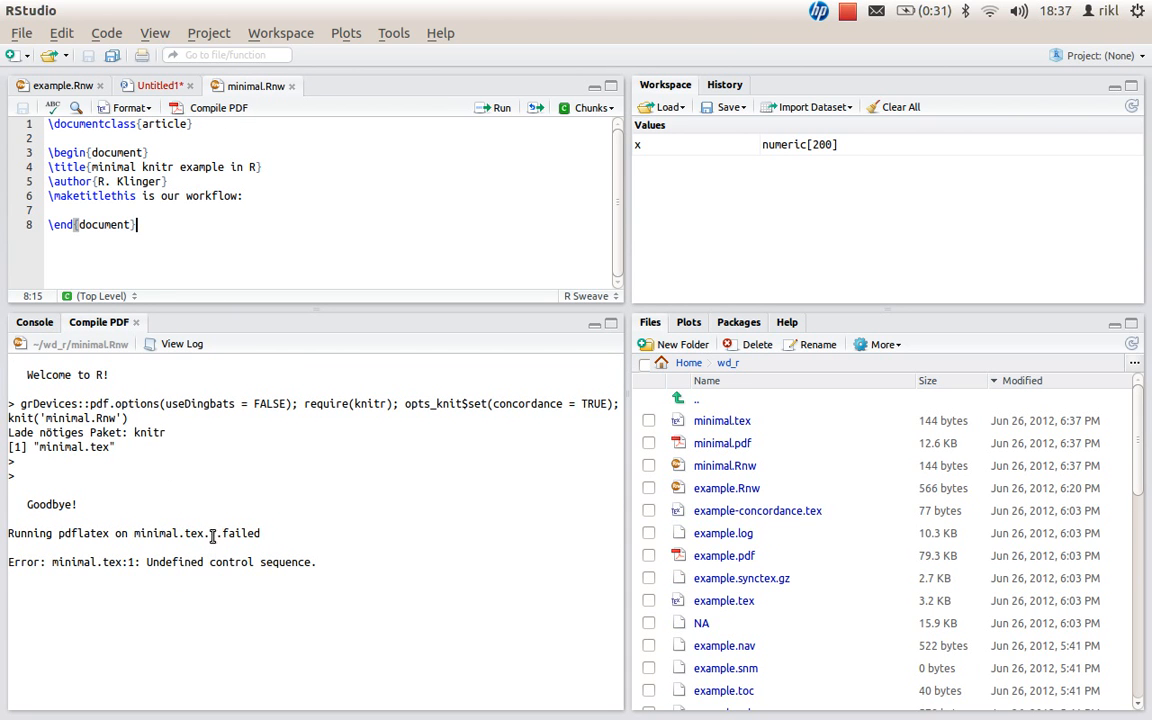
mouse_move(178, 226)
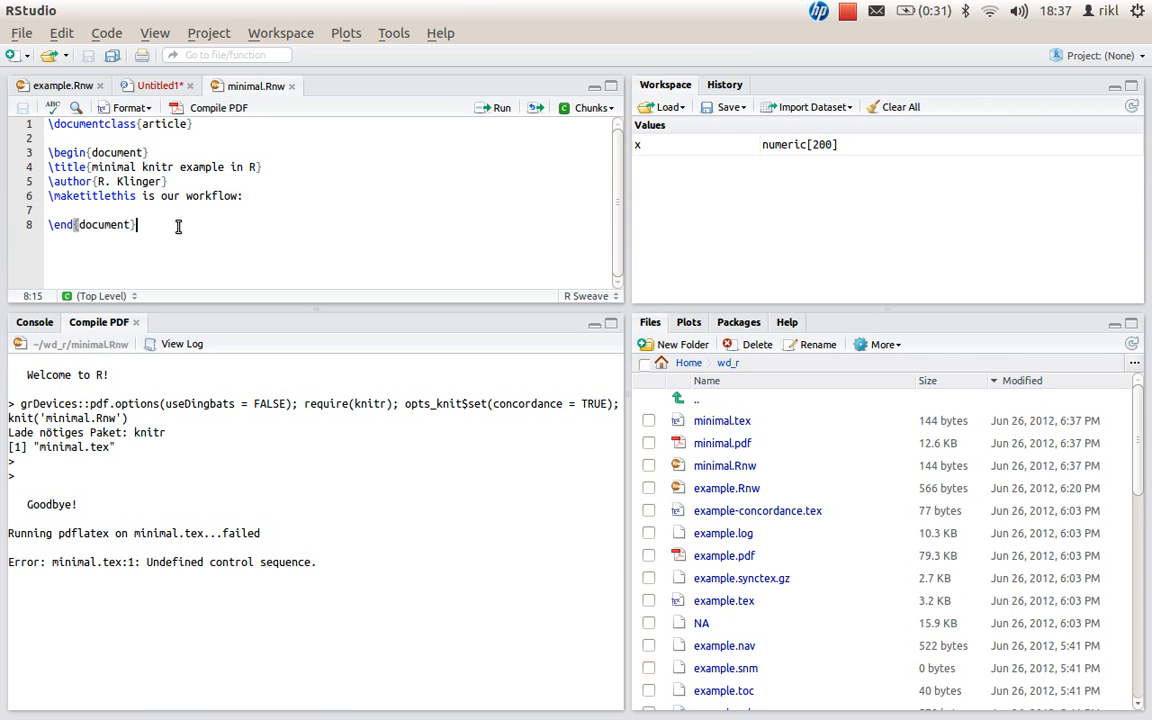
left_click(120, 196)
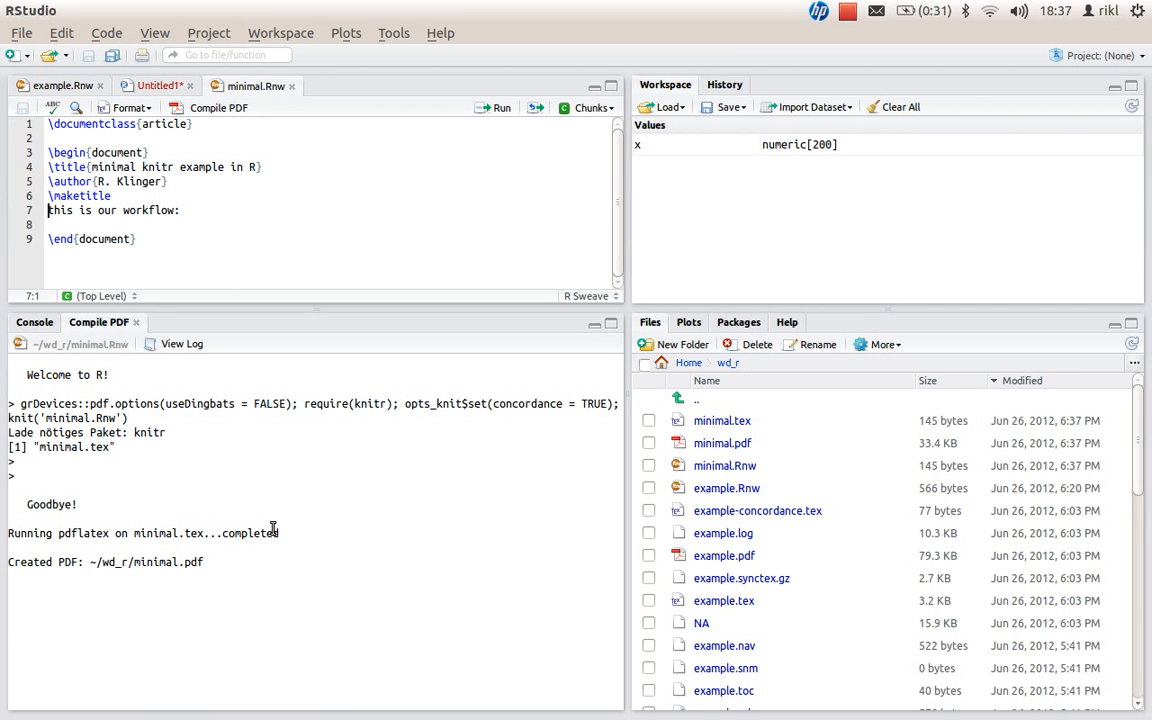
mouse_move(261, 234)
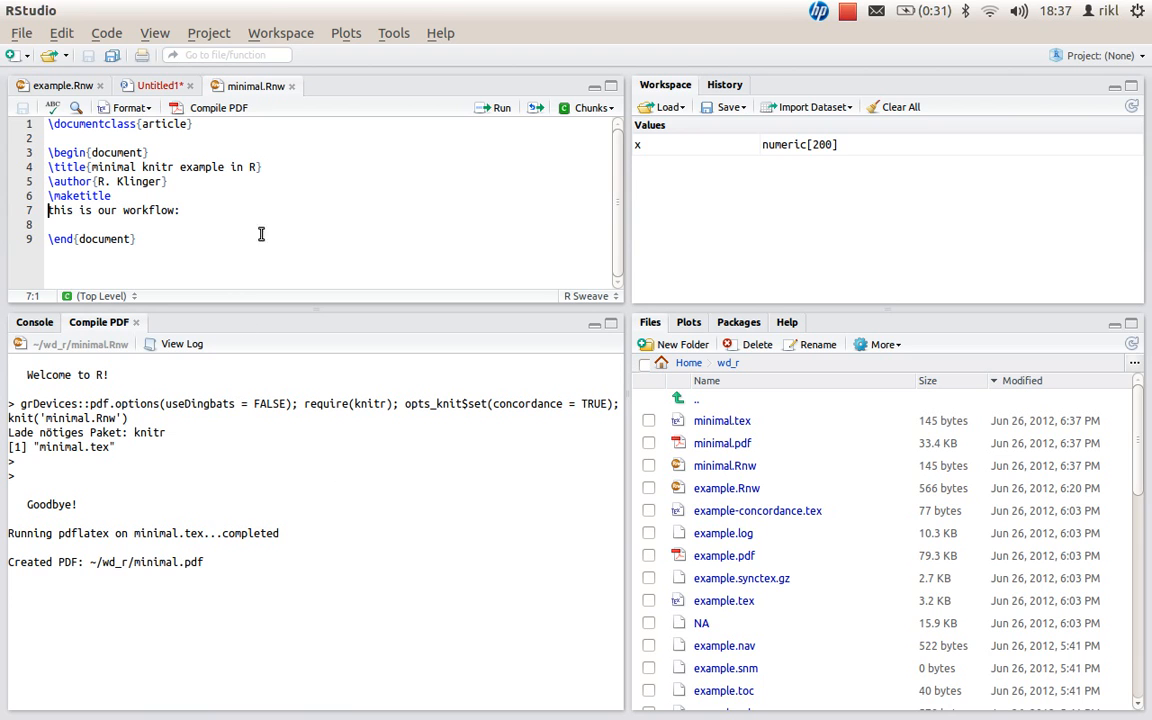
mouse_move(722, 443)
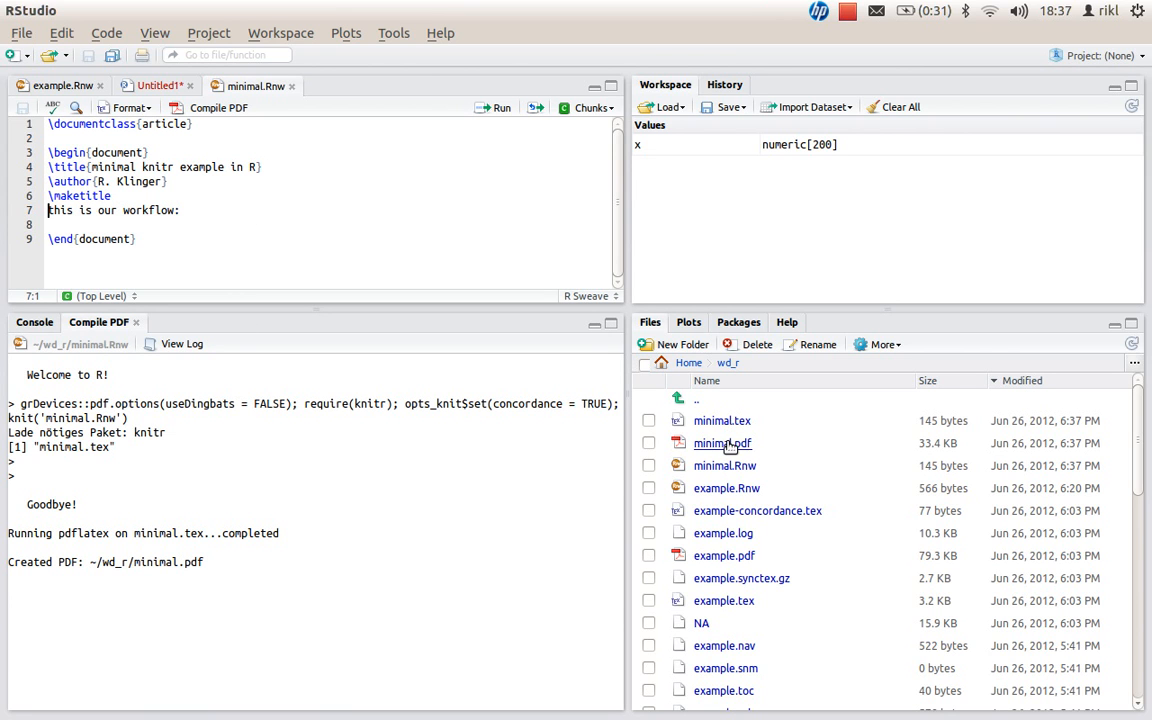
mouse_move(1065, 452)
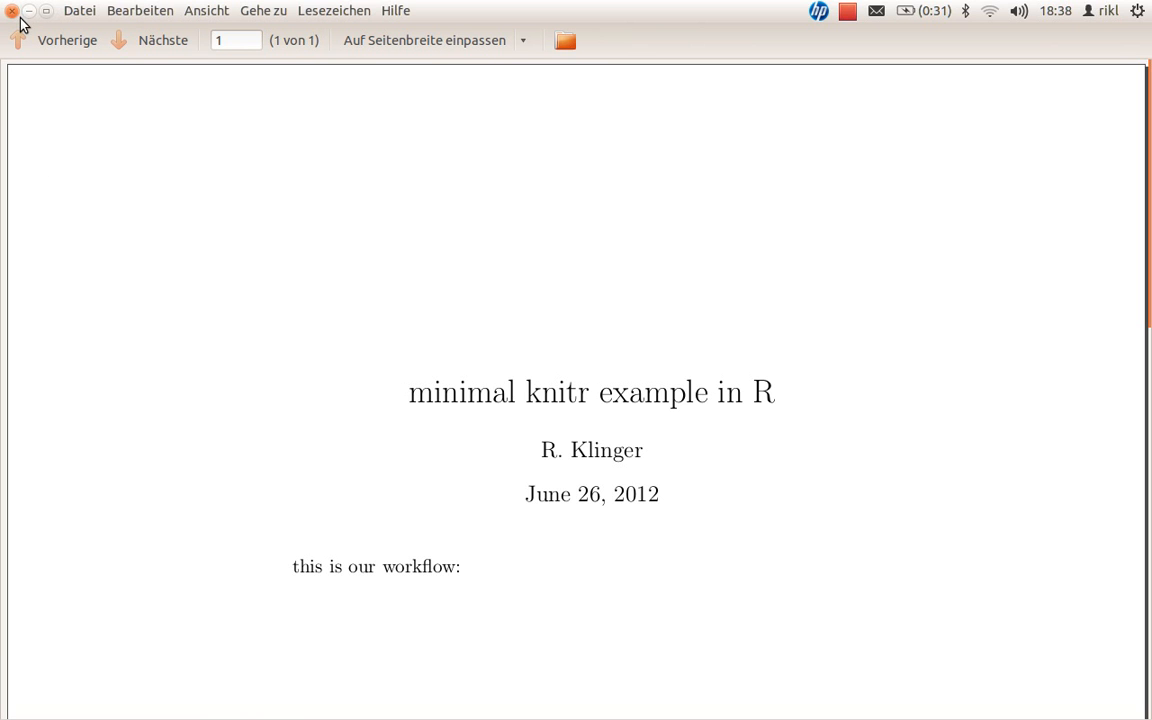
mouse_move(24, 24)
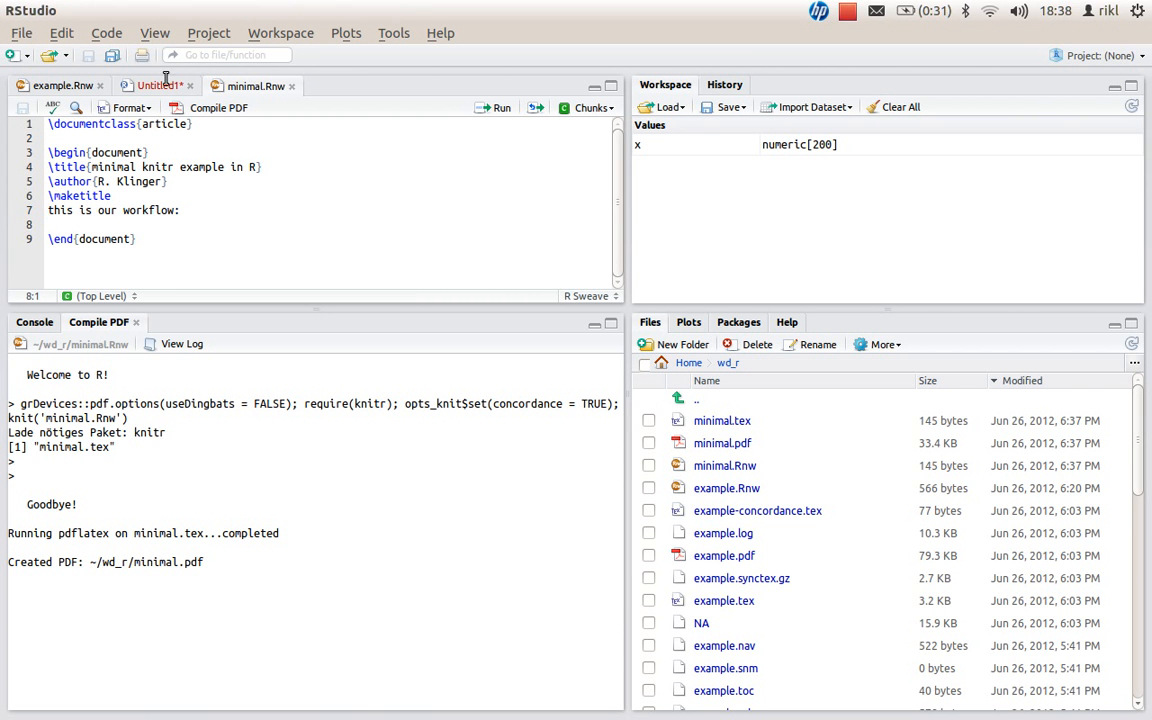
View the Untitled1 script's code, then return to minimal.Rnw
left_click(155, 85)
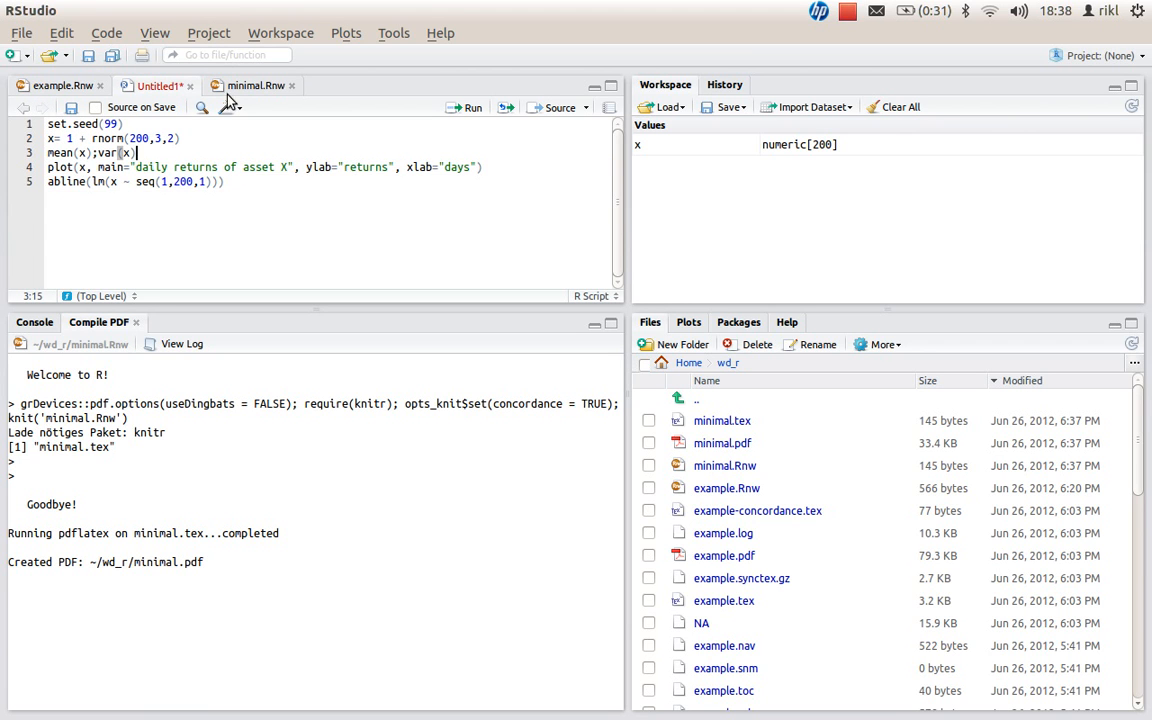
left_click(256, 85)
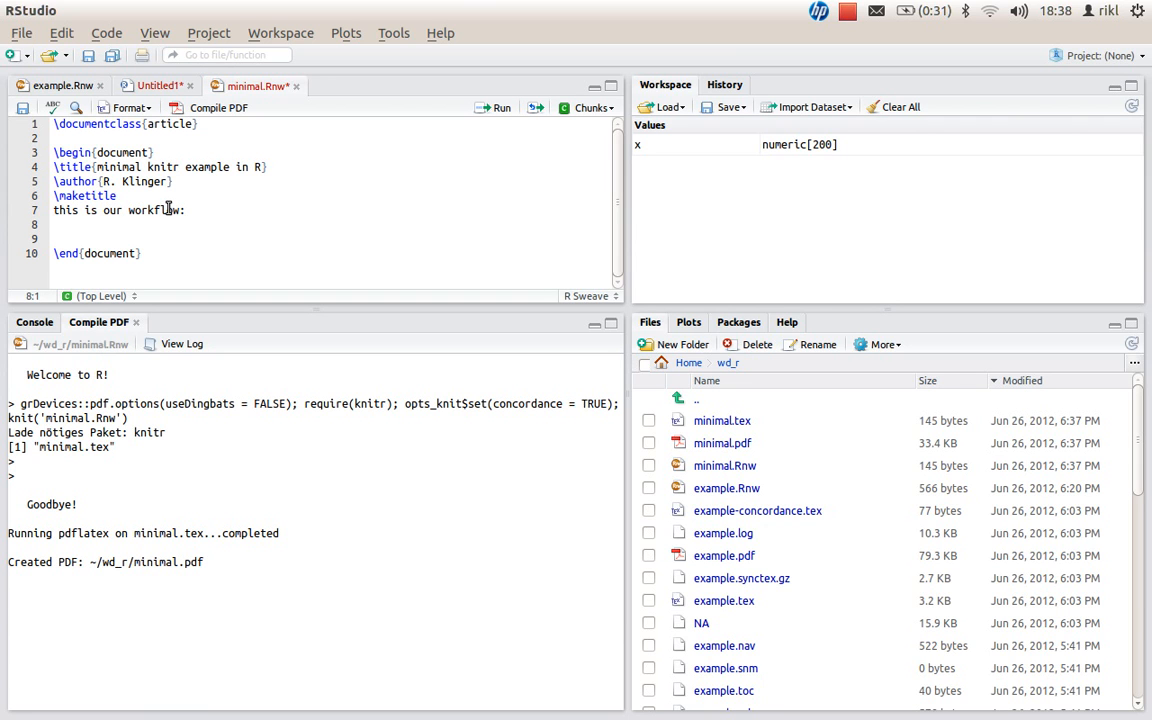
Add a <<>>= chunk with set.seed(99), random x, mean and variance, then compile the PDF
type("<<")
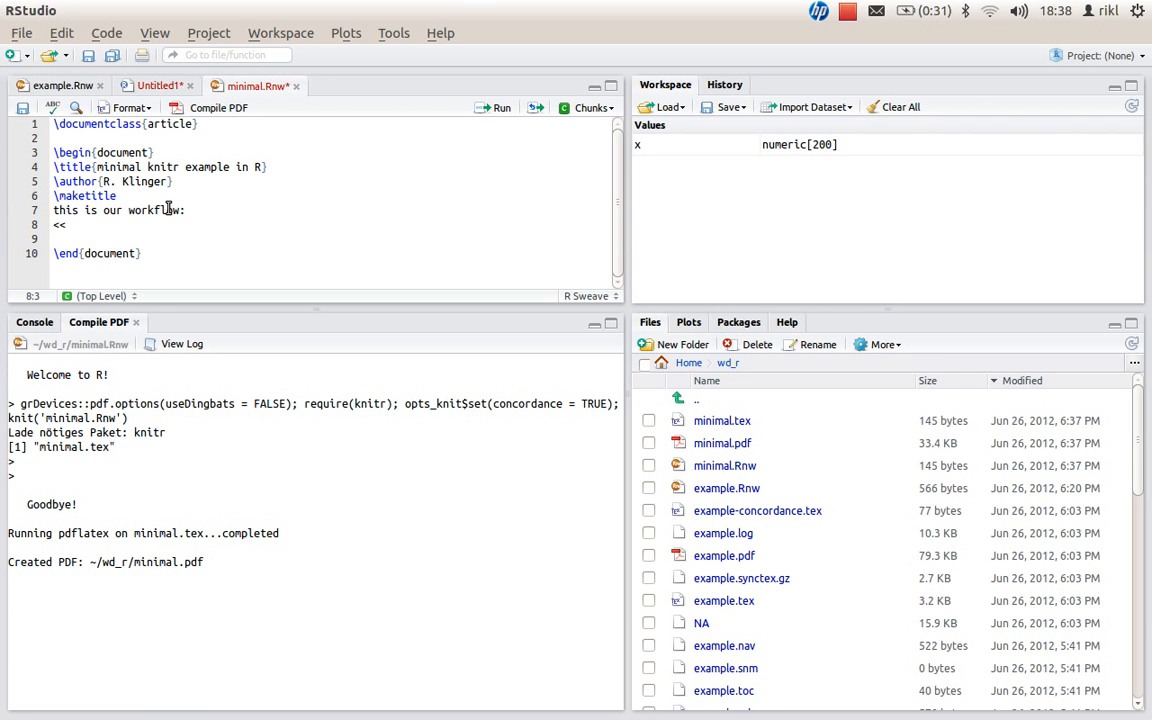
type(">>=")
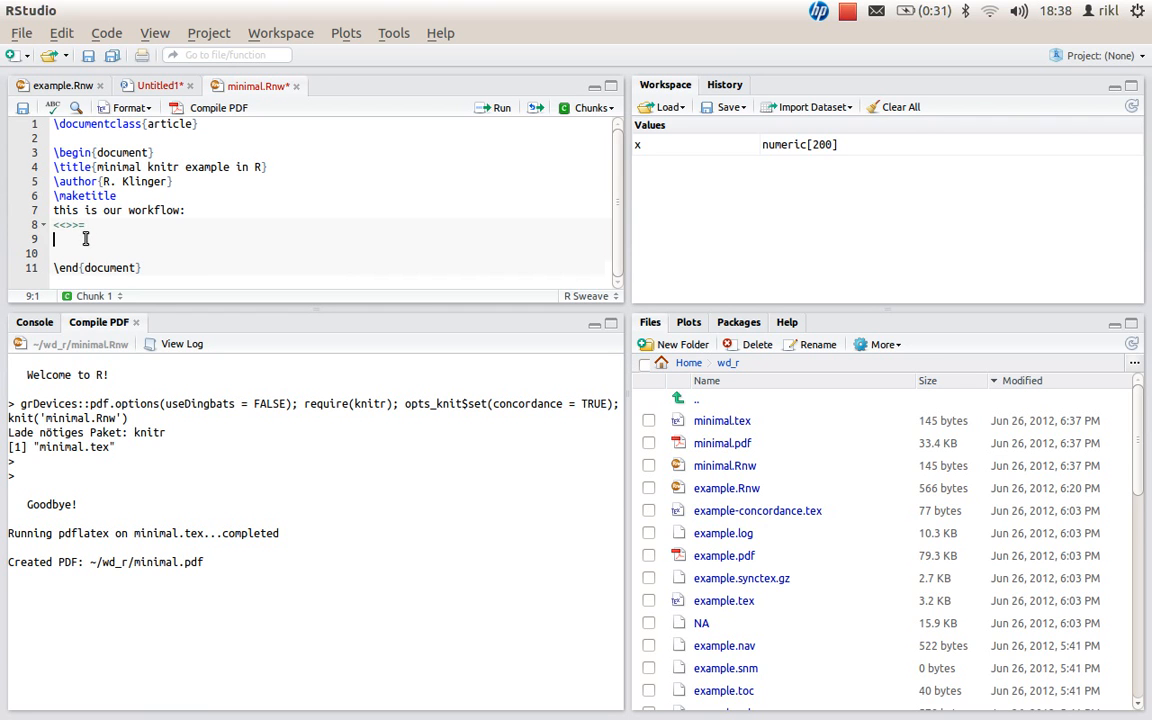
type("set")
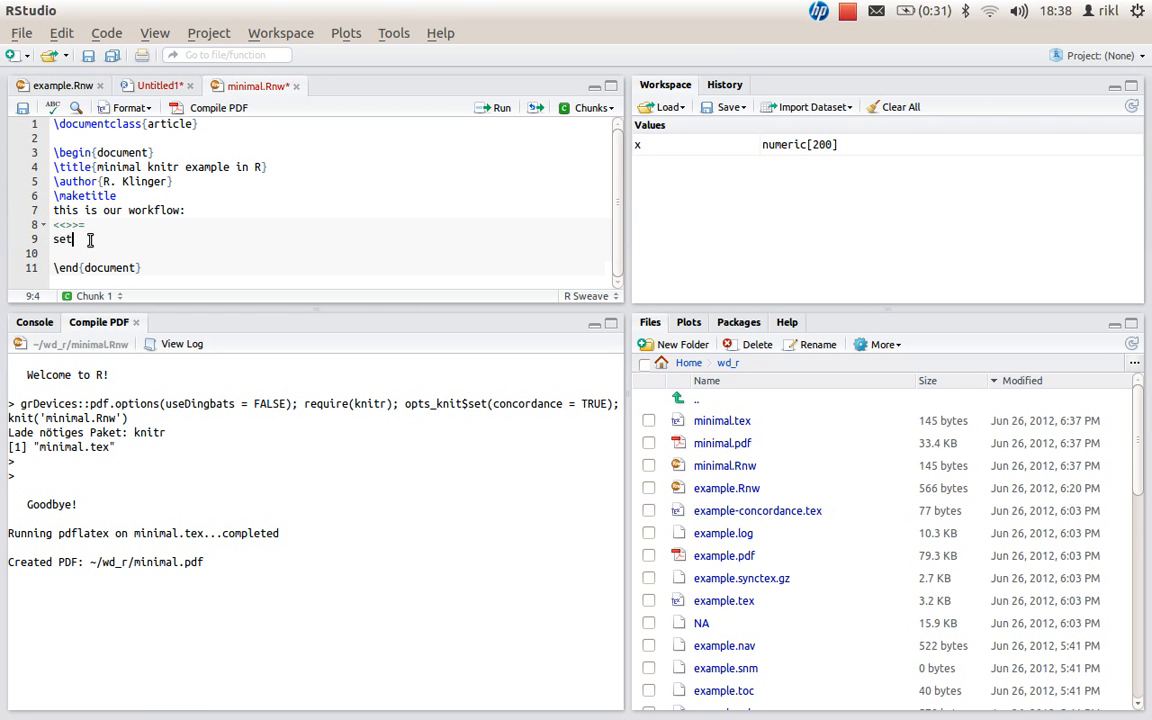
type(".s")
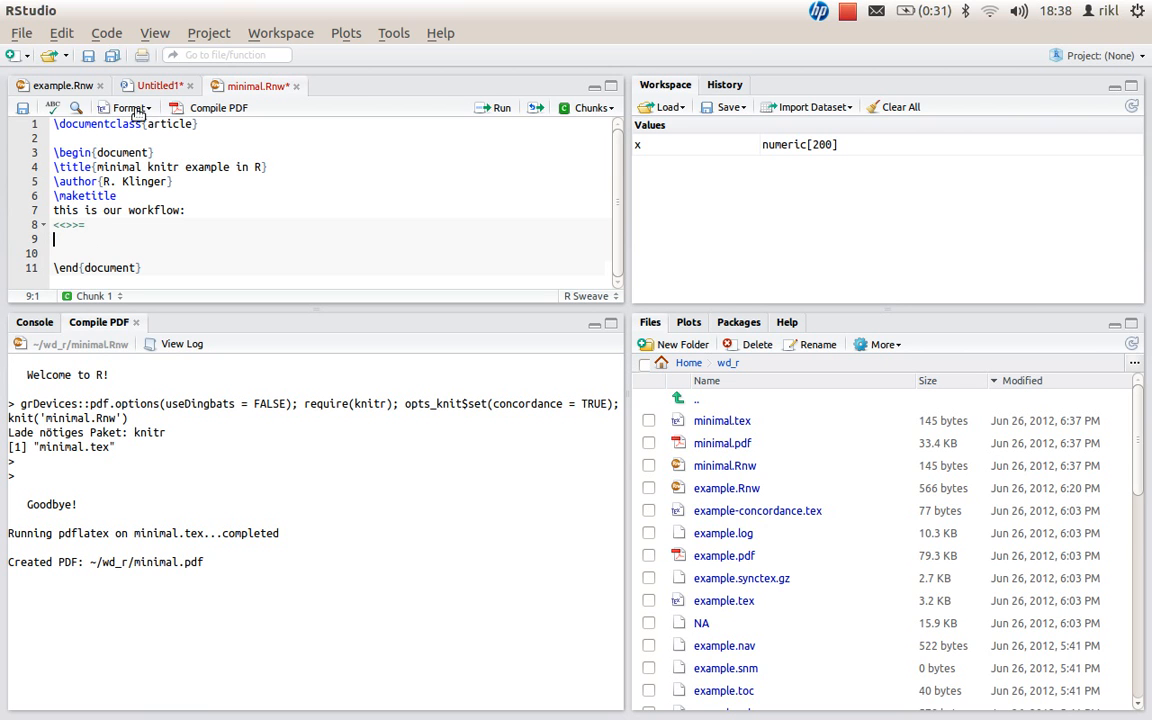
left_click(155, 85)
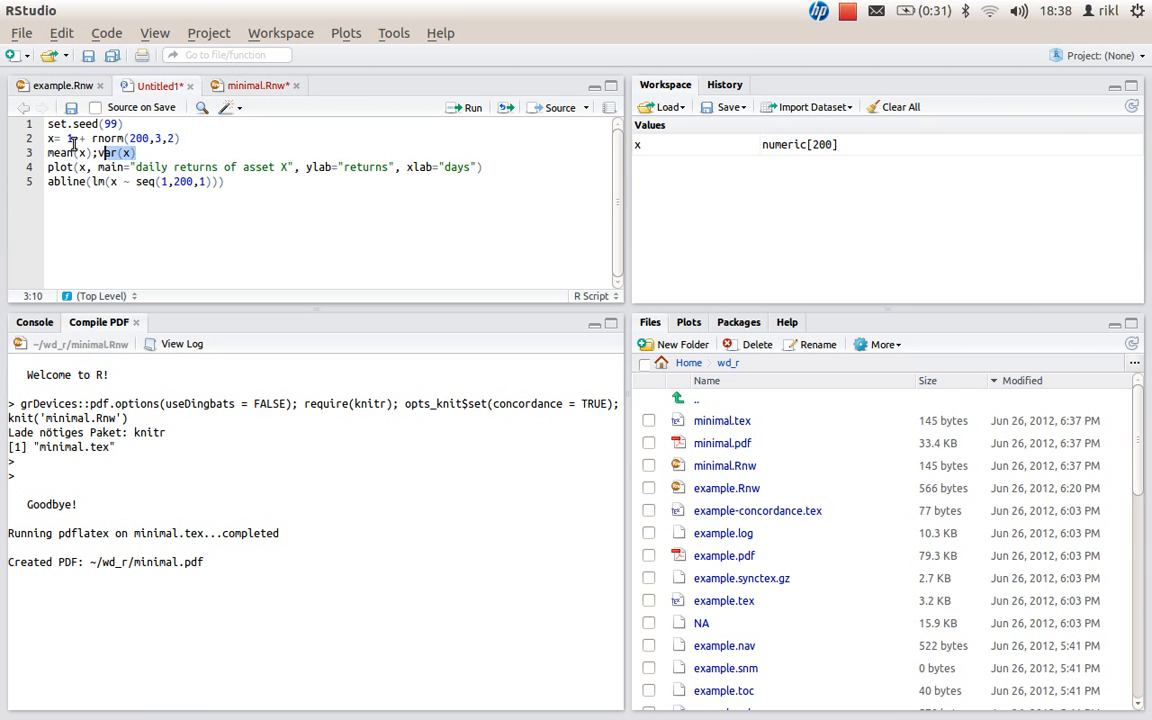
left_click(255, 85)
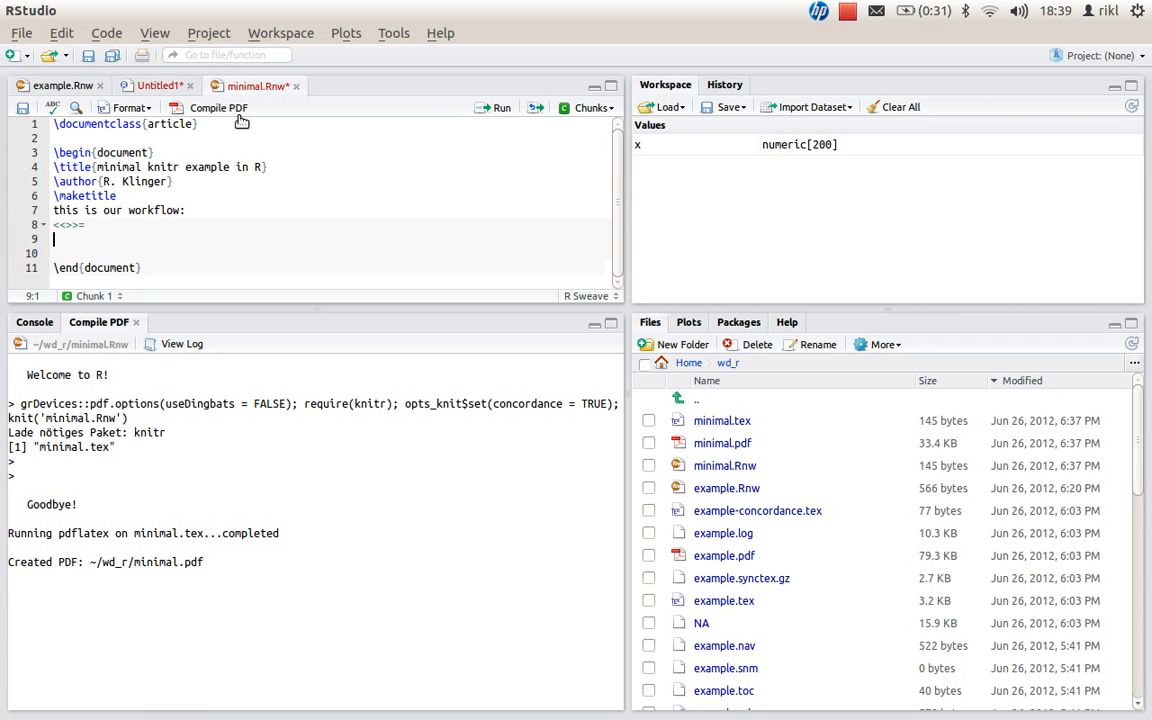
type("set.seed(99)")
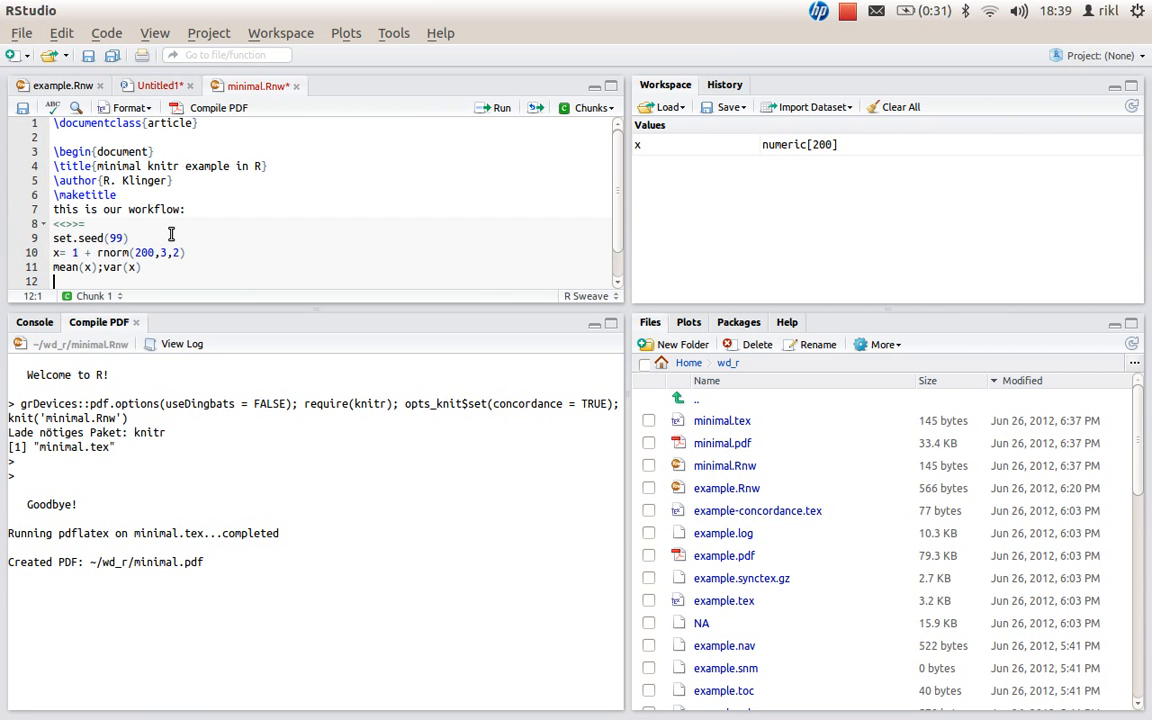
type("@")
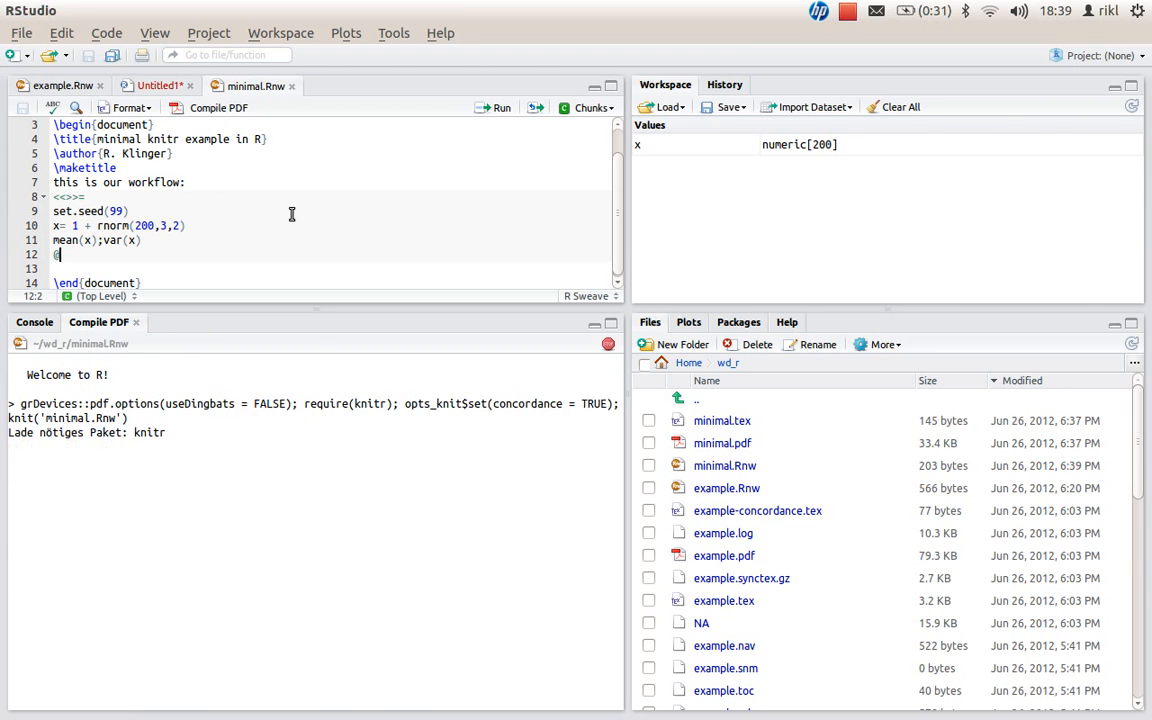
left_click(218, 107)
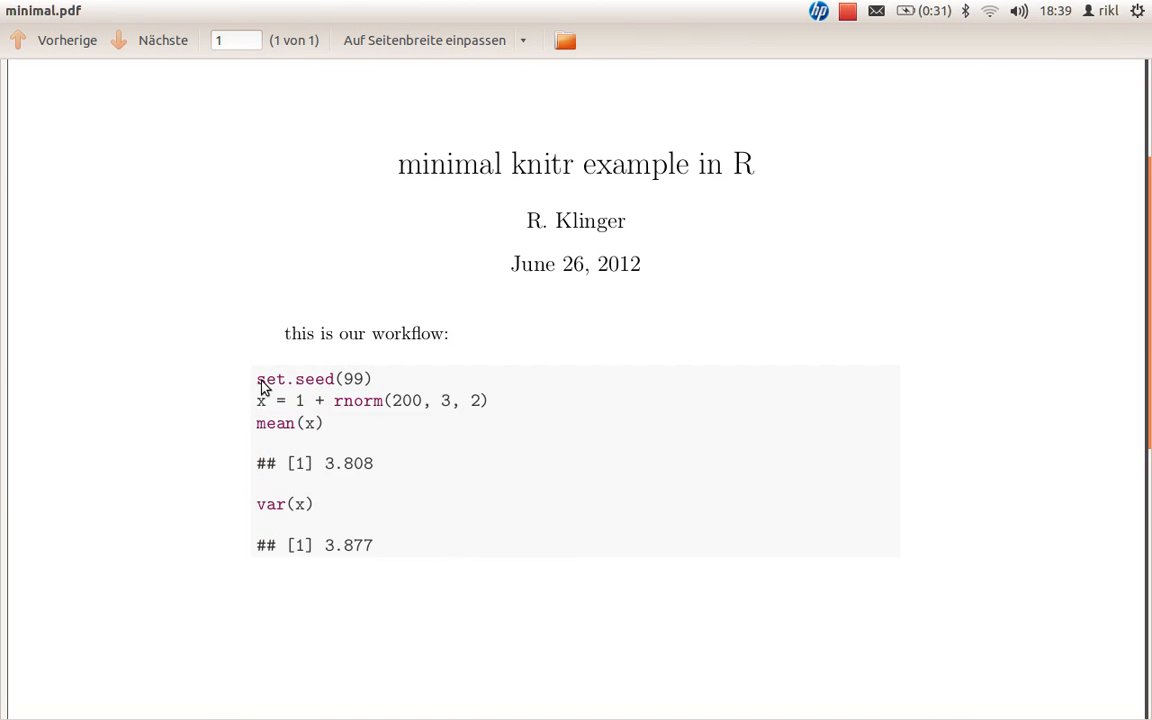
mouse_move(443, 543)
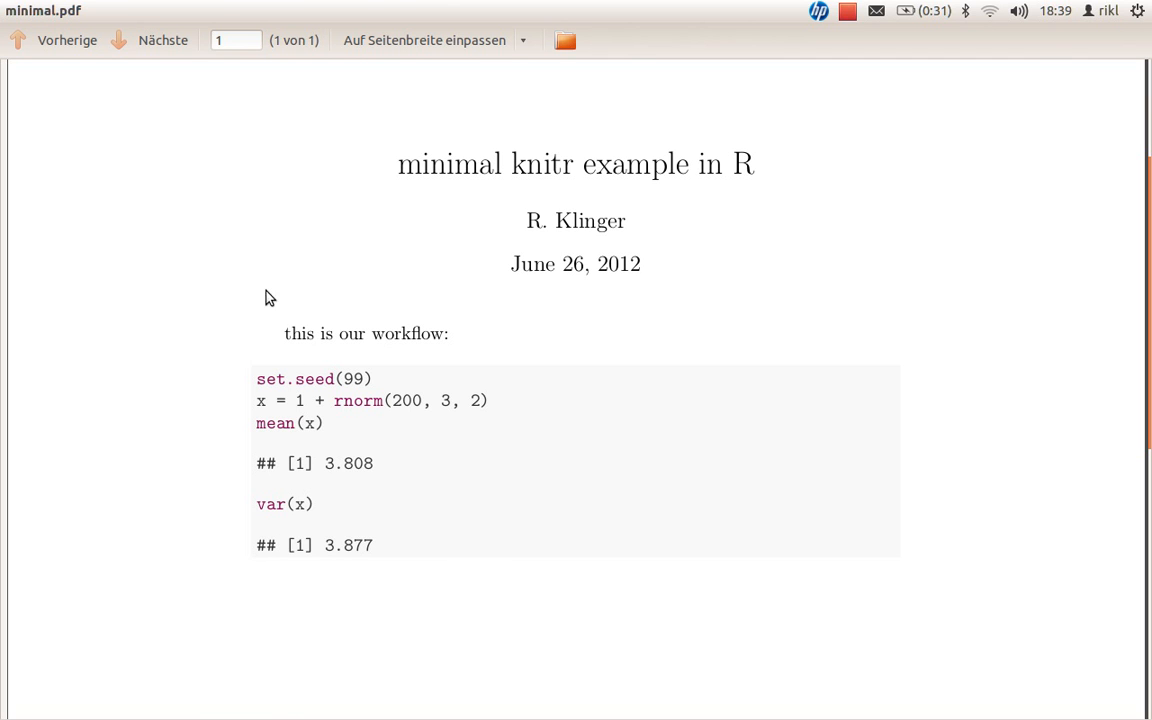
mouse_move(226, 386)
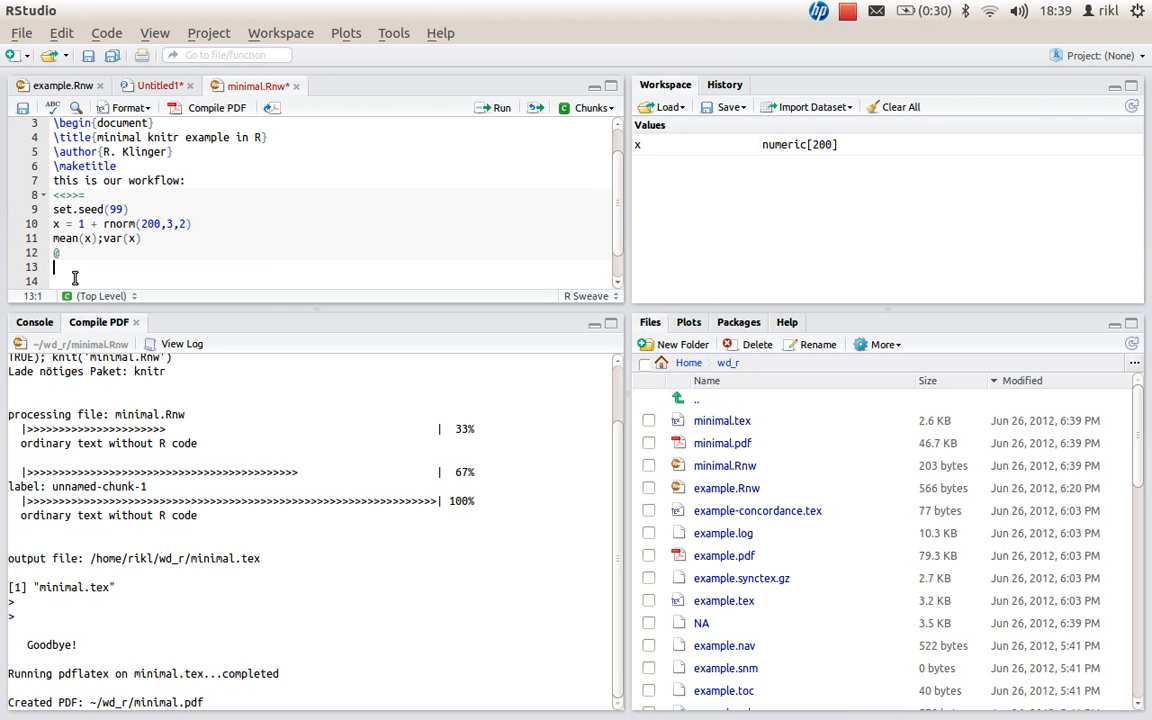
Type the sentence 'the first two elements of x are \Sexpr{x[1:2]}' below the chunk
type("th")
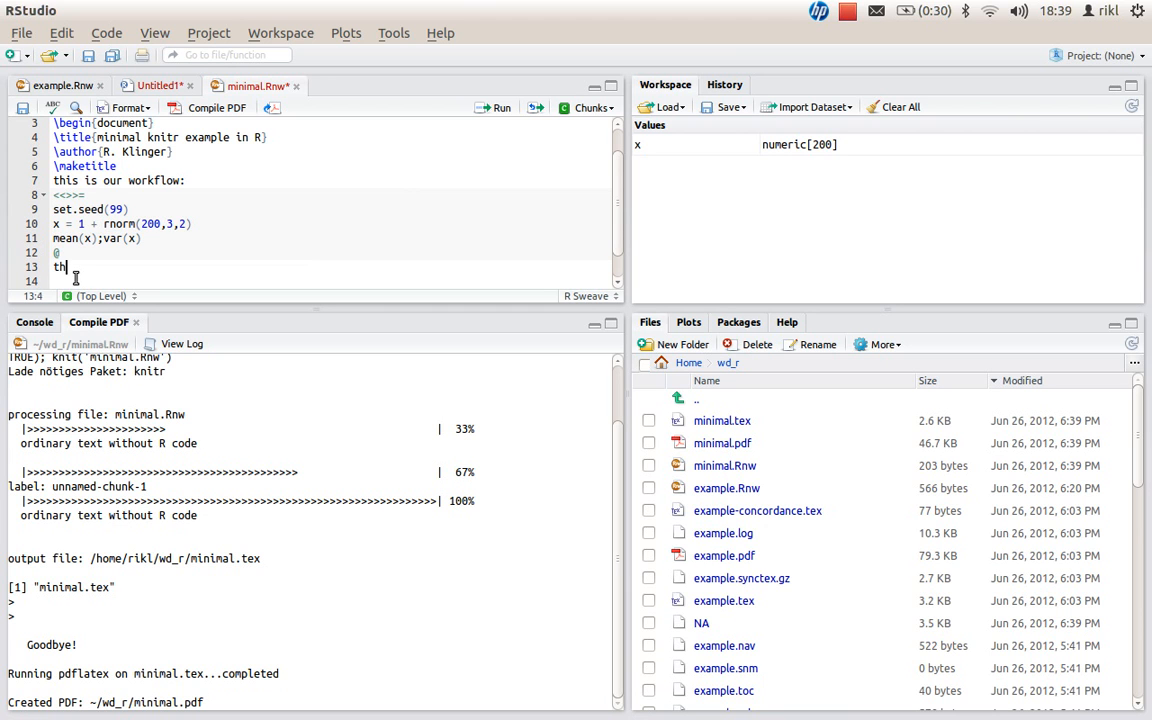
type("e_first t")
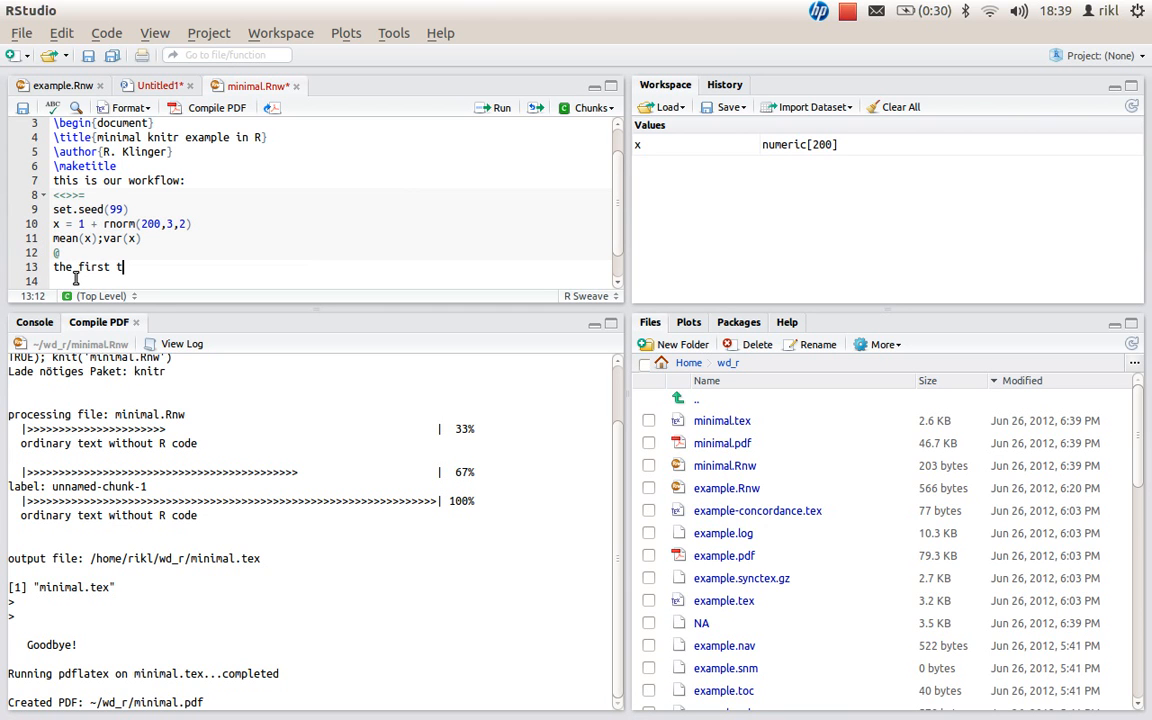
type("wo elements of x")
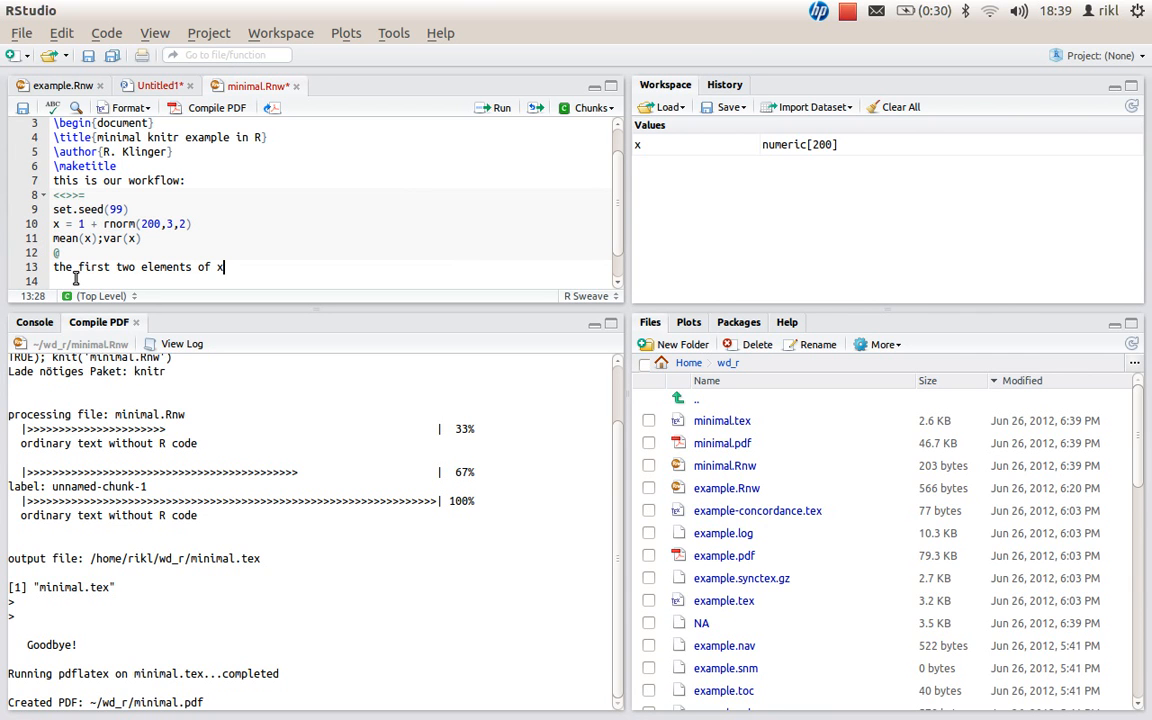
type("are\\")
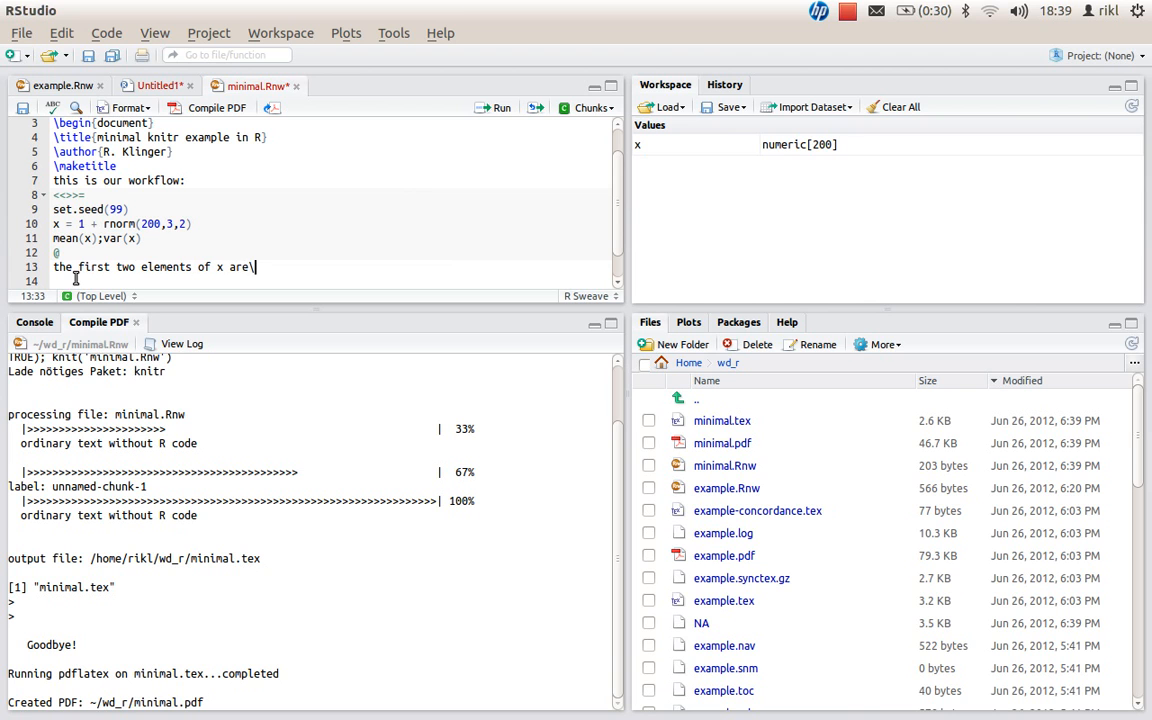
type("\\S")
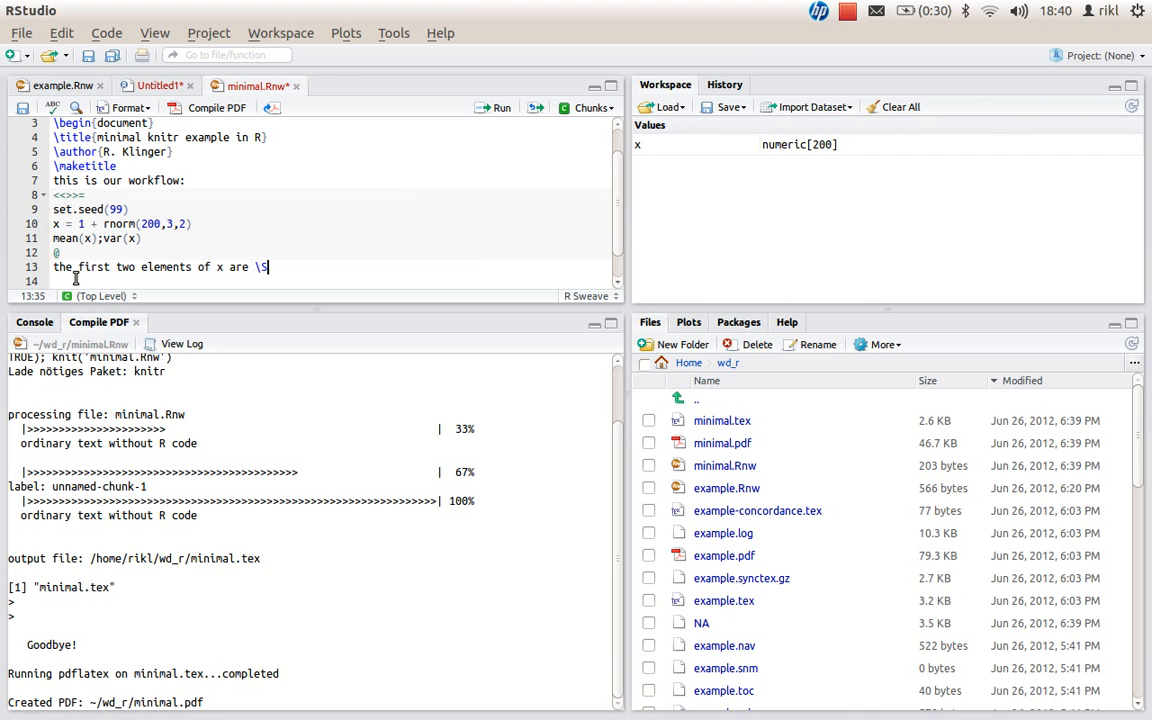
type("ec")
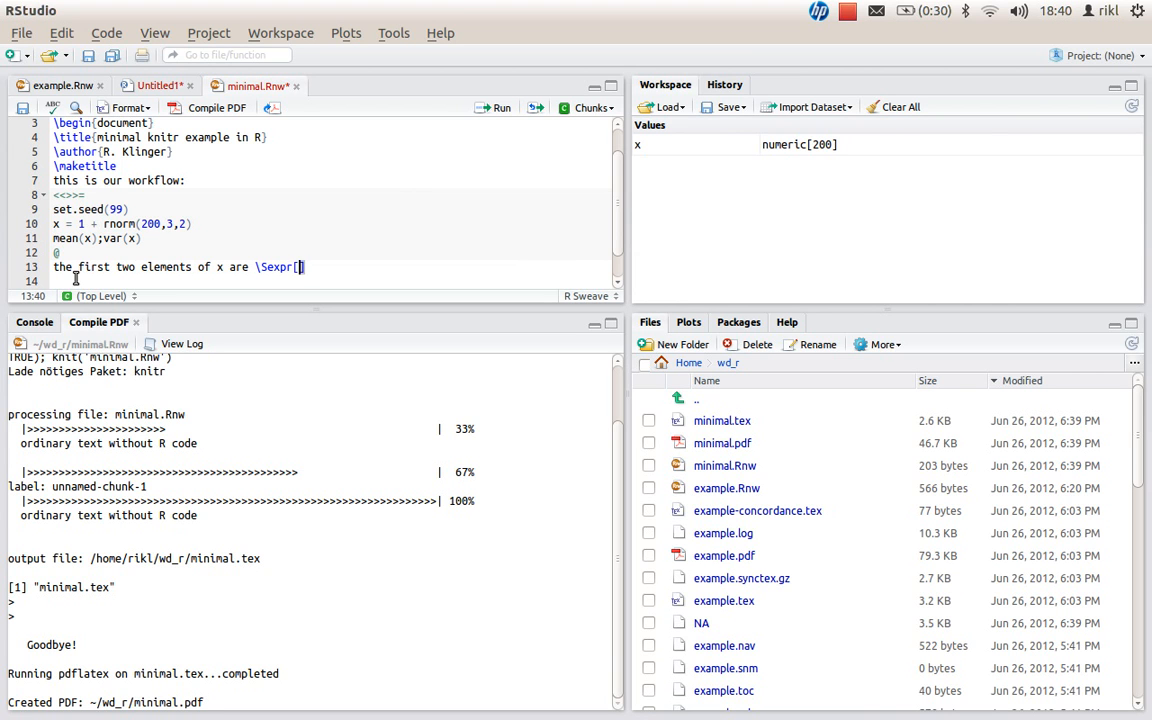
type("x")
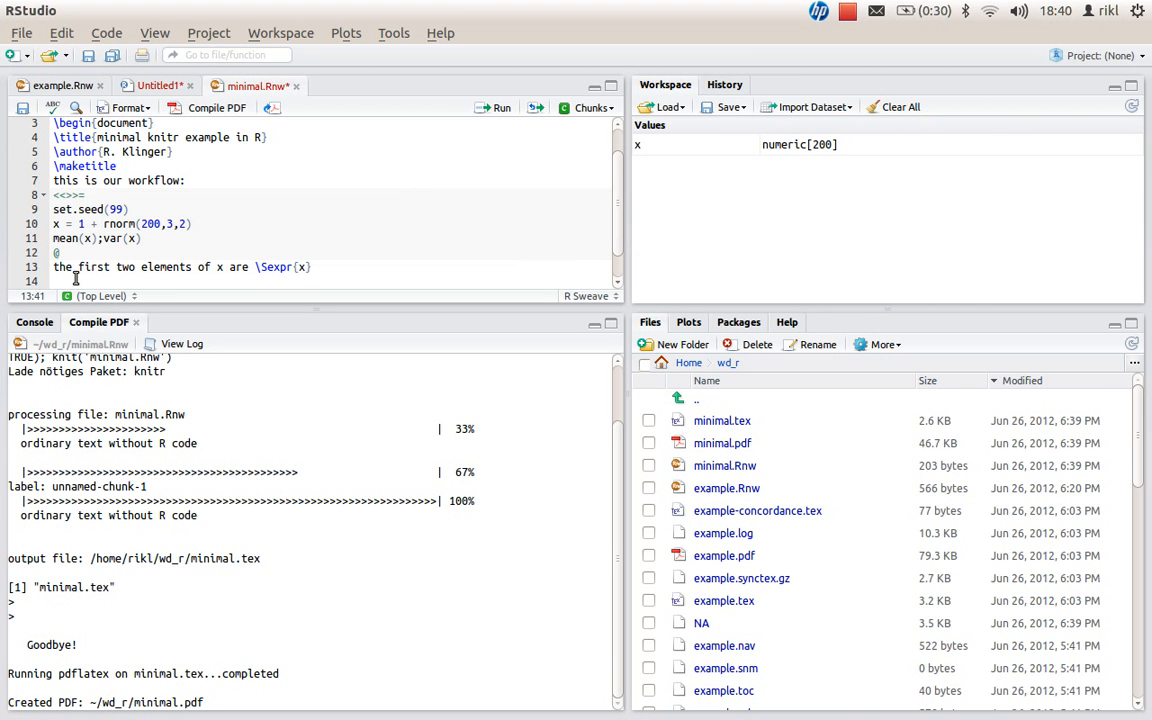
type("[1]")
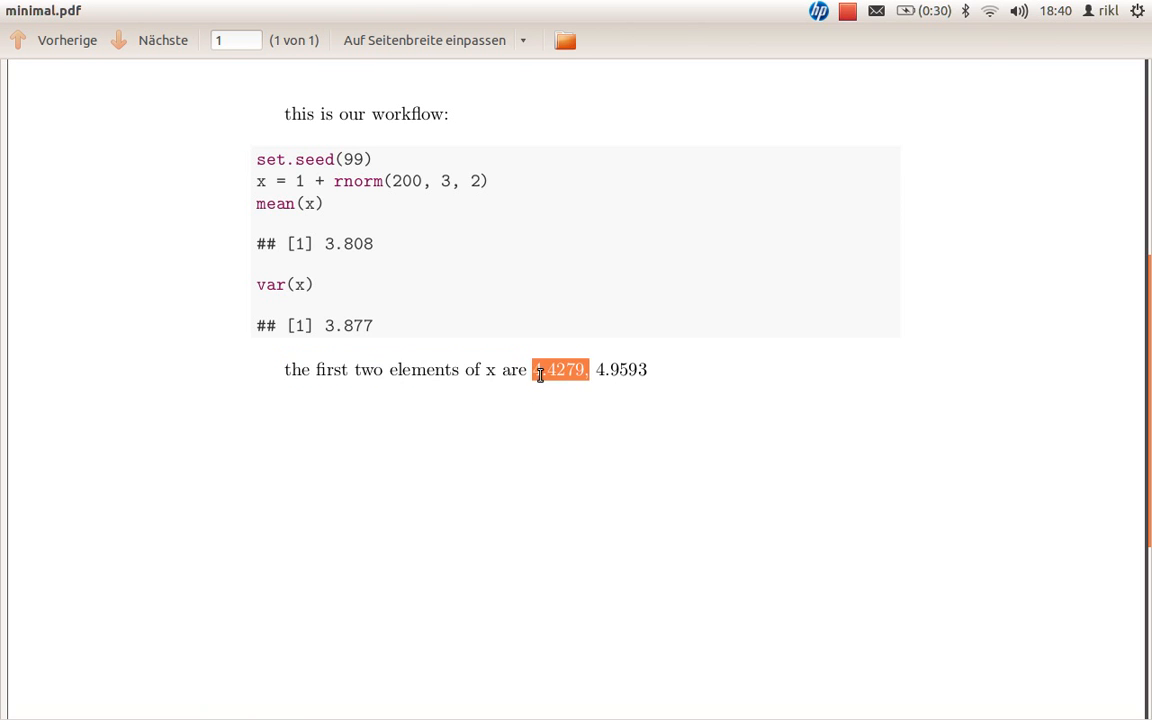
Select the inline values 4.4279 and 4.9593 in the PDF, then deselect them
left_click_drag(538, 369, 647, 369)
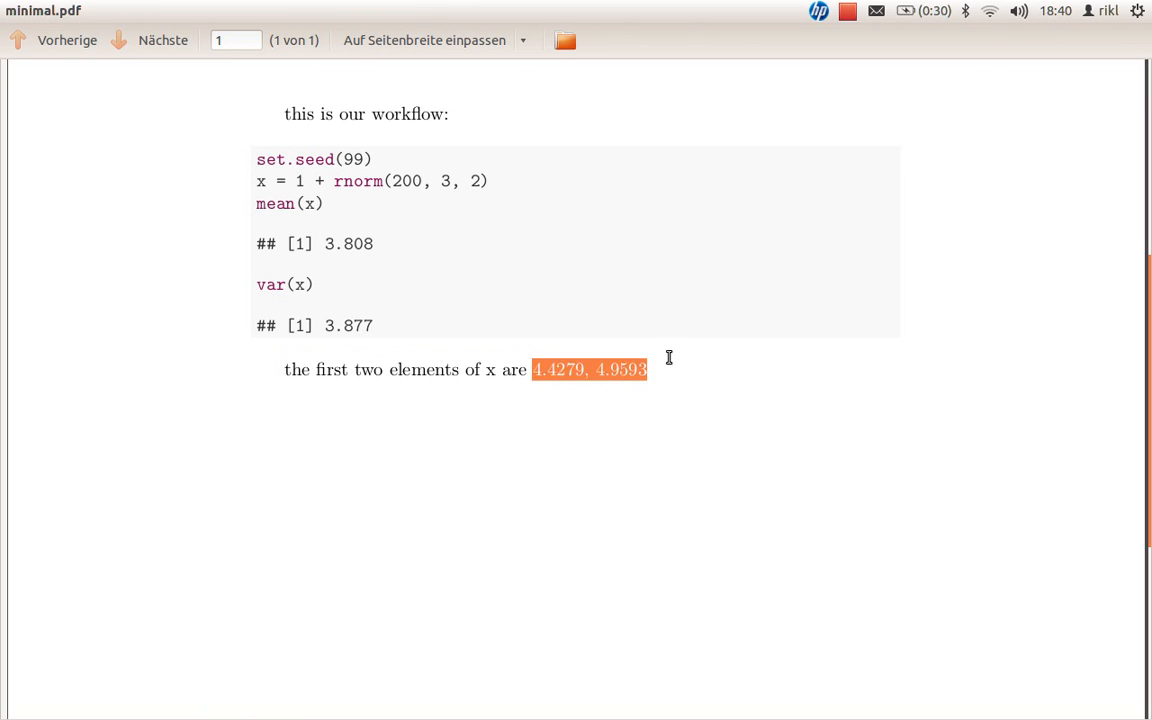
left_click(550, 370)
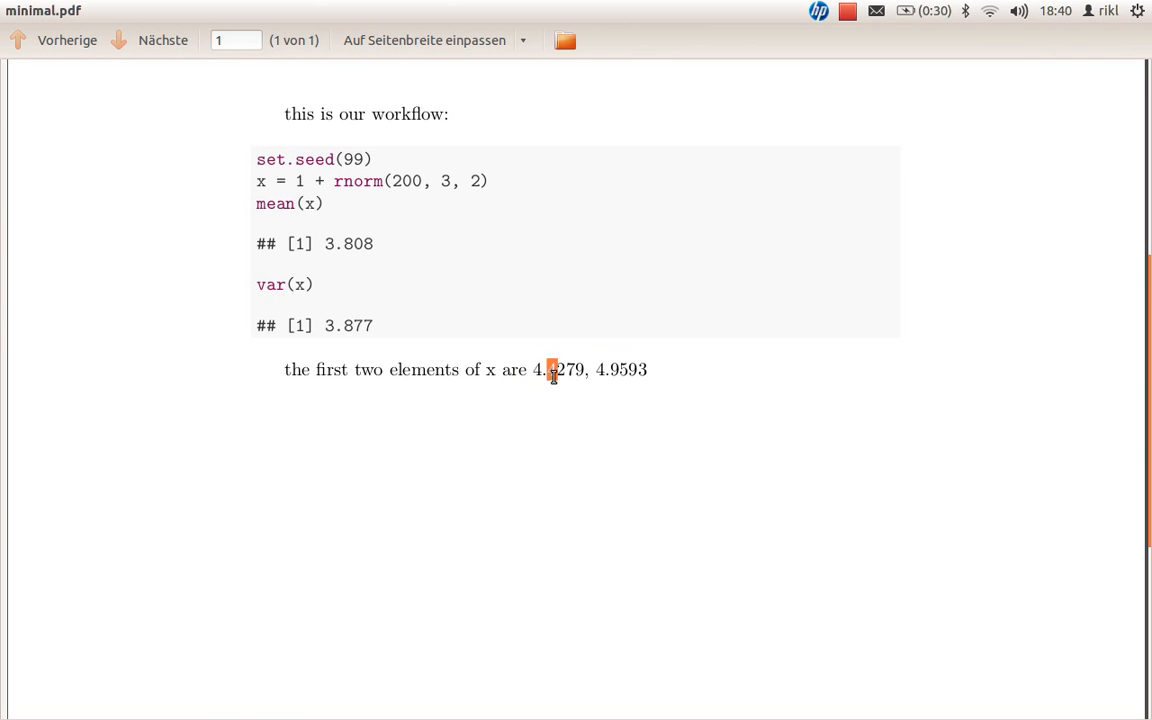